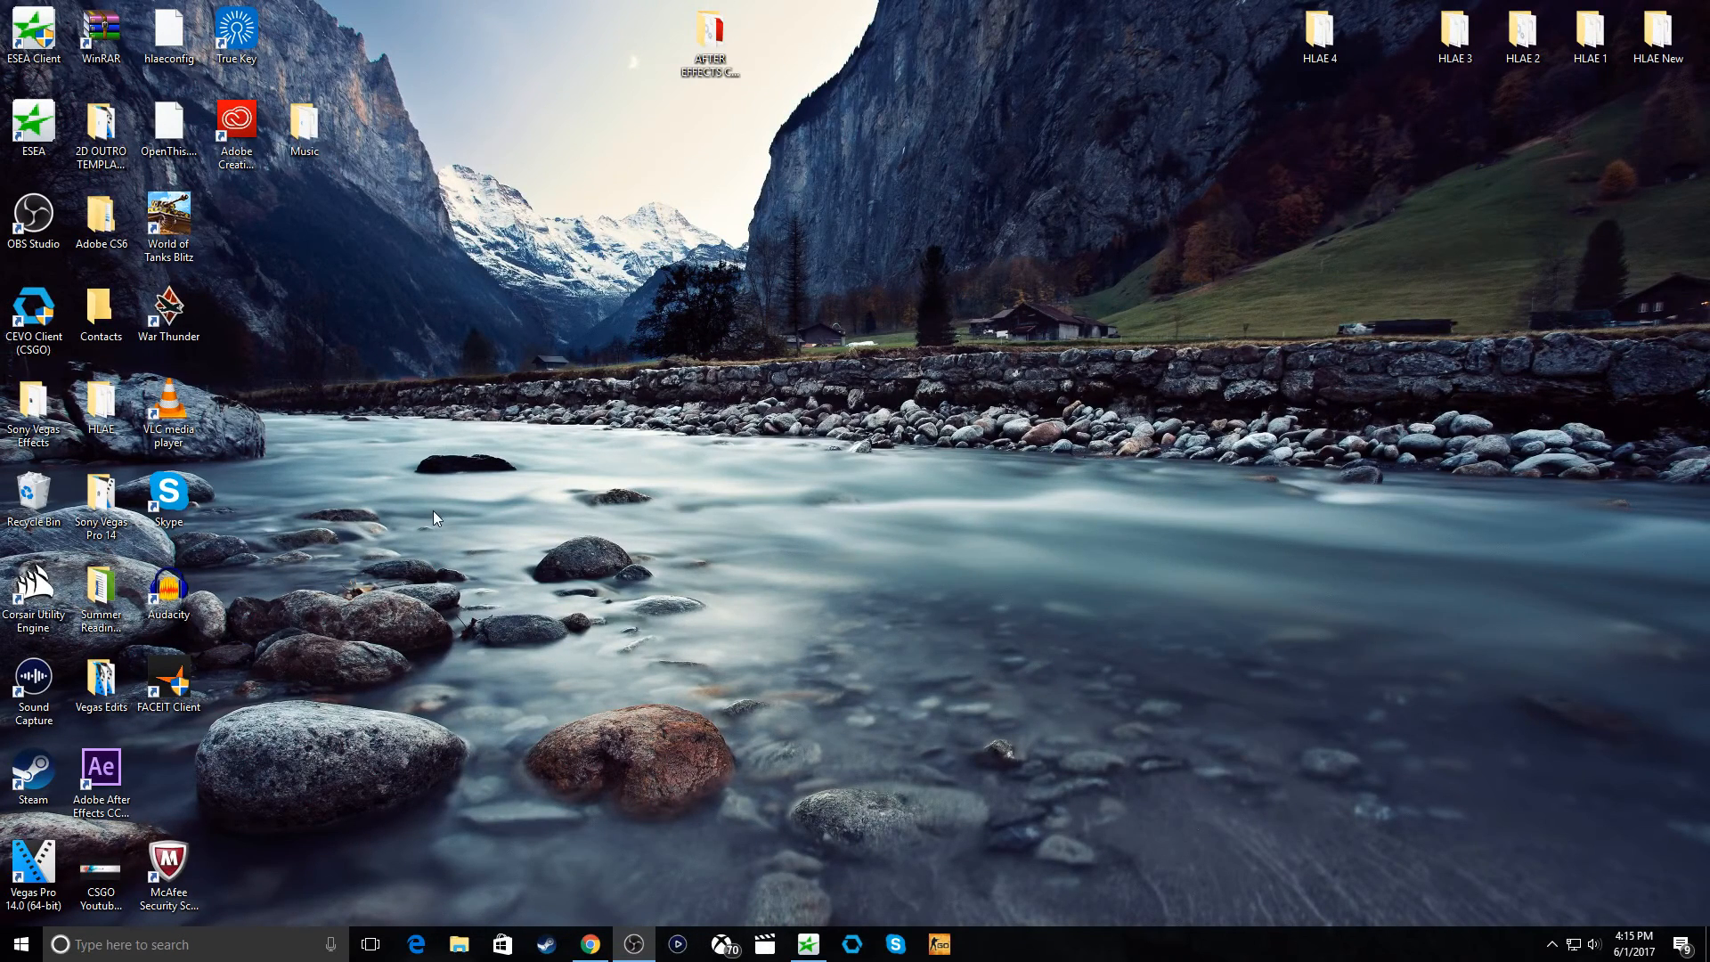
- Launch After Effects and import the Counter-Strike clip recorded 05.14.2017 at 18.37.10
left_click(101, 771)
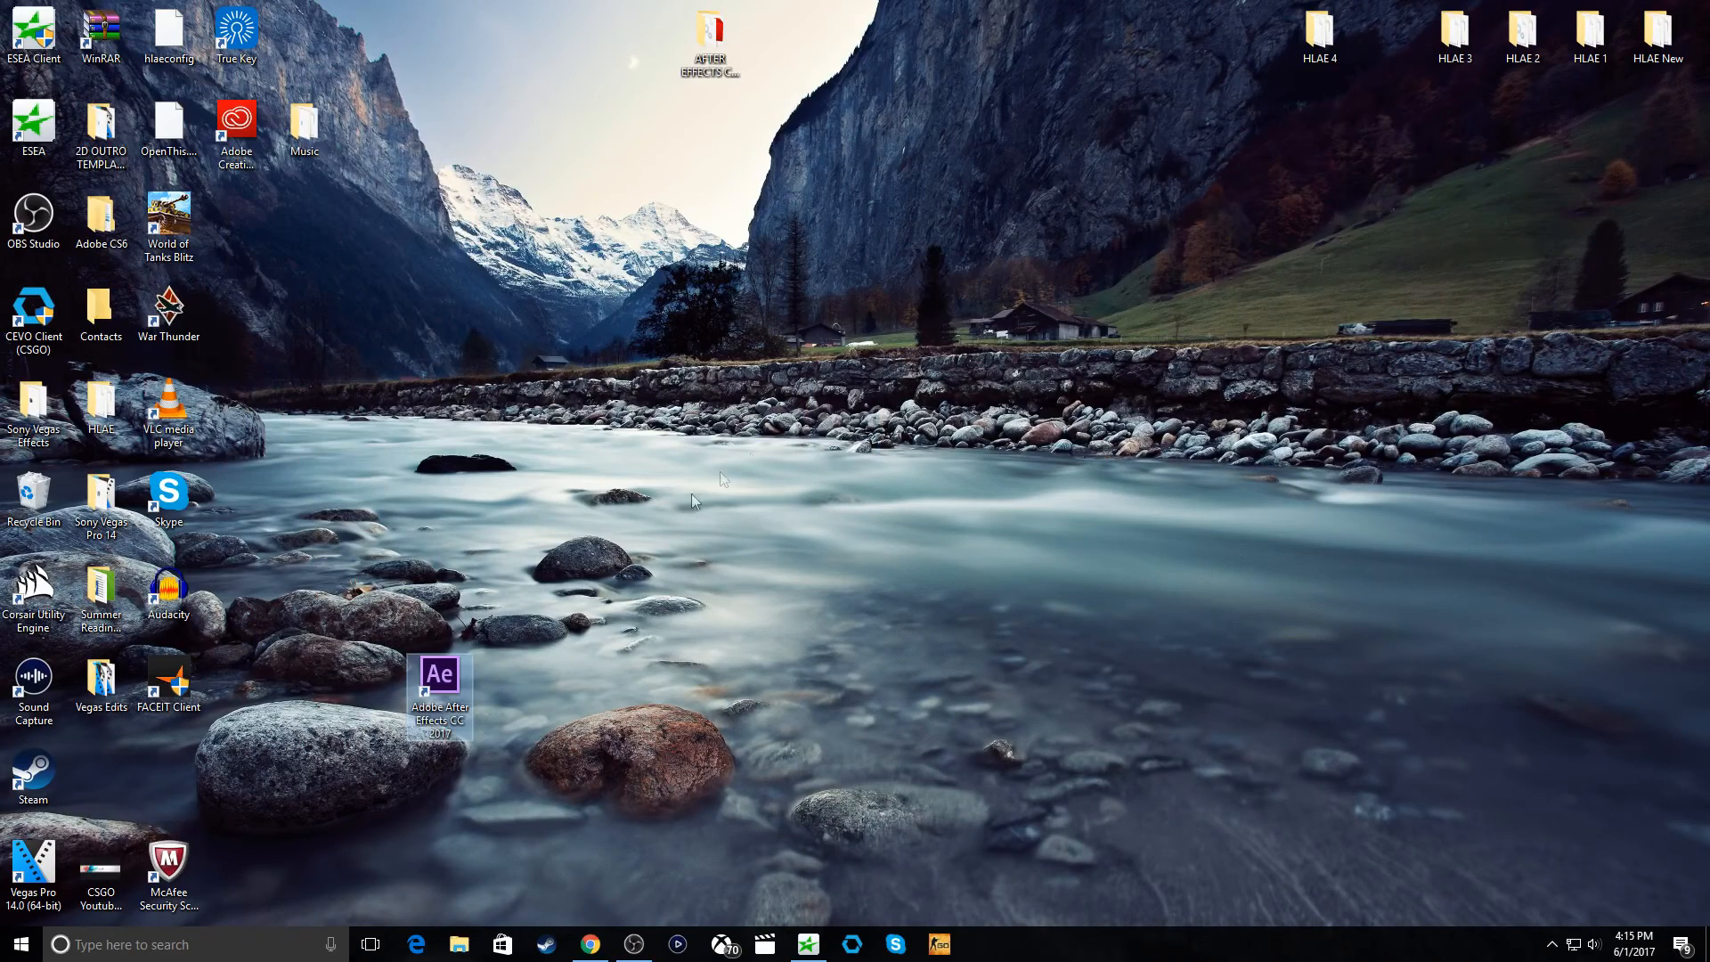
double_click(439, 674)
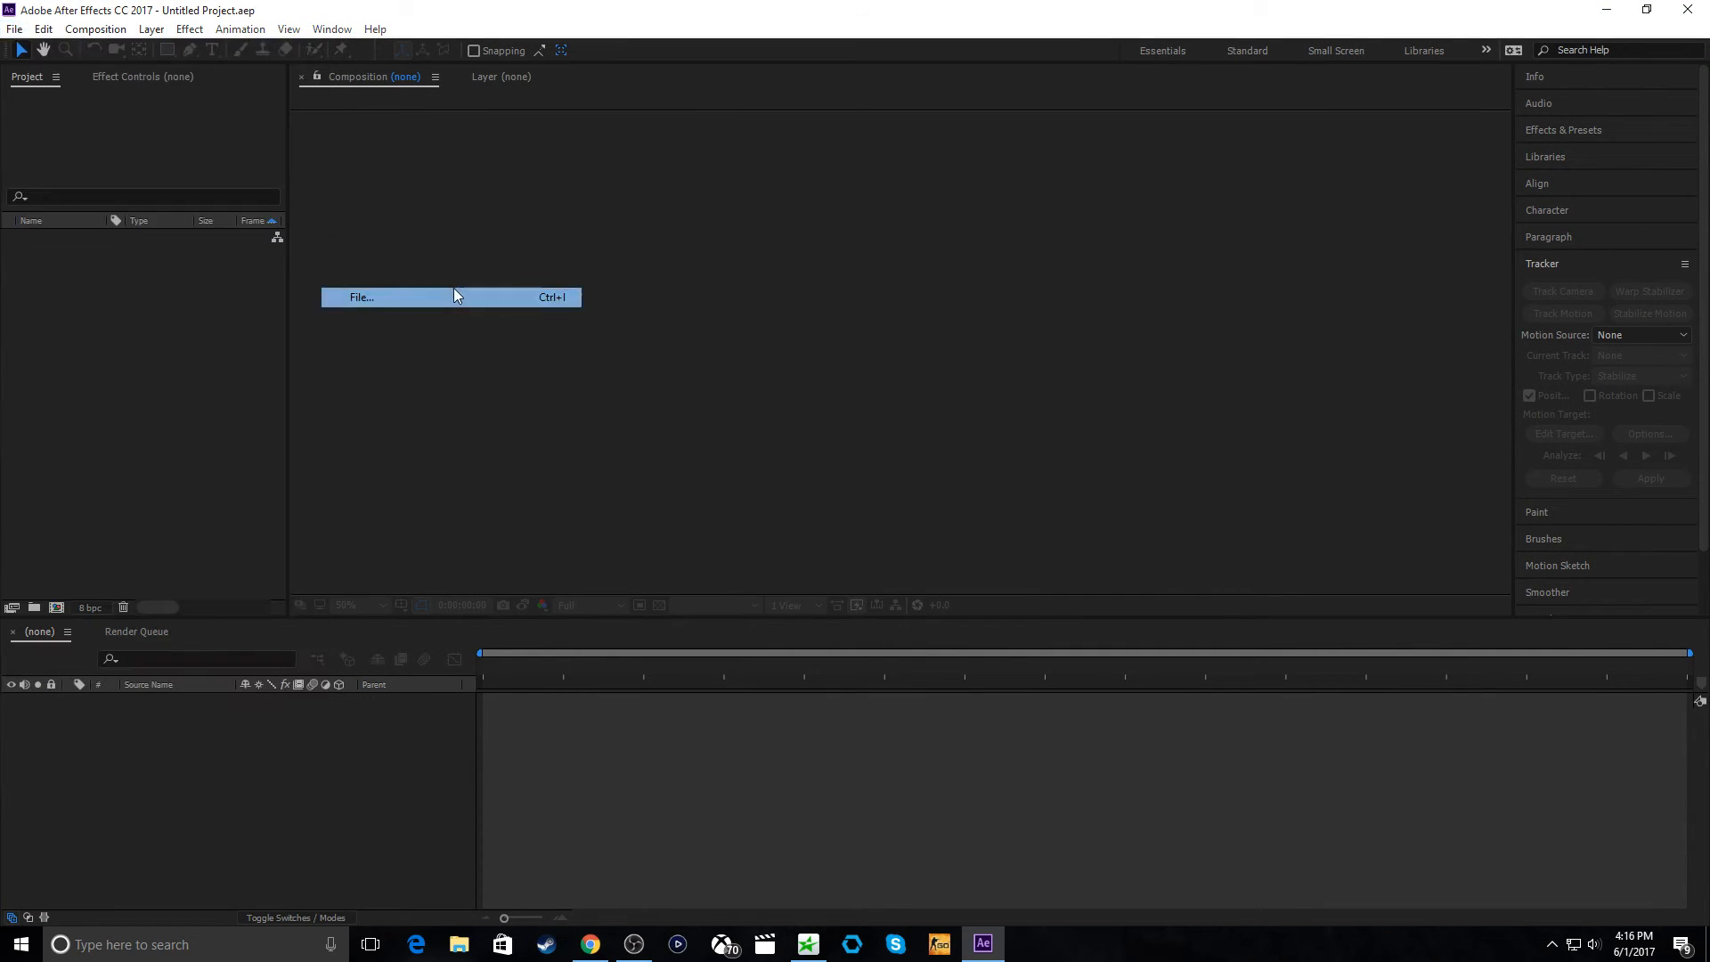
left_click(361, 297)
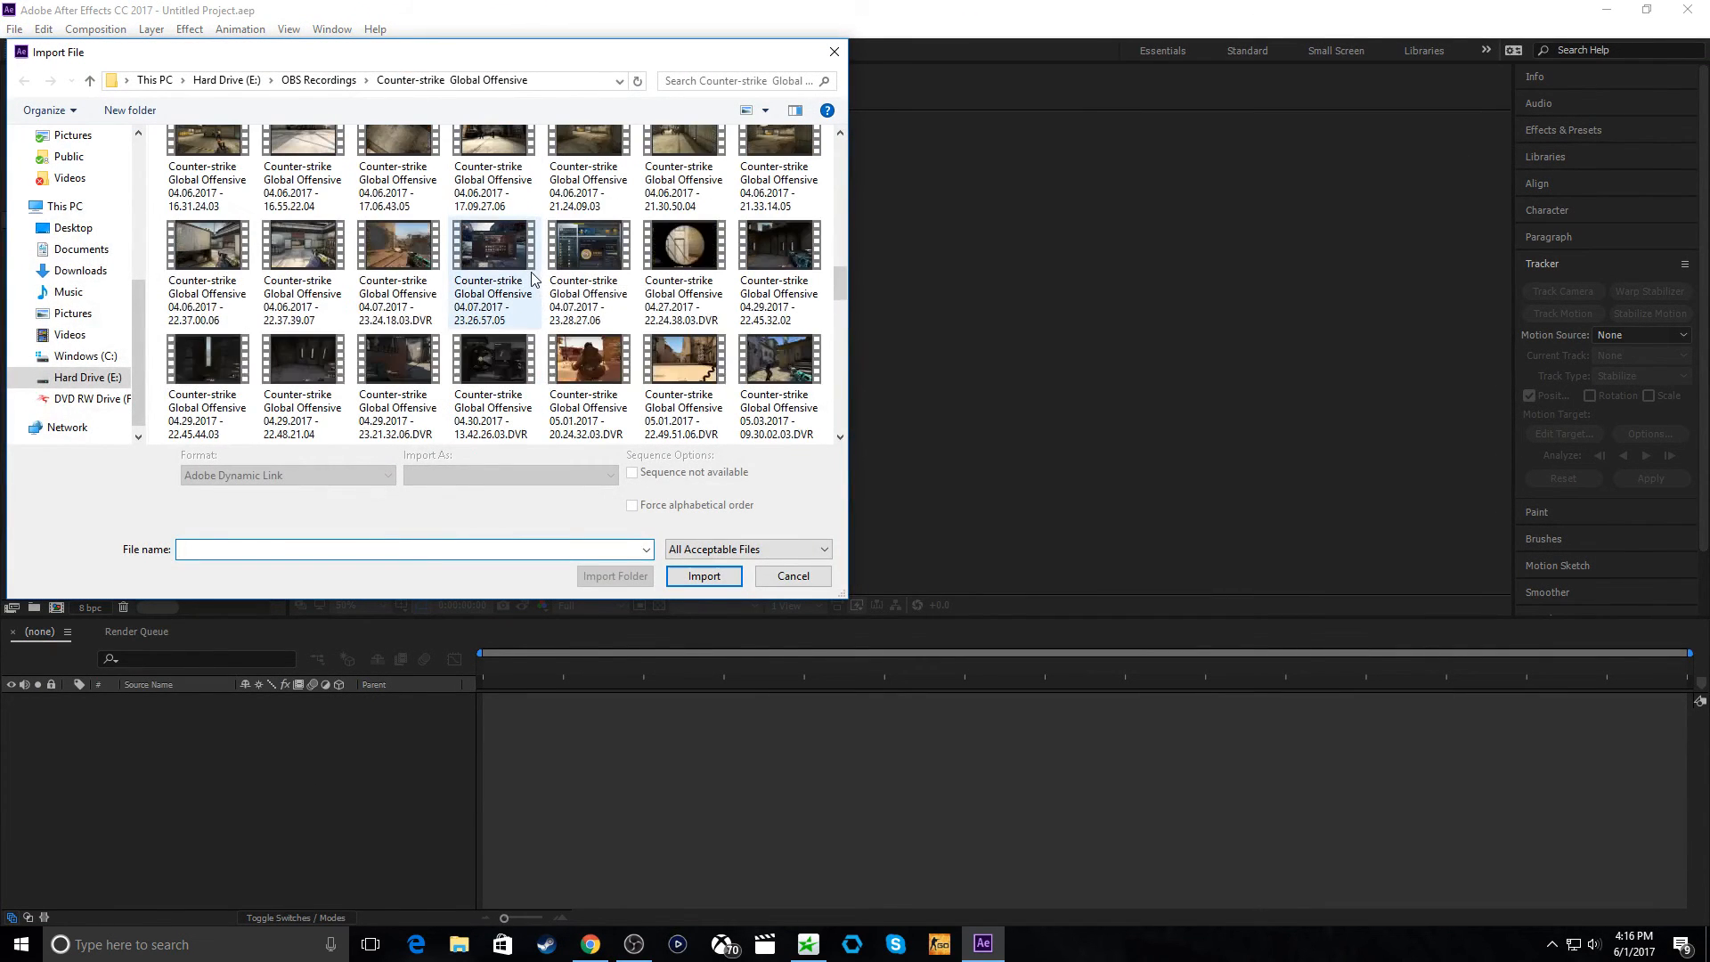
scroll("down", 3)
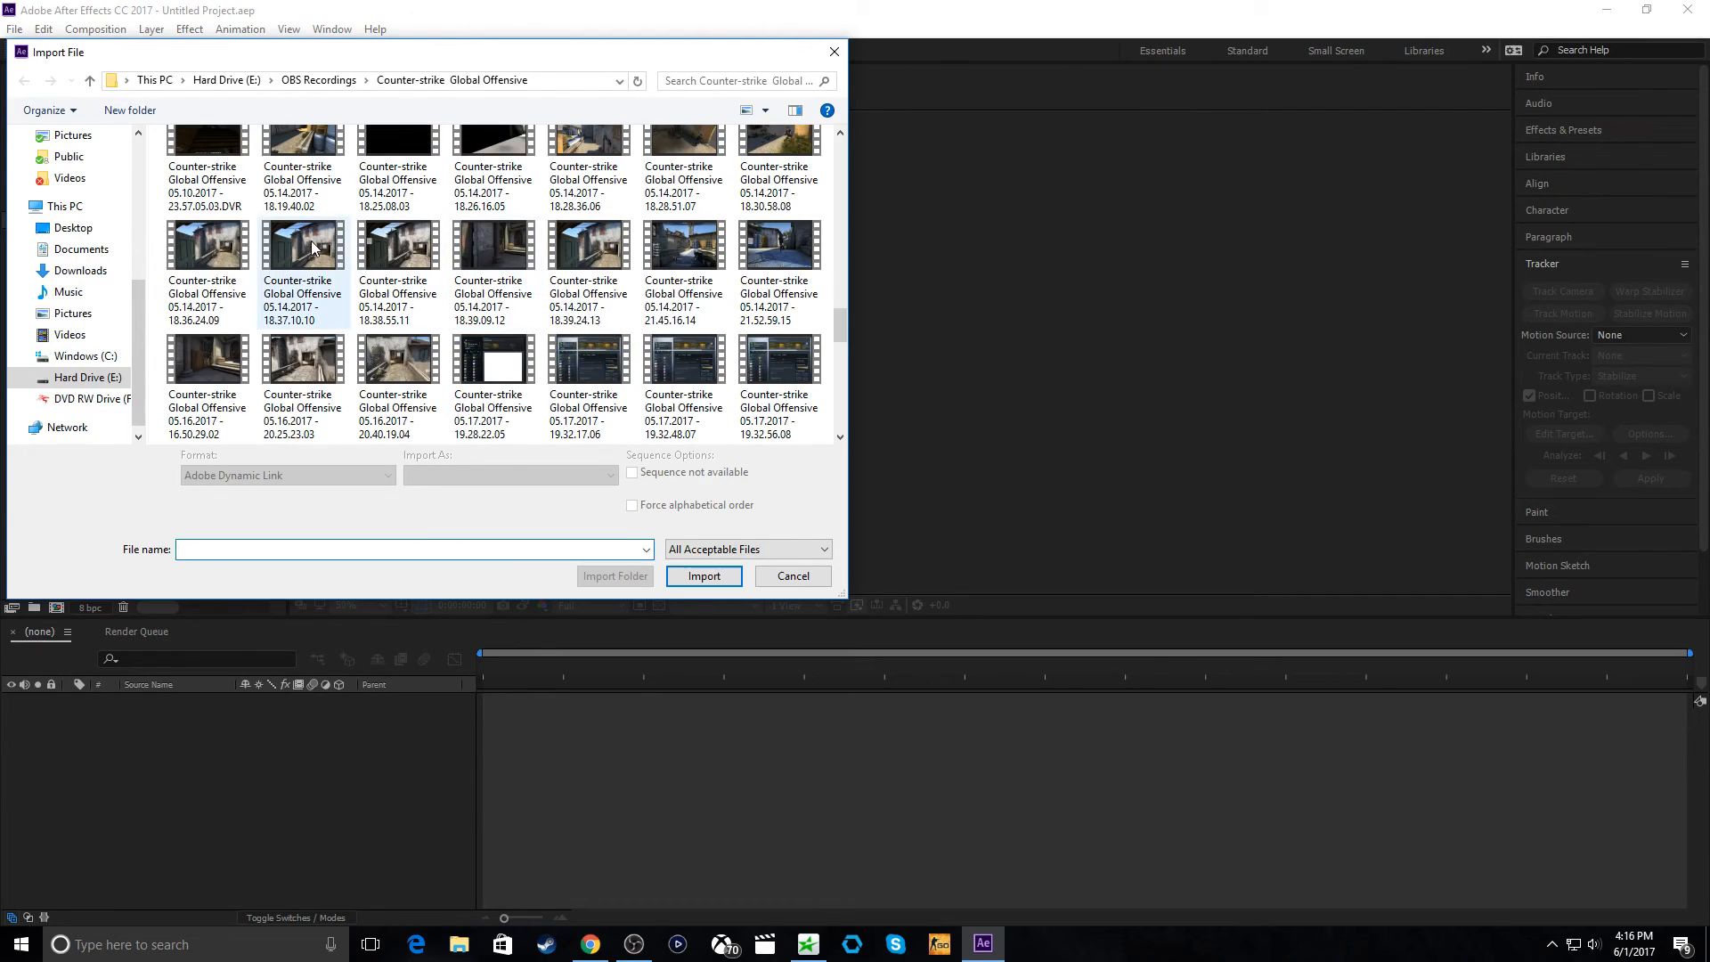
left_click(704, 575)
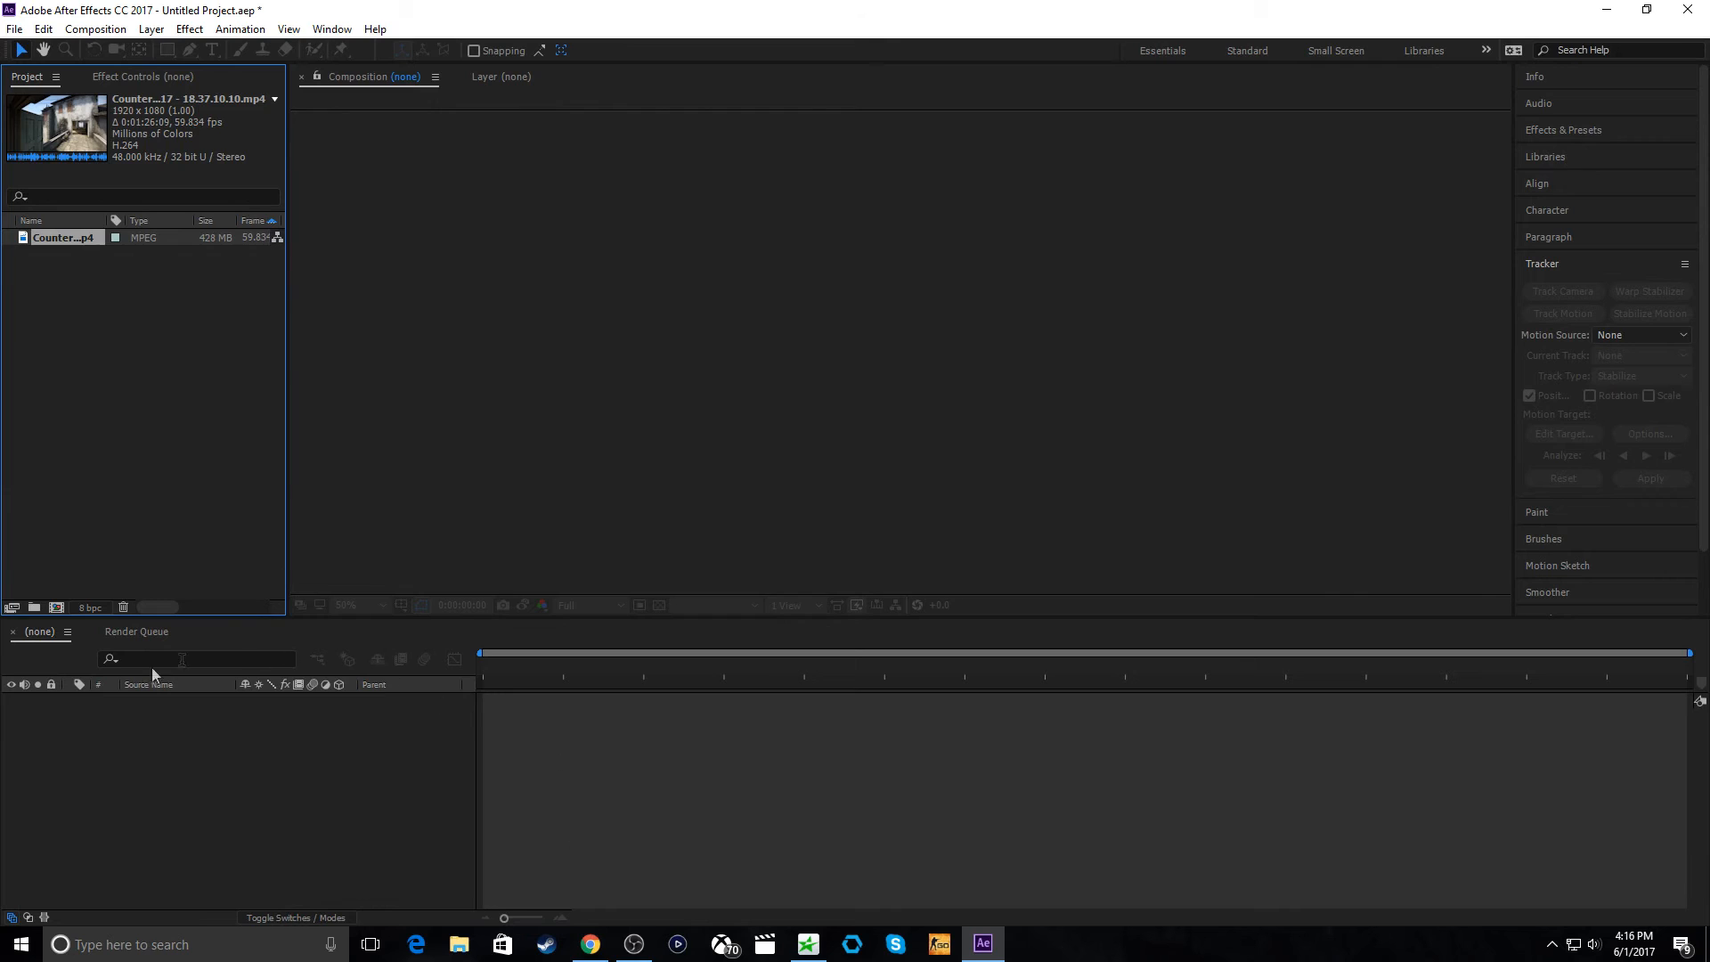
- Show the Render Queue and create a new composition from the imported clip
left_click(137, 632)
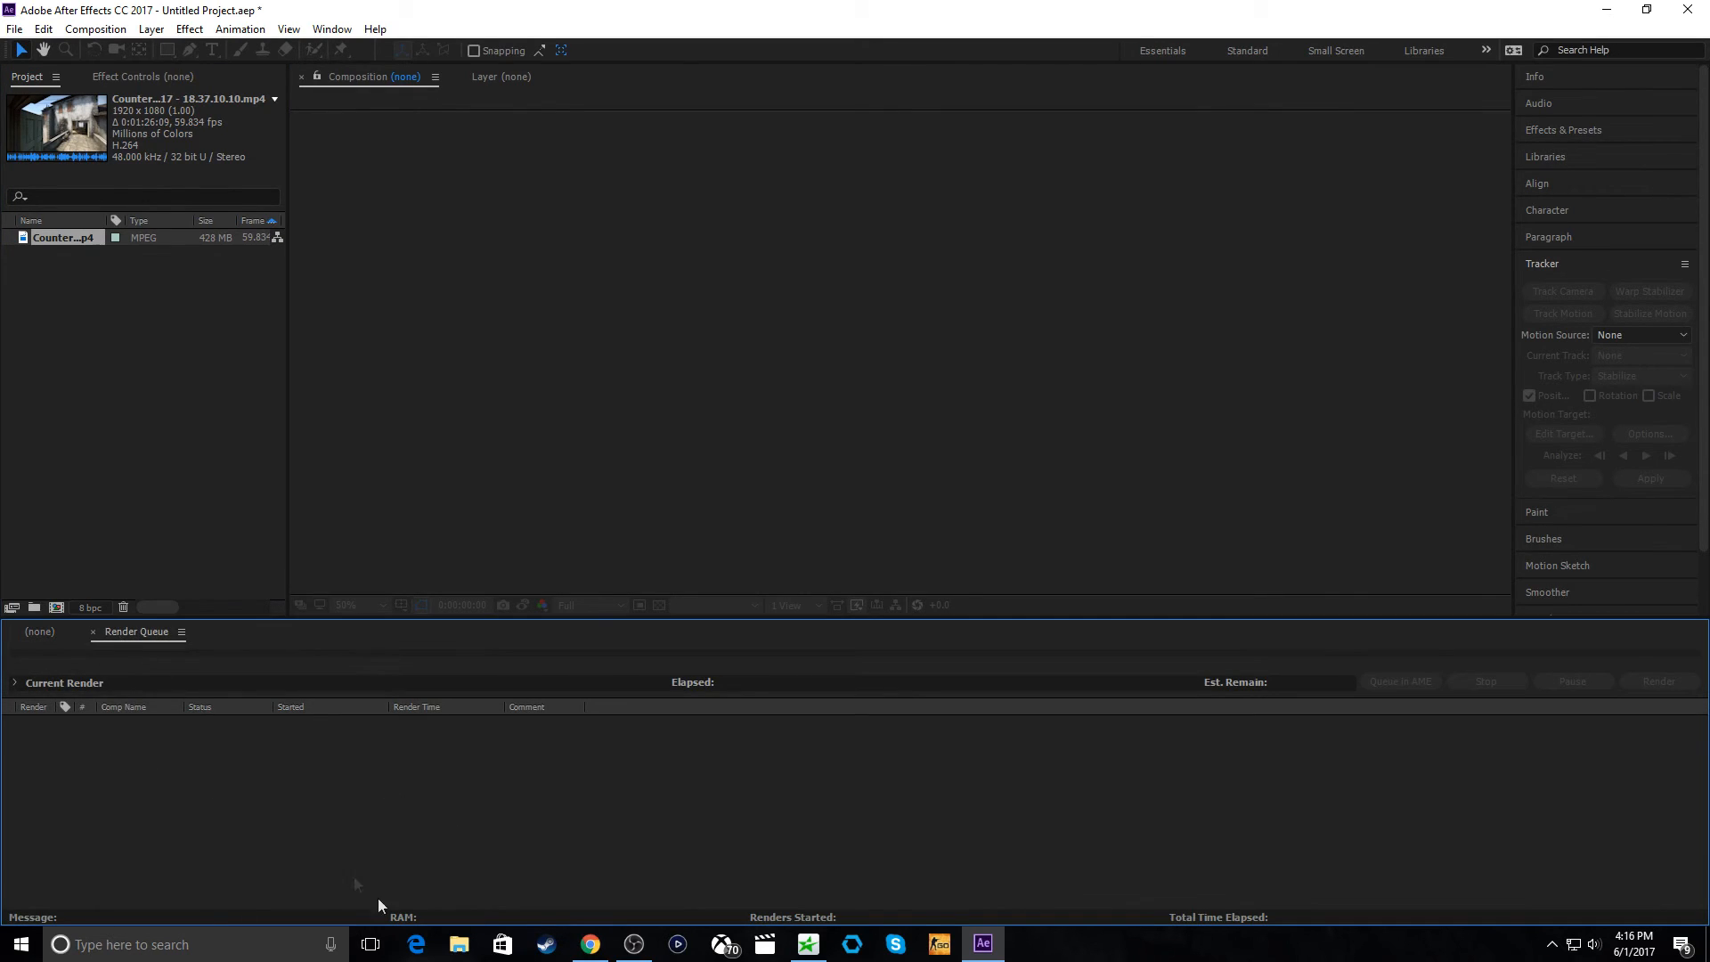
mouse_move(356, 709)
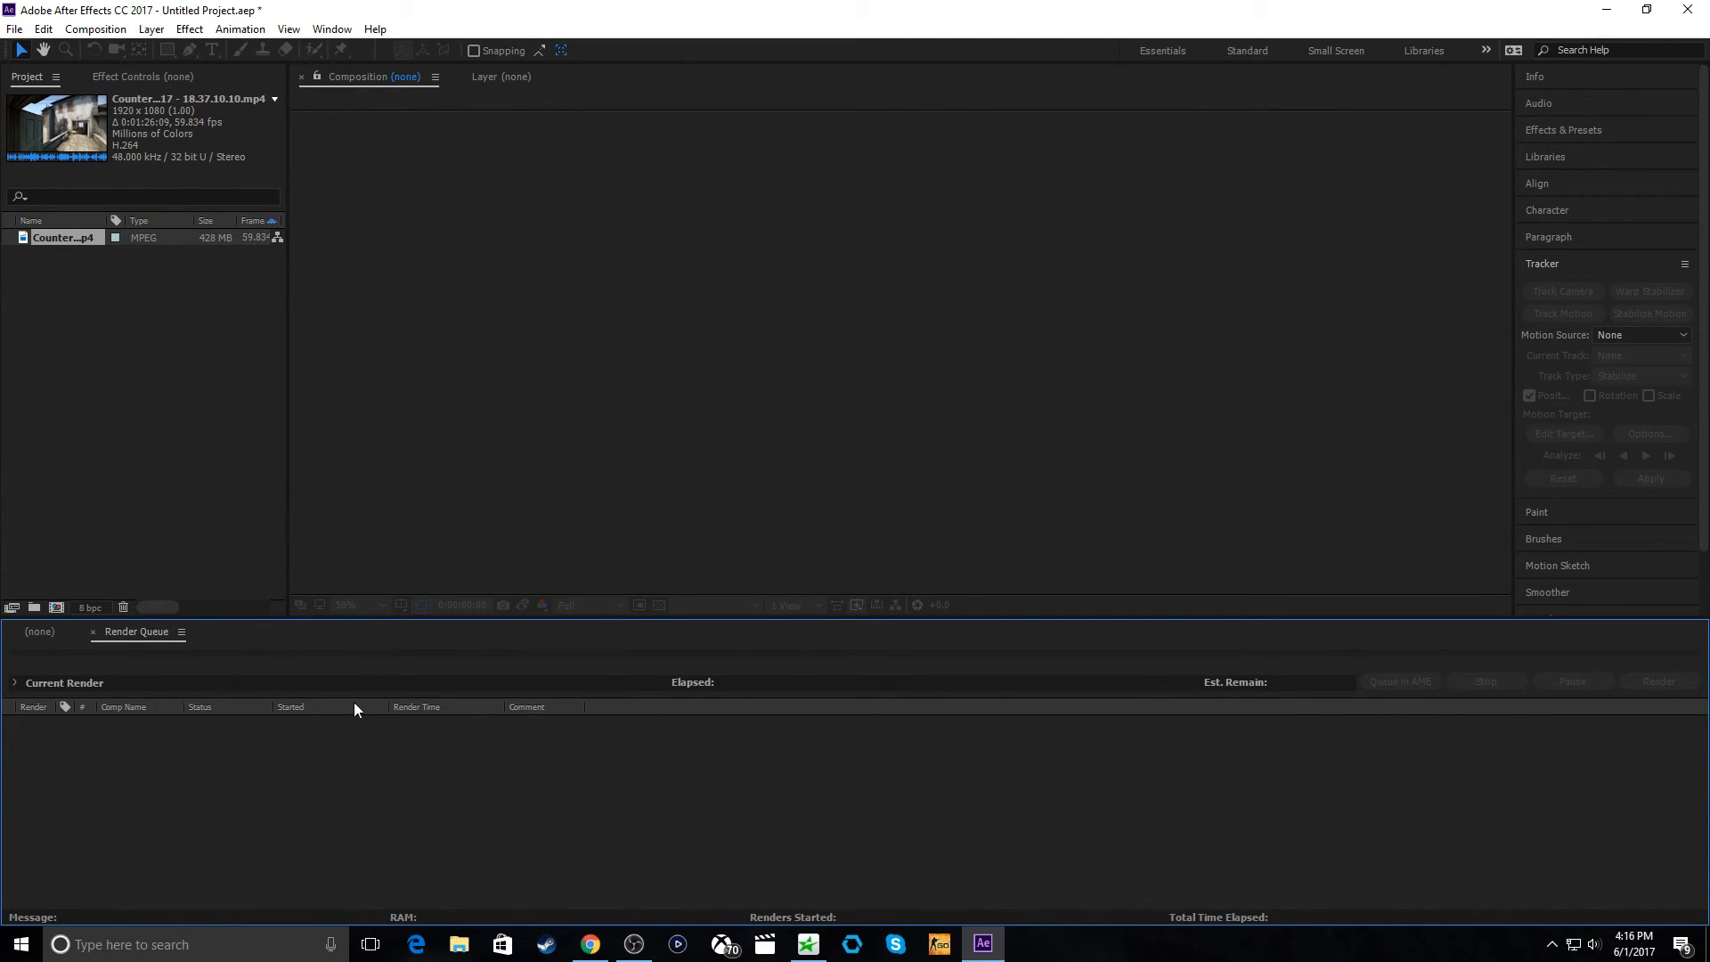
left_click(39, 632)
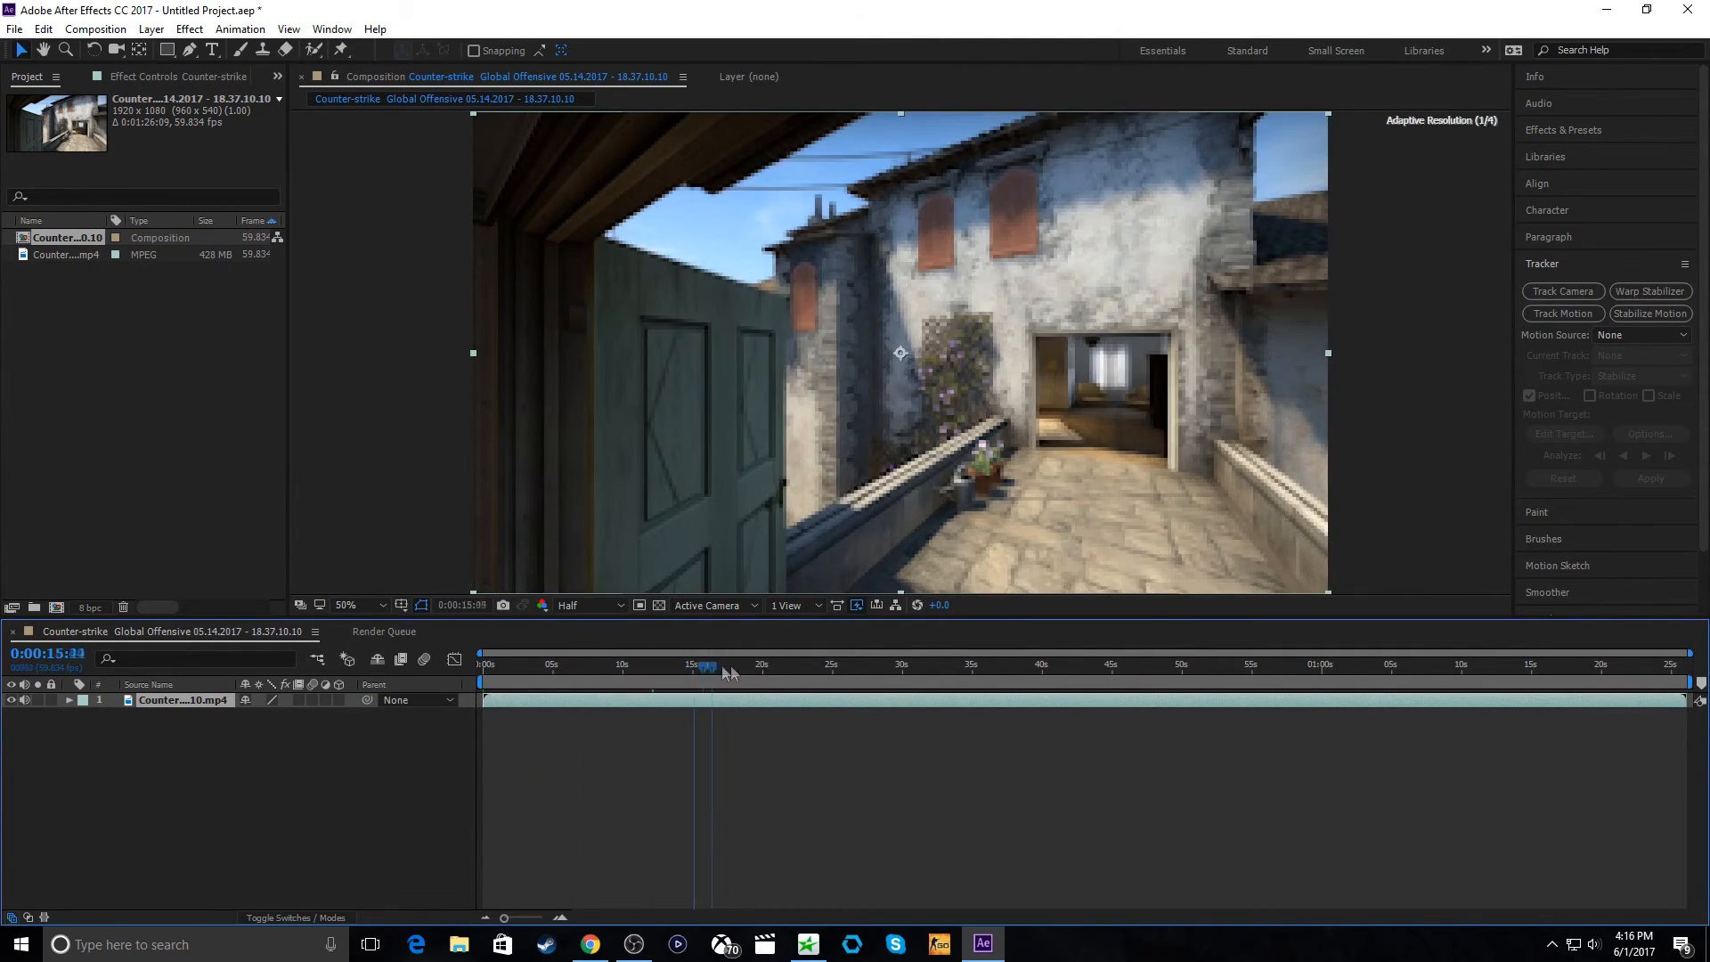
- Scrub the footage and set the work area to about 1:17–1:23, ending on the doorway shot
left_click(1355, 666)
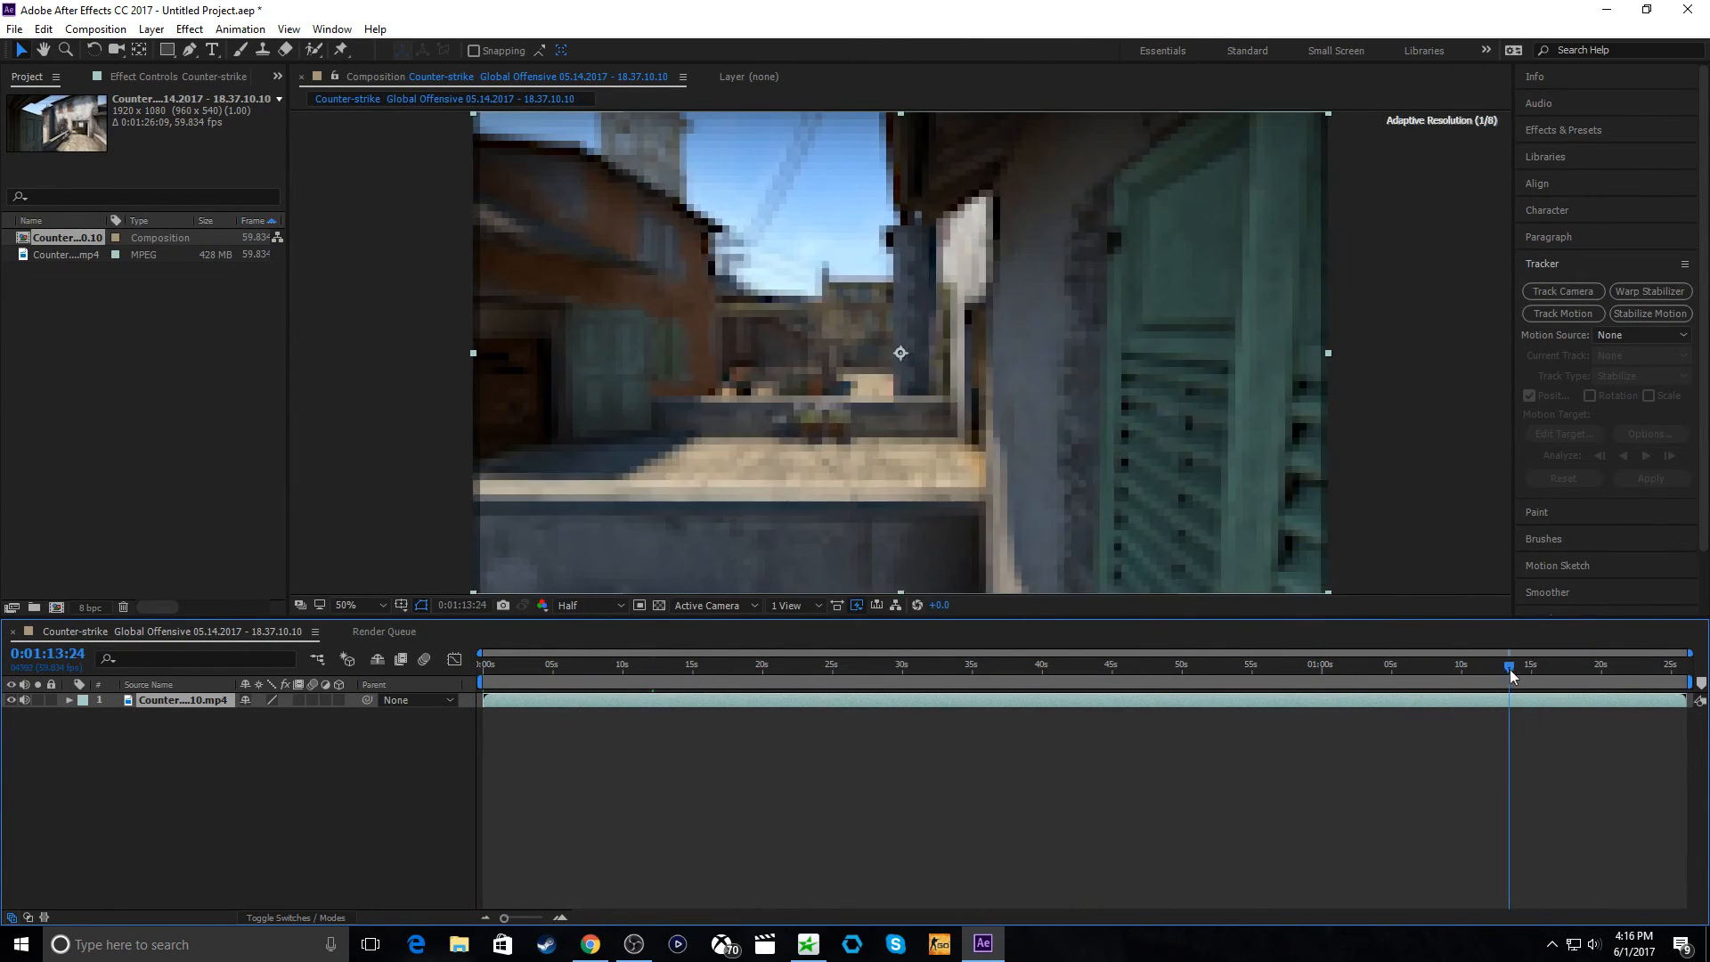
left_click_drag(1511, 666, 1537, 667)
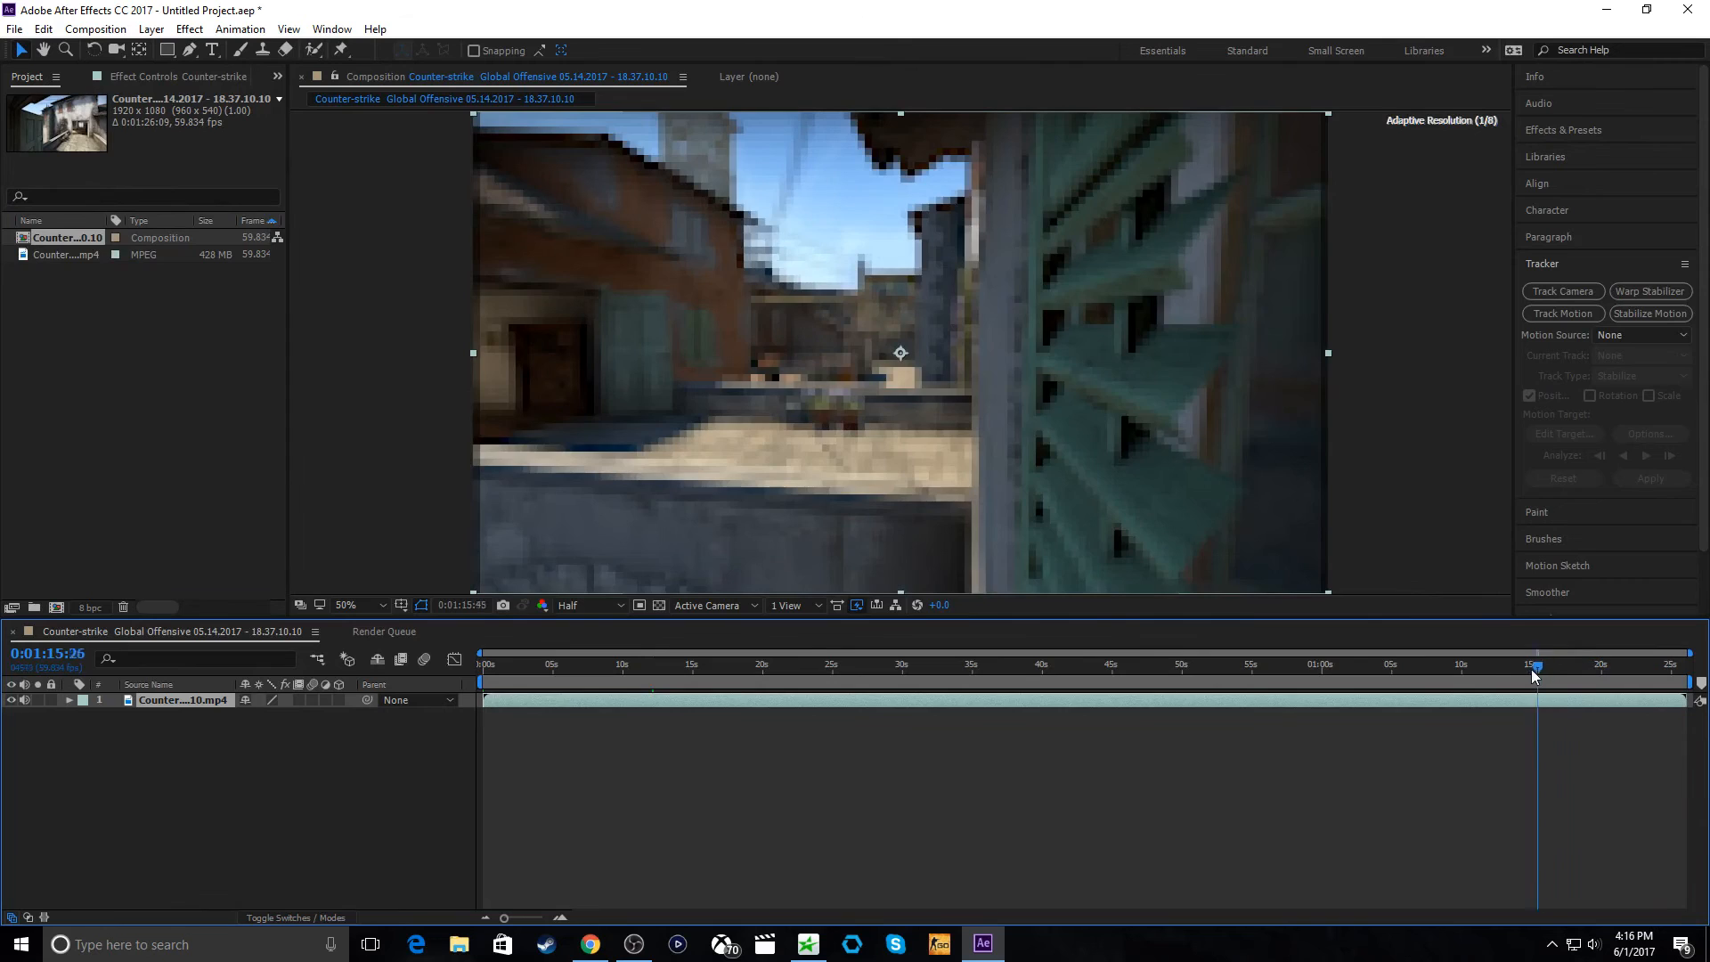
left_click_drag(1535, 666, 1273, 666)
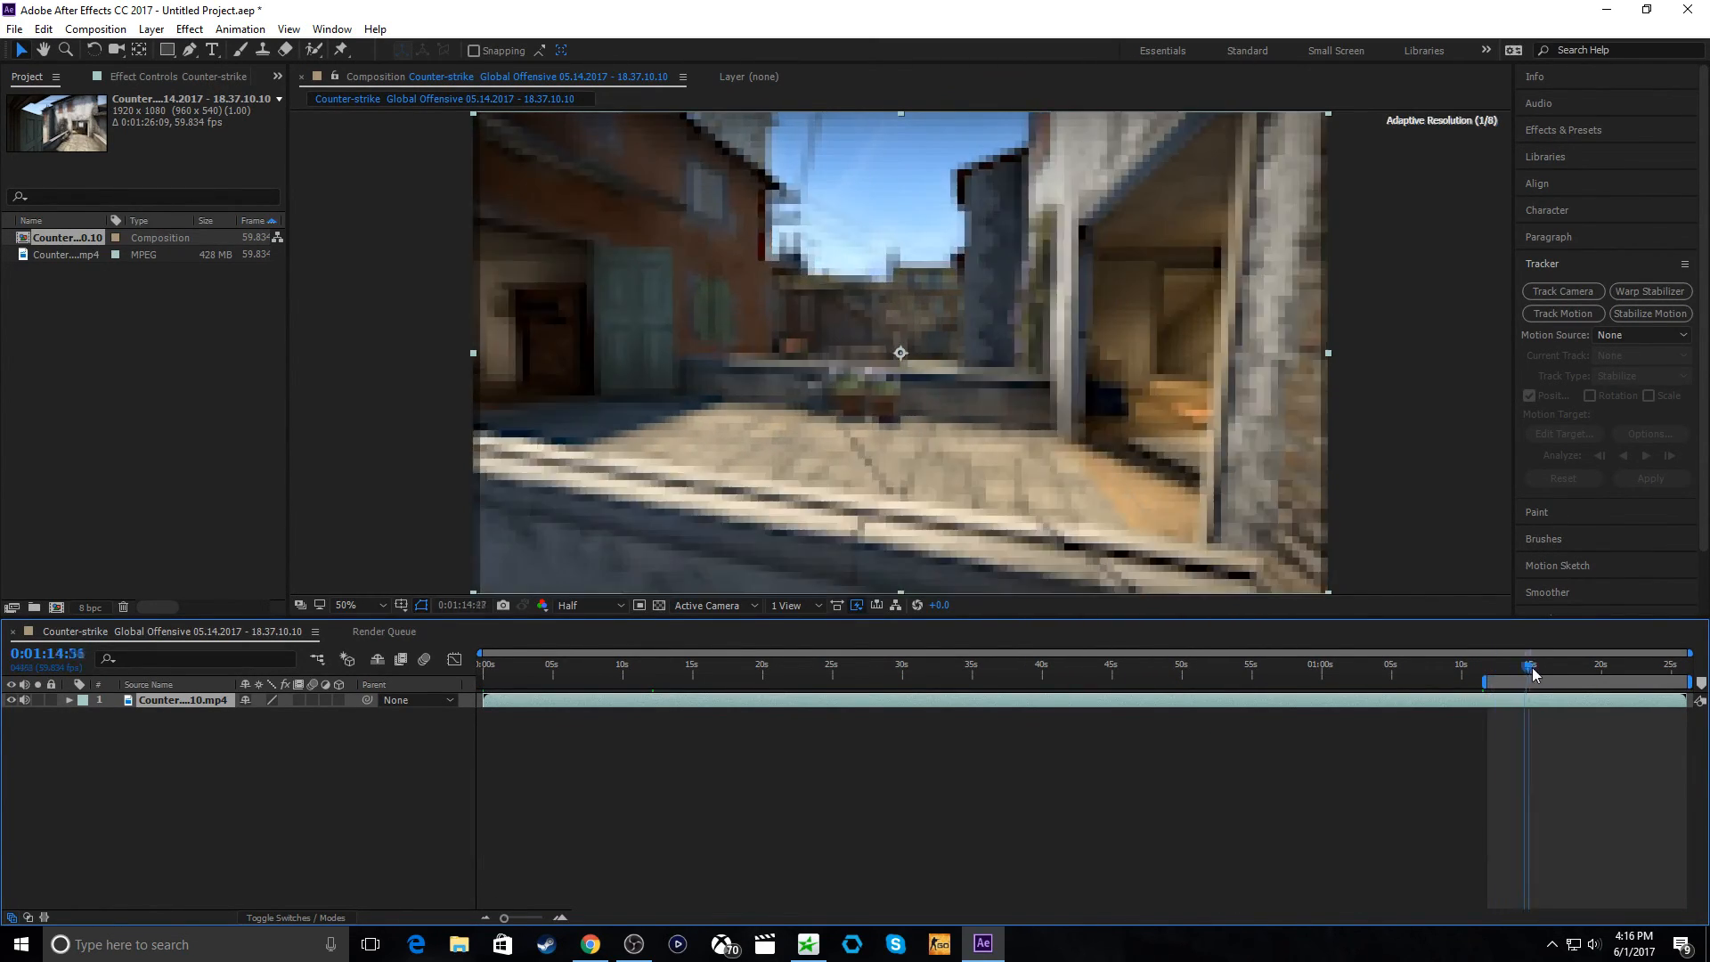
left_click_drag(1529, 676, 1568, 675)
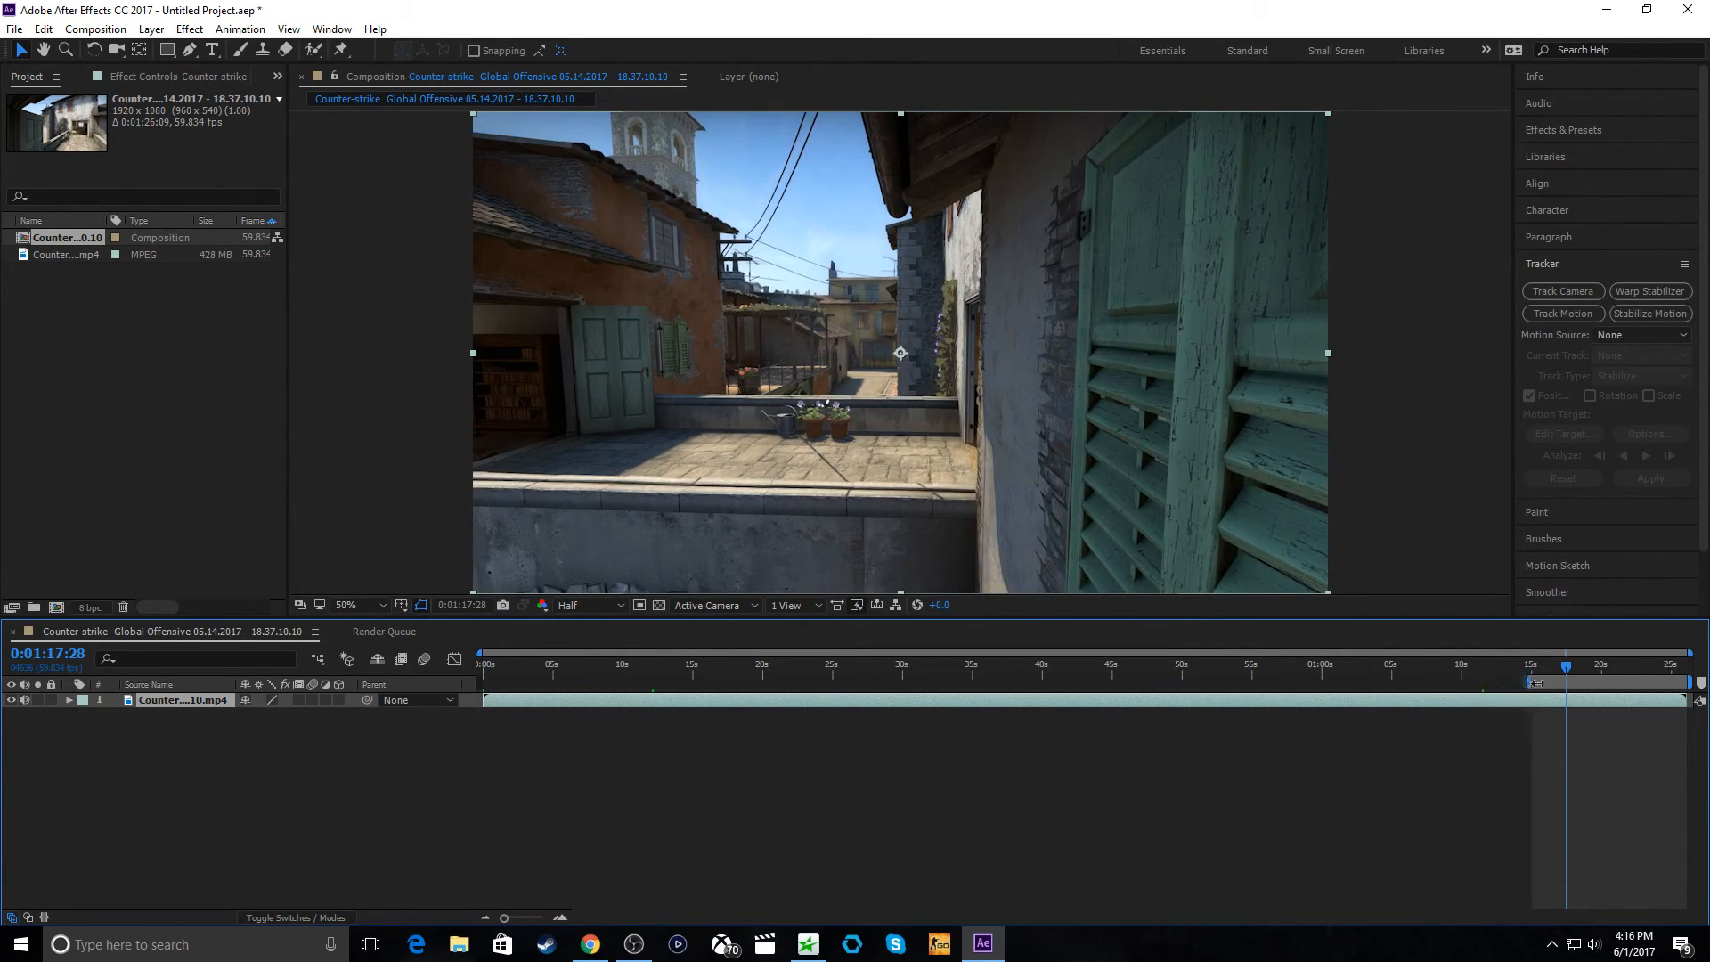
left_click_drag(1565, 676, 1619, 677)
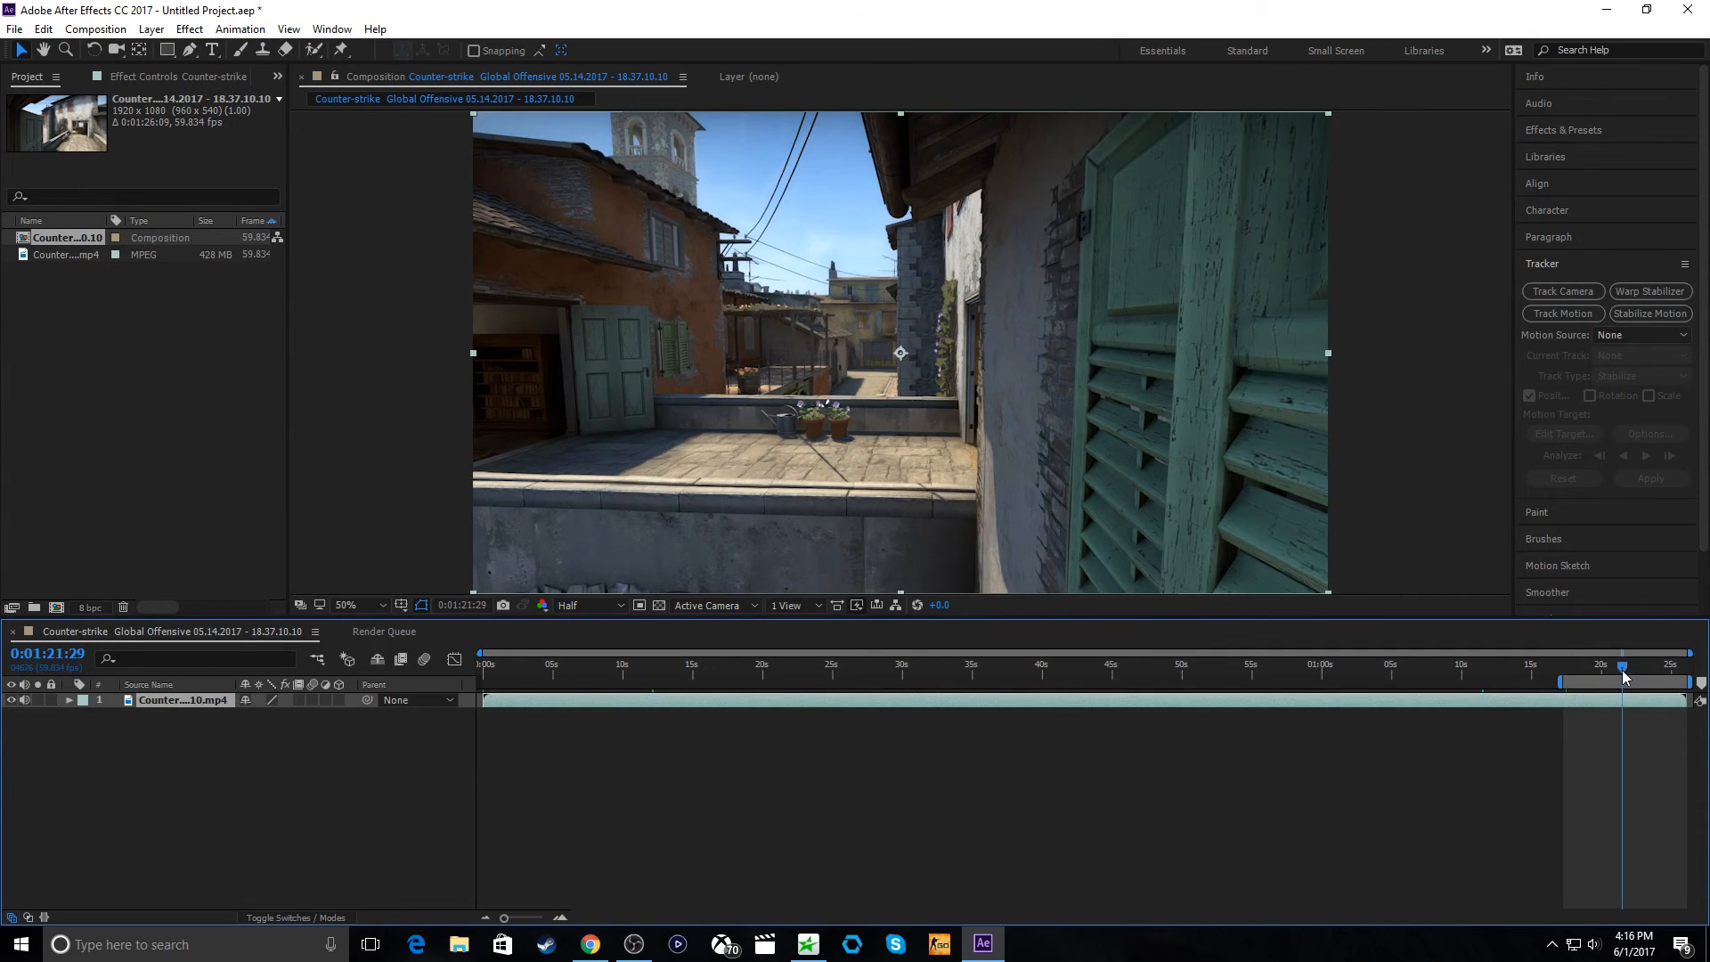
left_click_drag(1622, 666, 1651, 667)
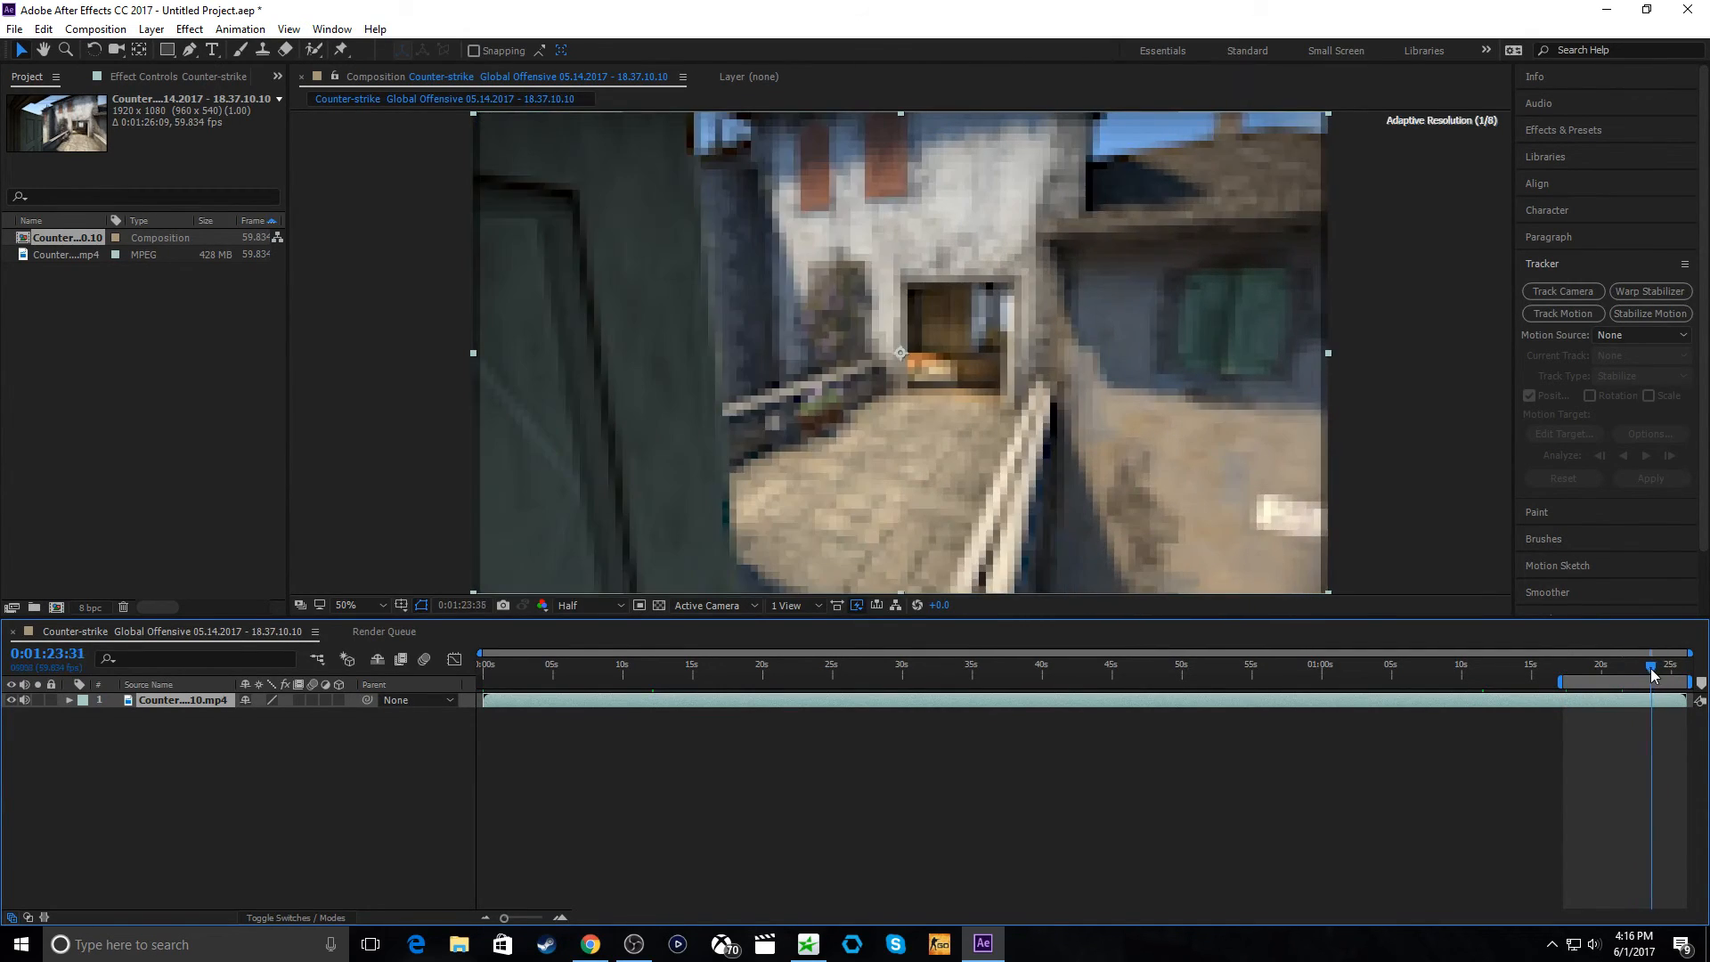
left_click_drag(1651, 665, 1680, 666)
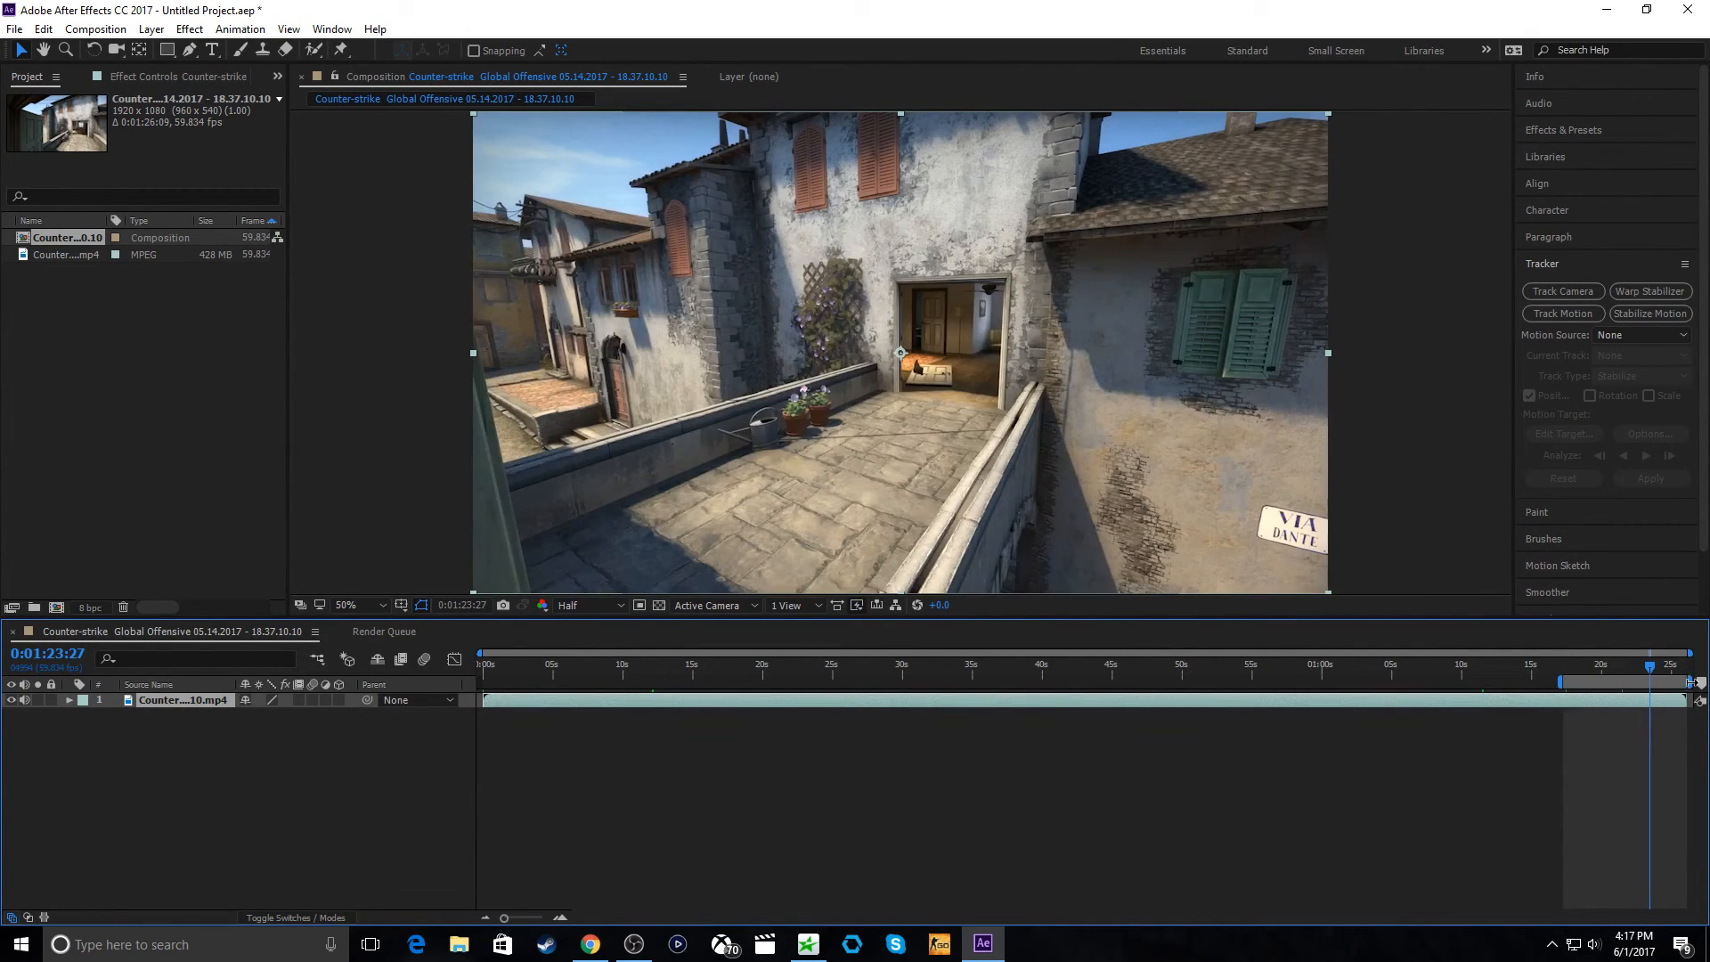
- Trim the composition to the work area
right_click(1694, 682)
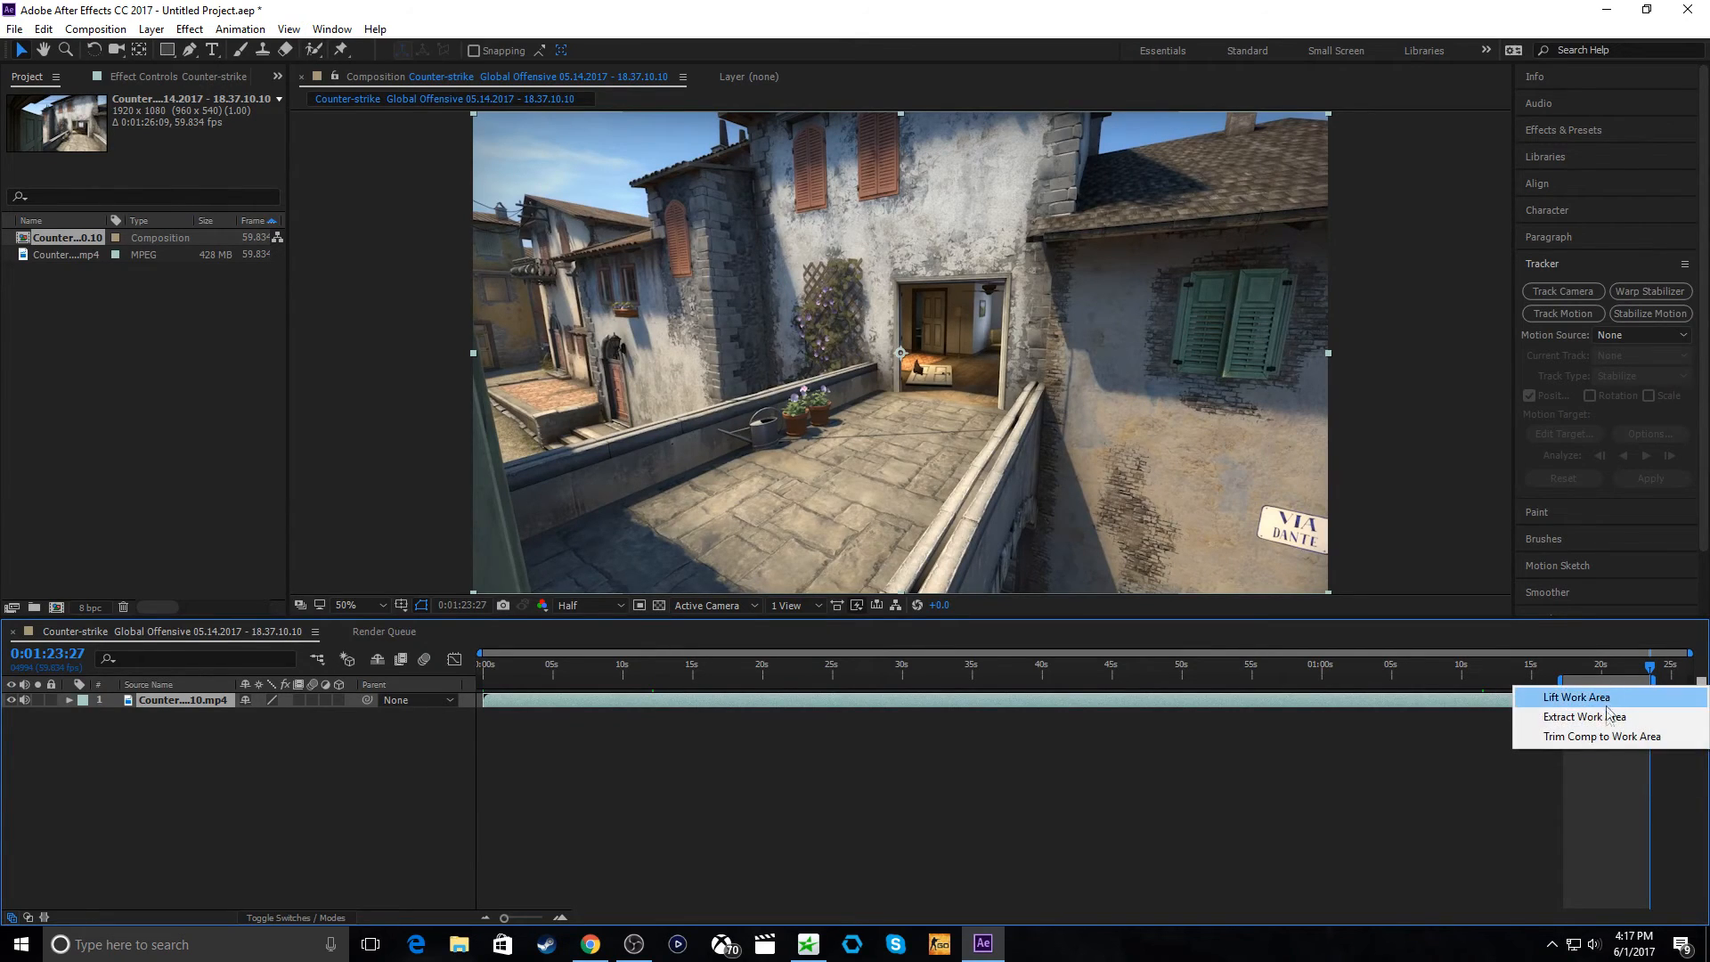
mouse_move(1593, 732)
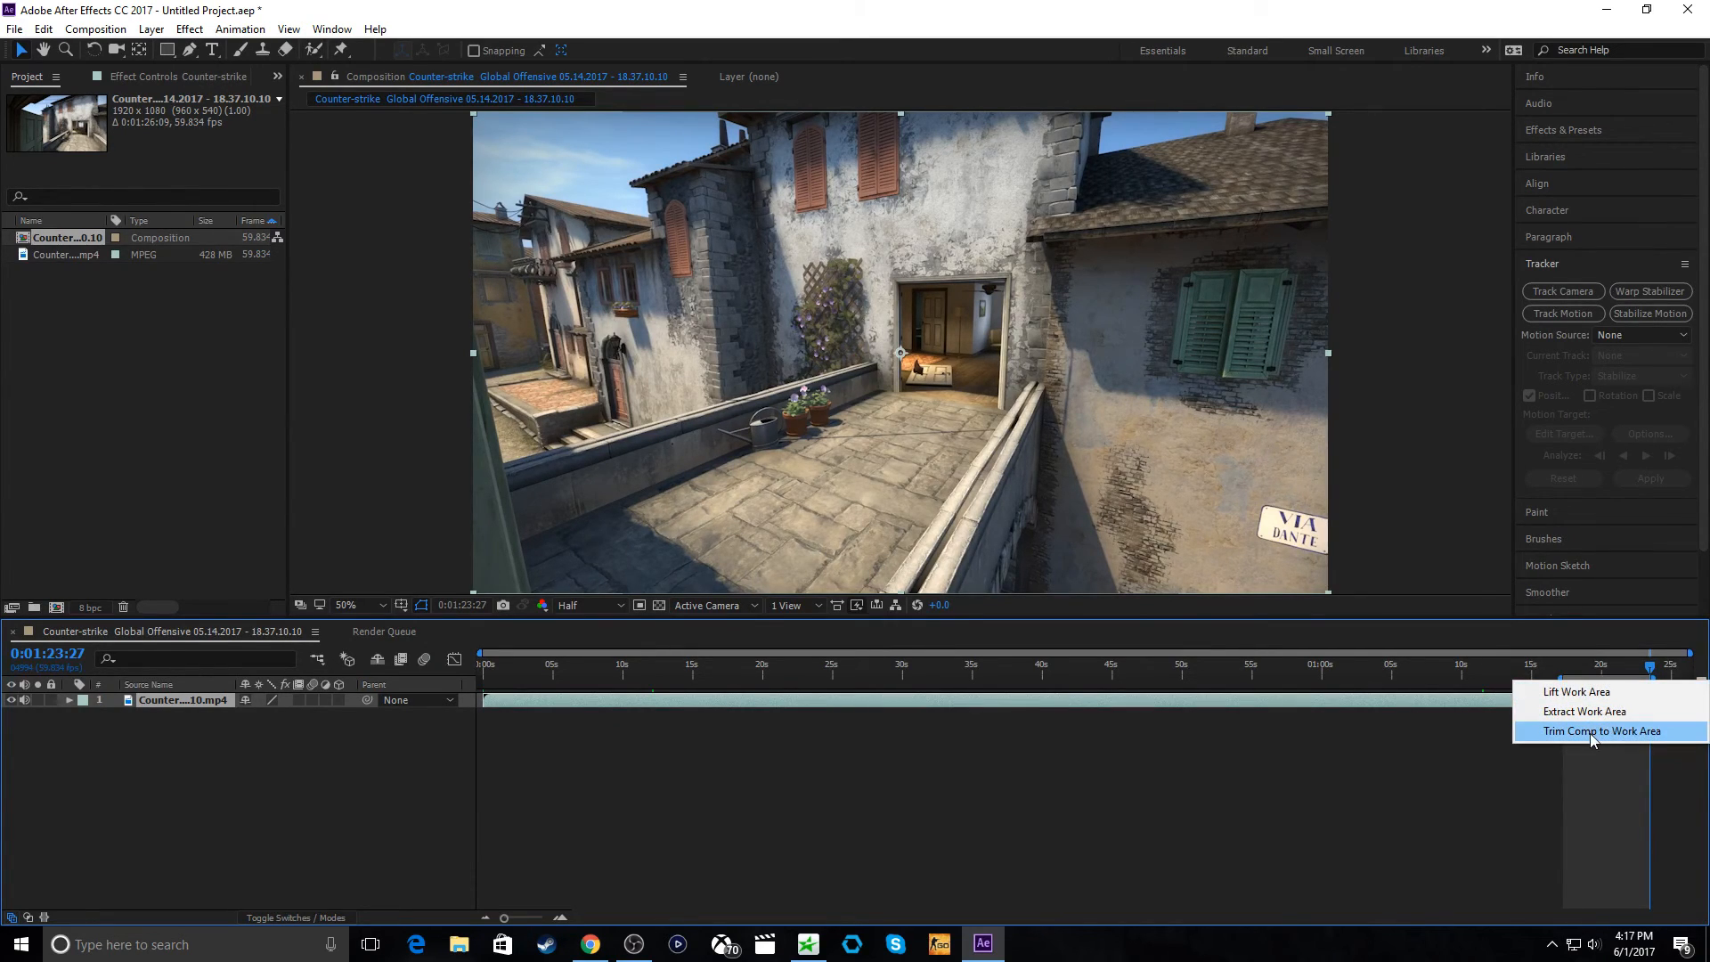
left_click(1601, 730)
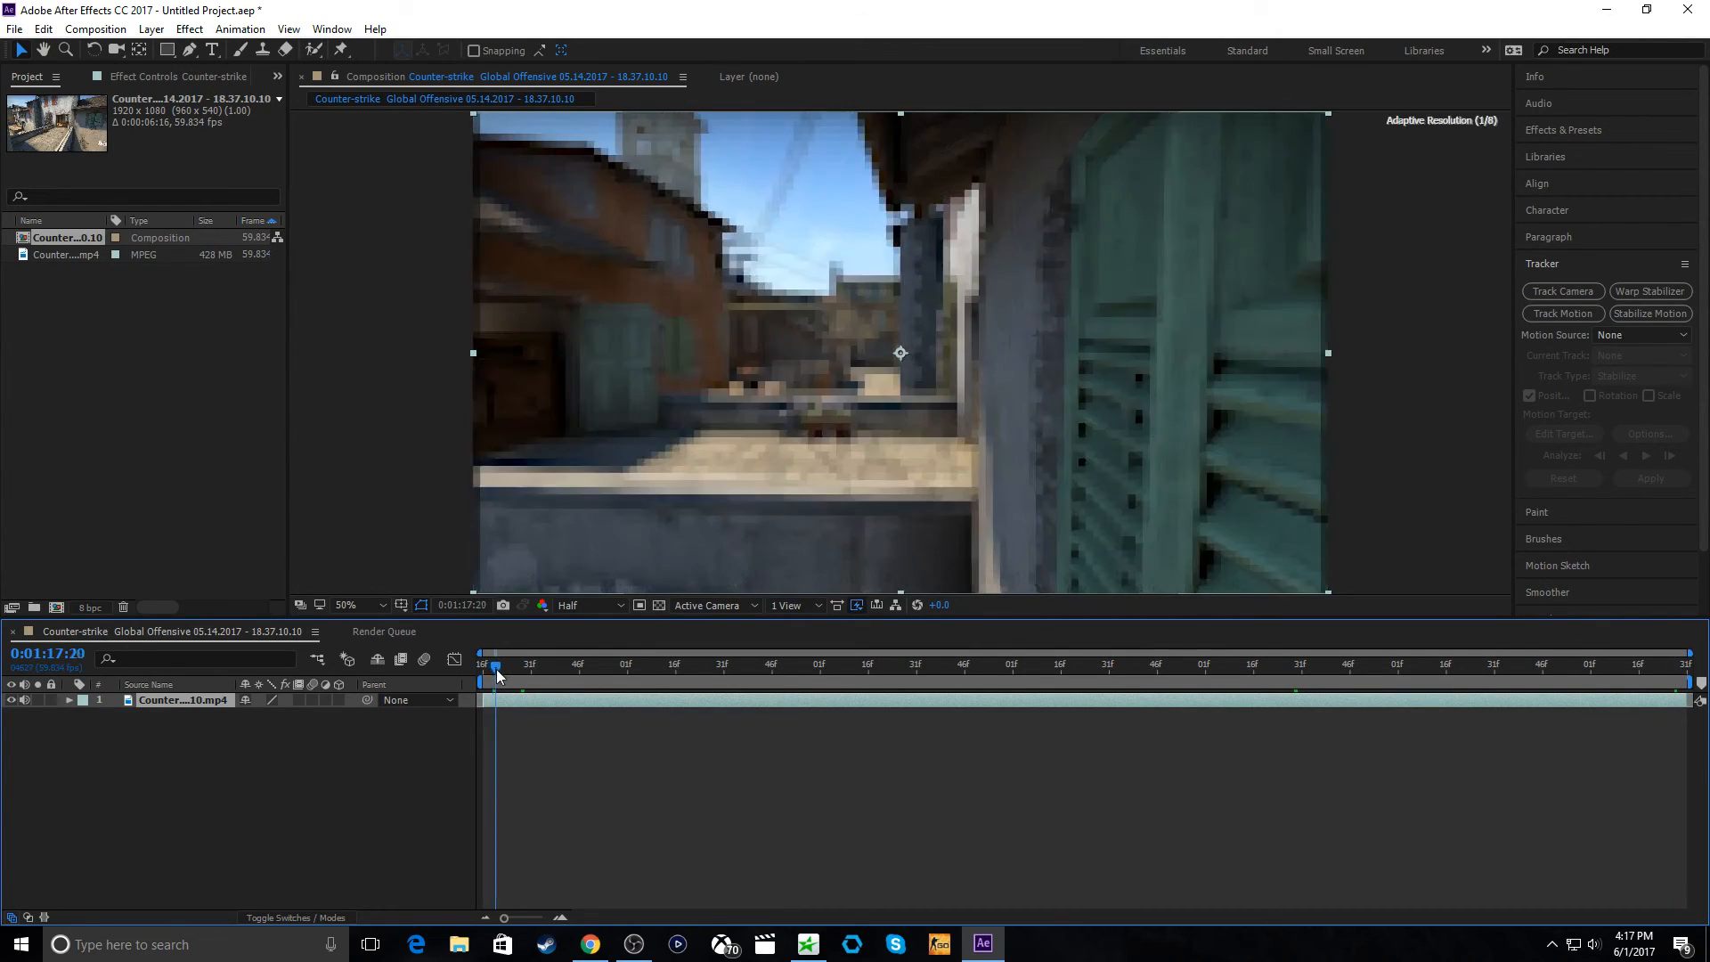
- Return to the clip start and run Track Camera on the footage layer
left_click(1567, 665)
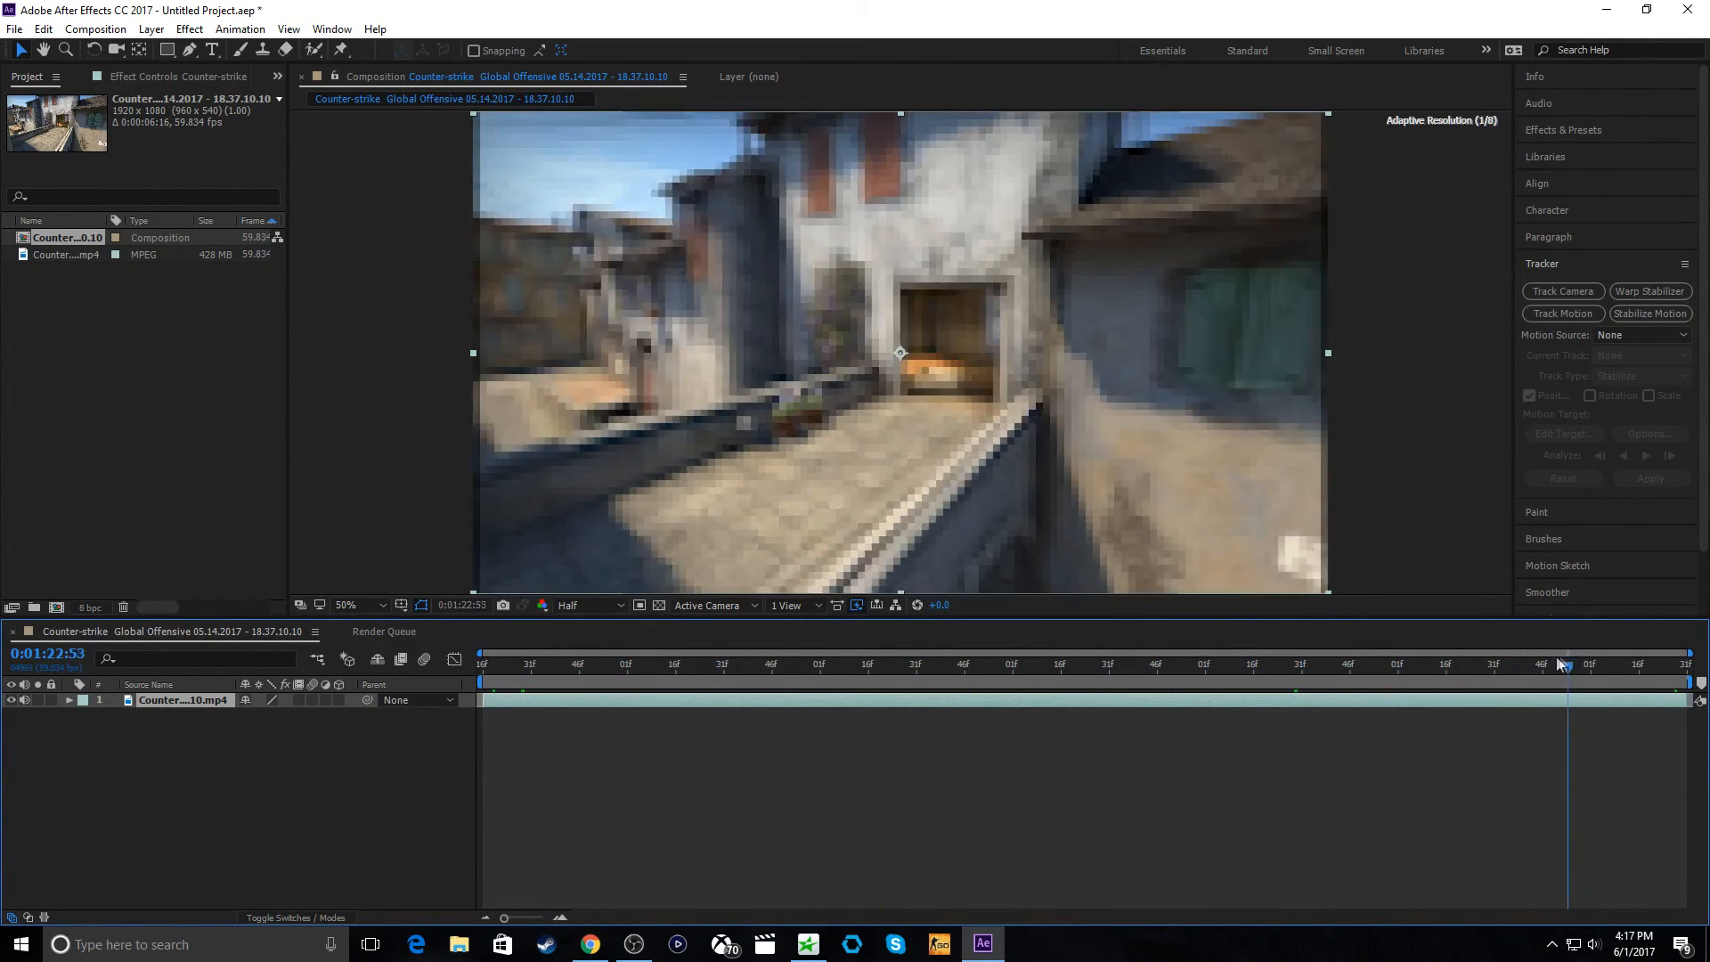
left_click(502, 667)
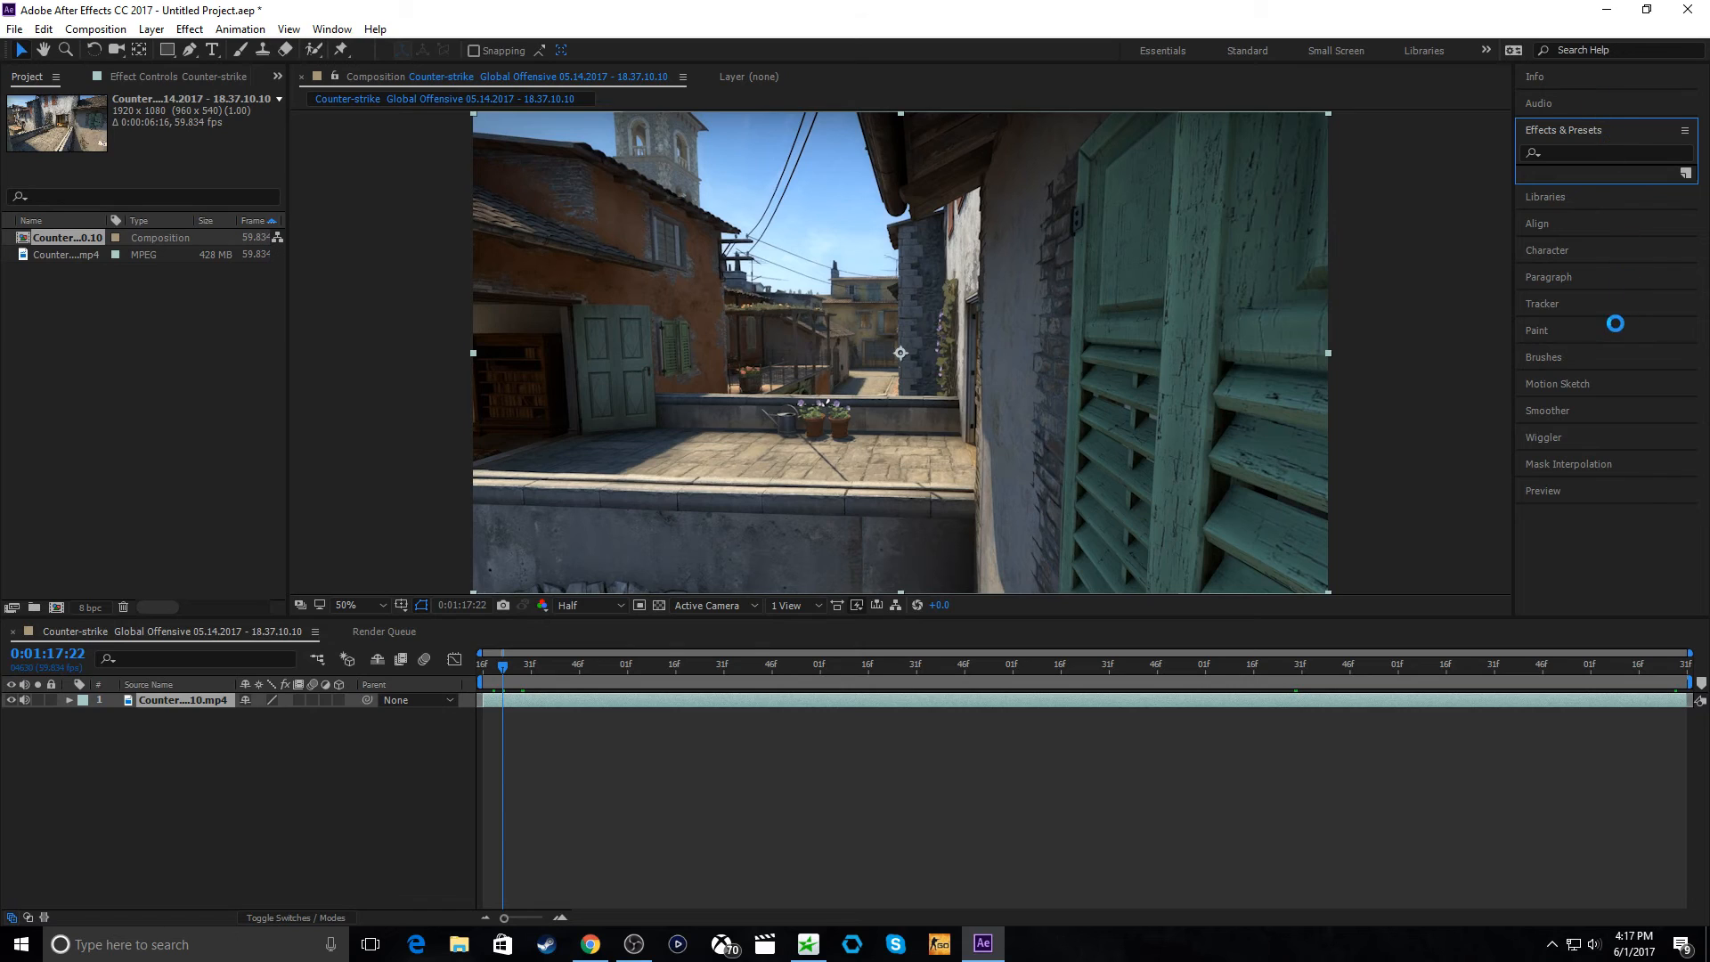
left_click(1539, 104)
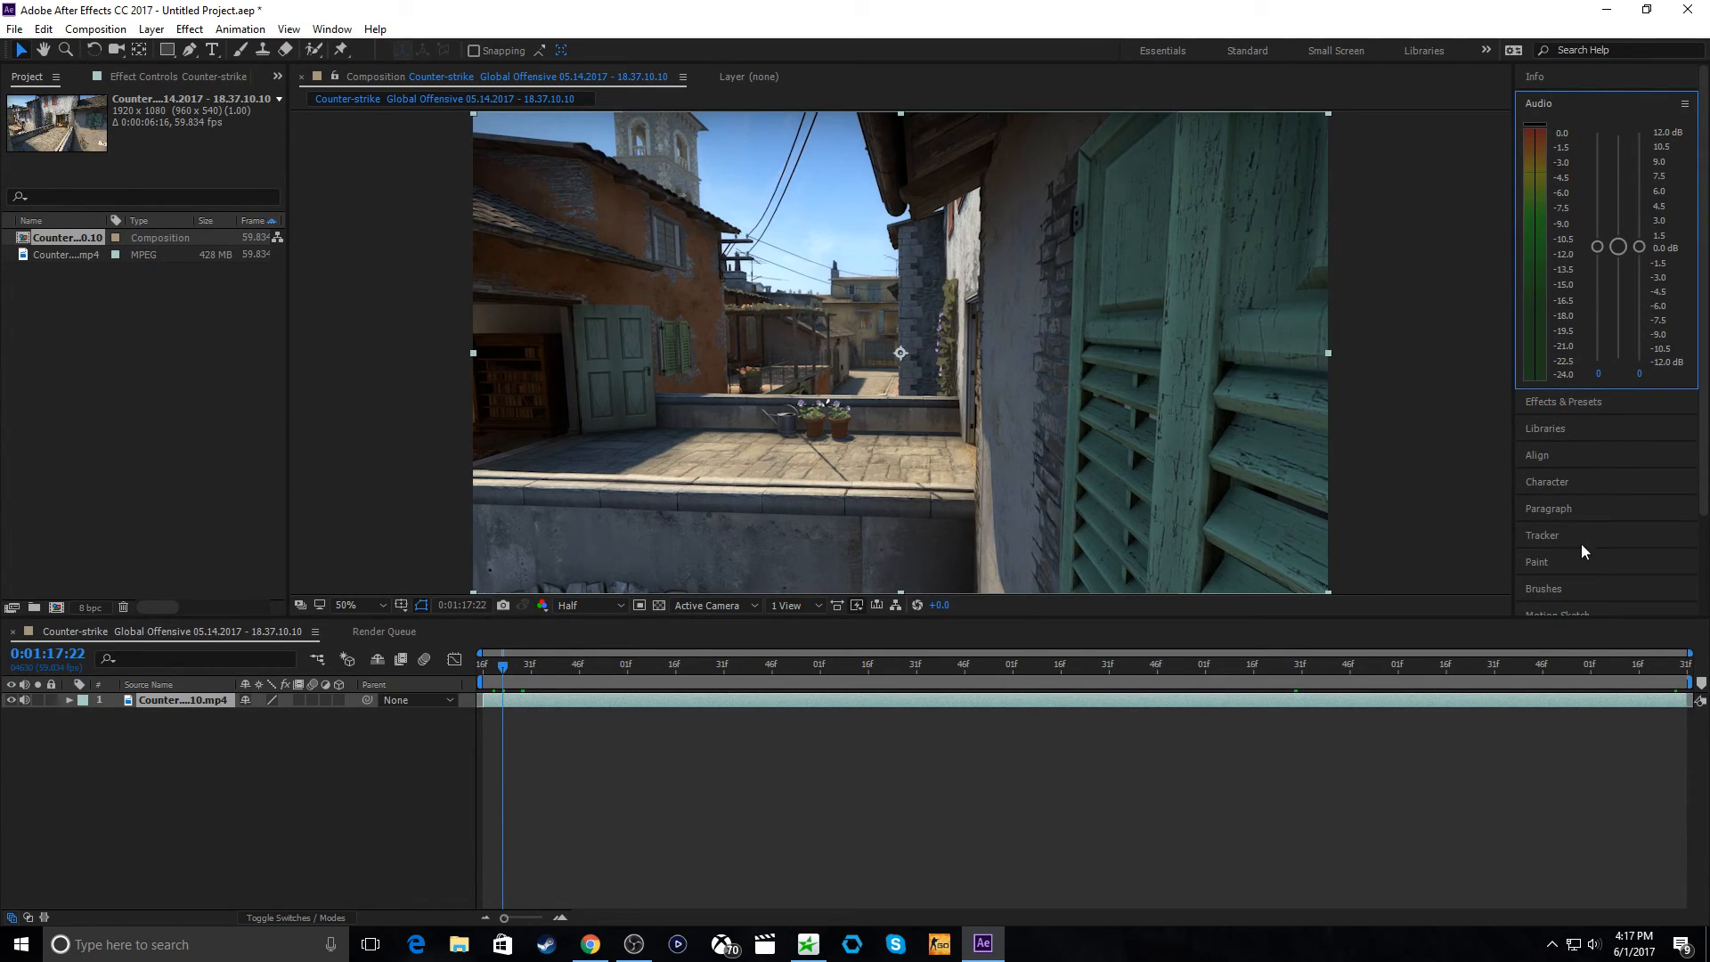
left_click(1563, 291)
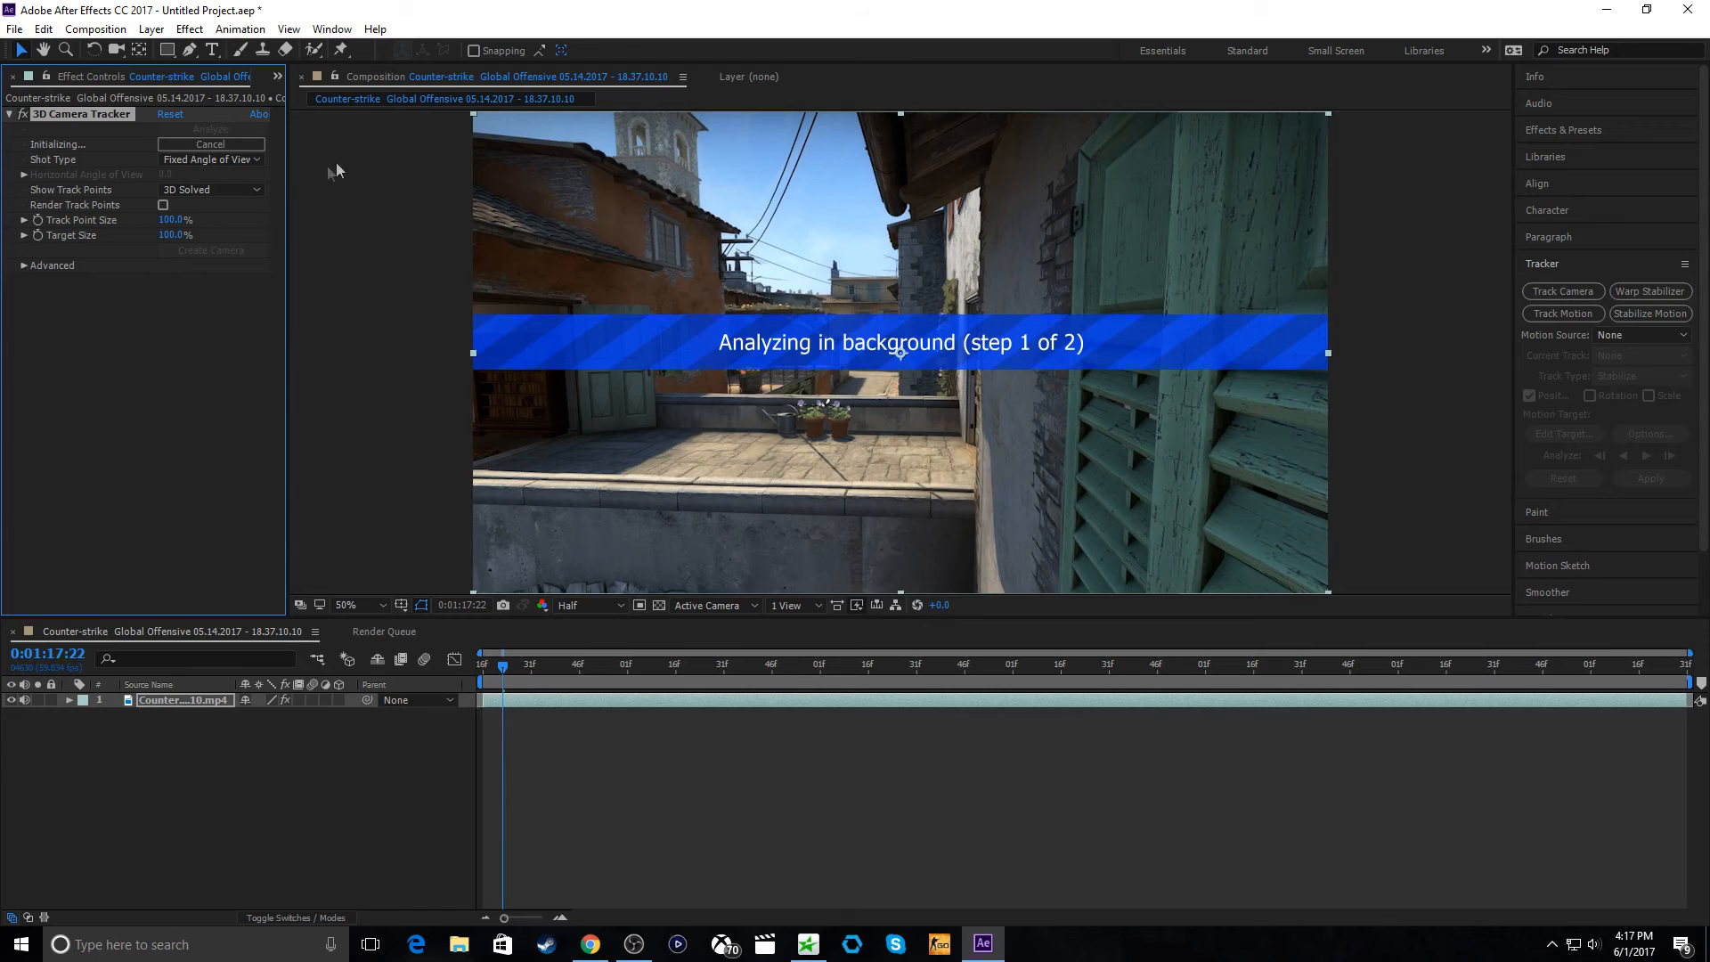
mouse_move(7, 143)
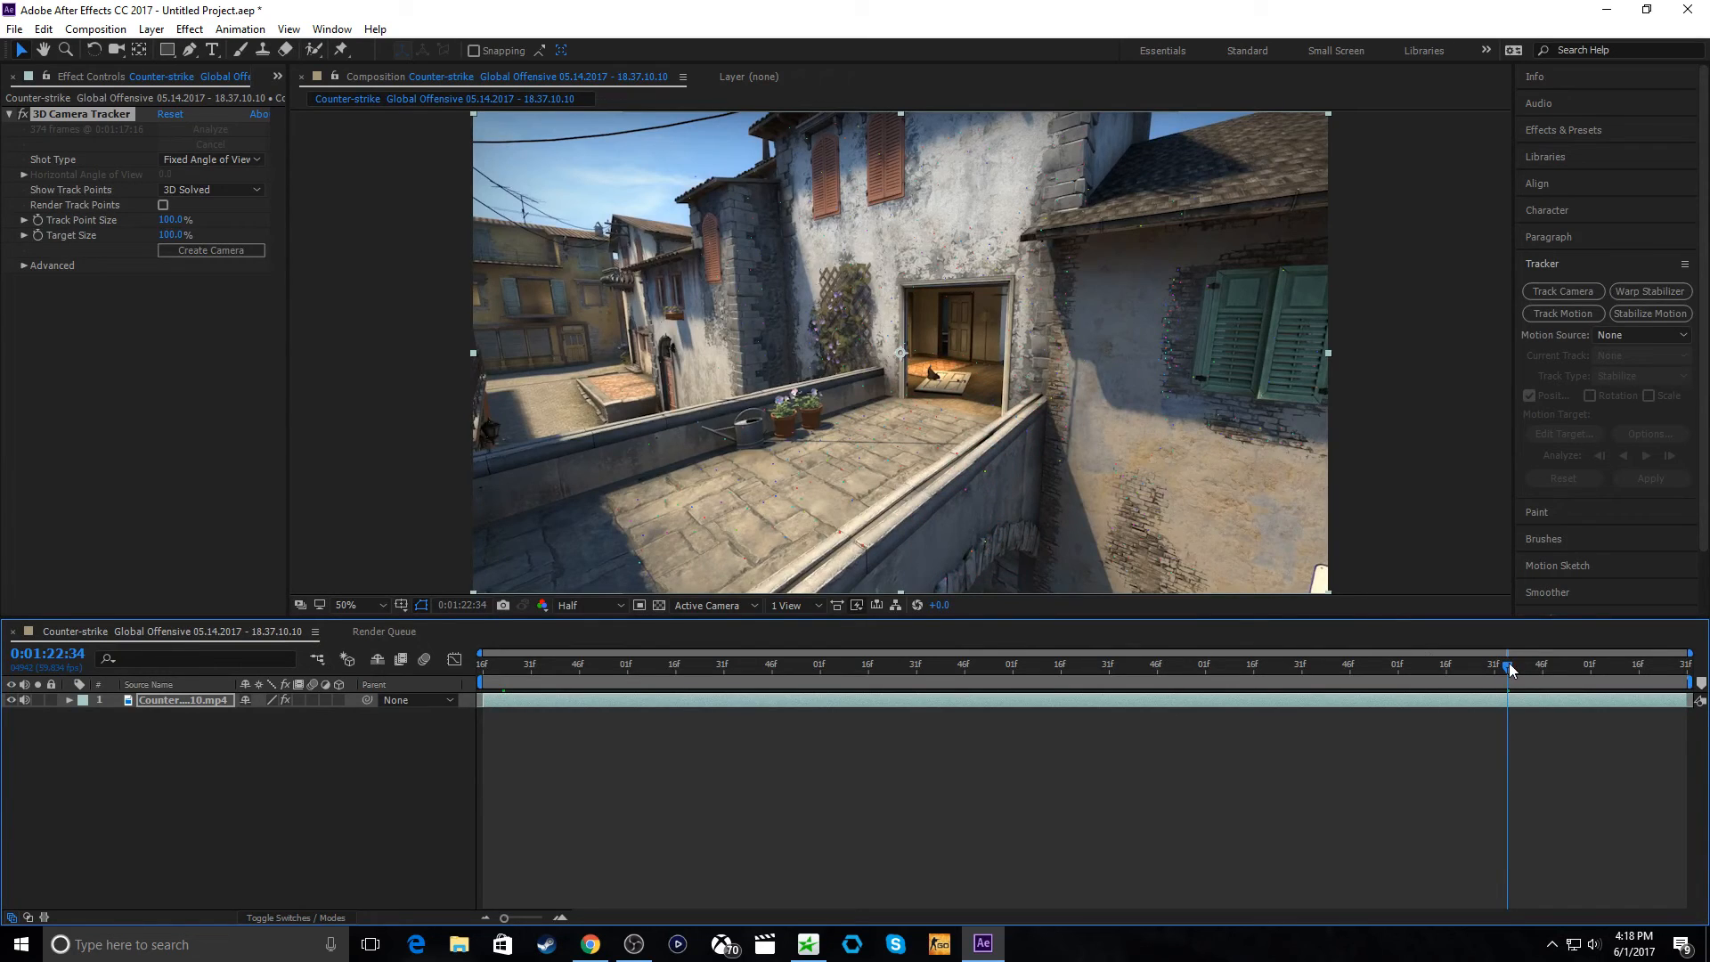
- Select floor track points beside the red target and create a solid and camera from them
left_click(1200, 672)
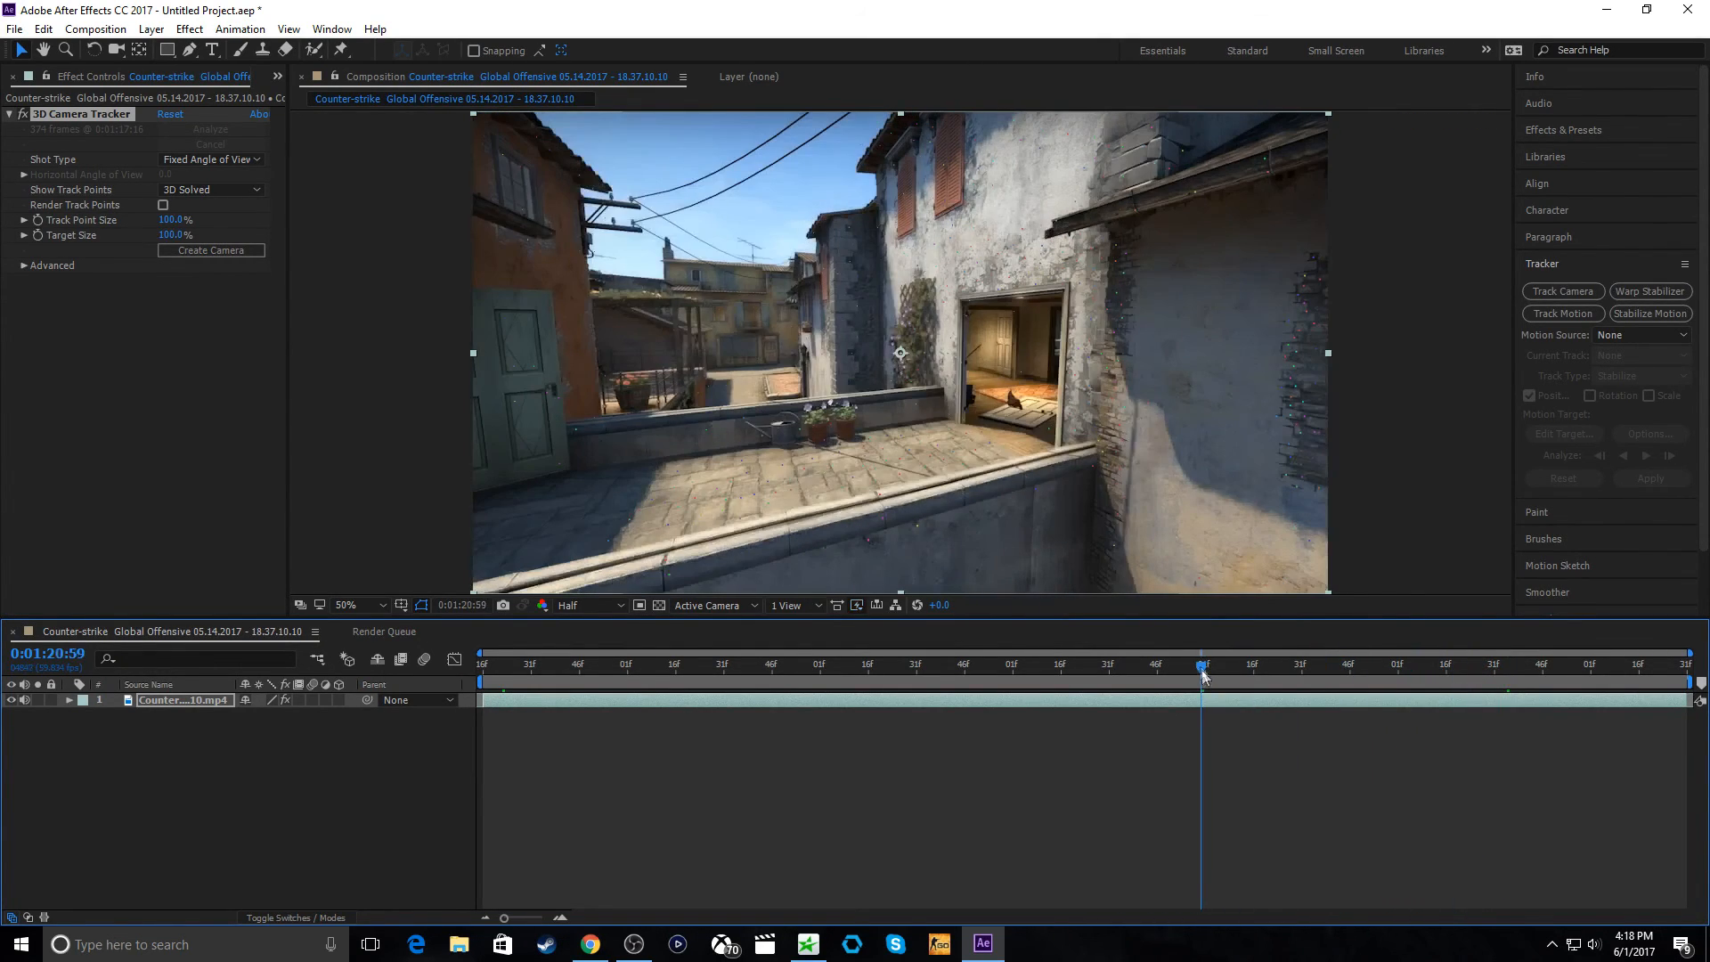
left_click(954, 443)
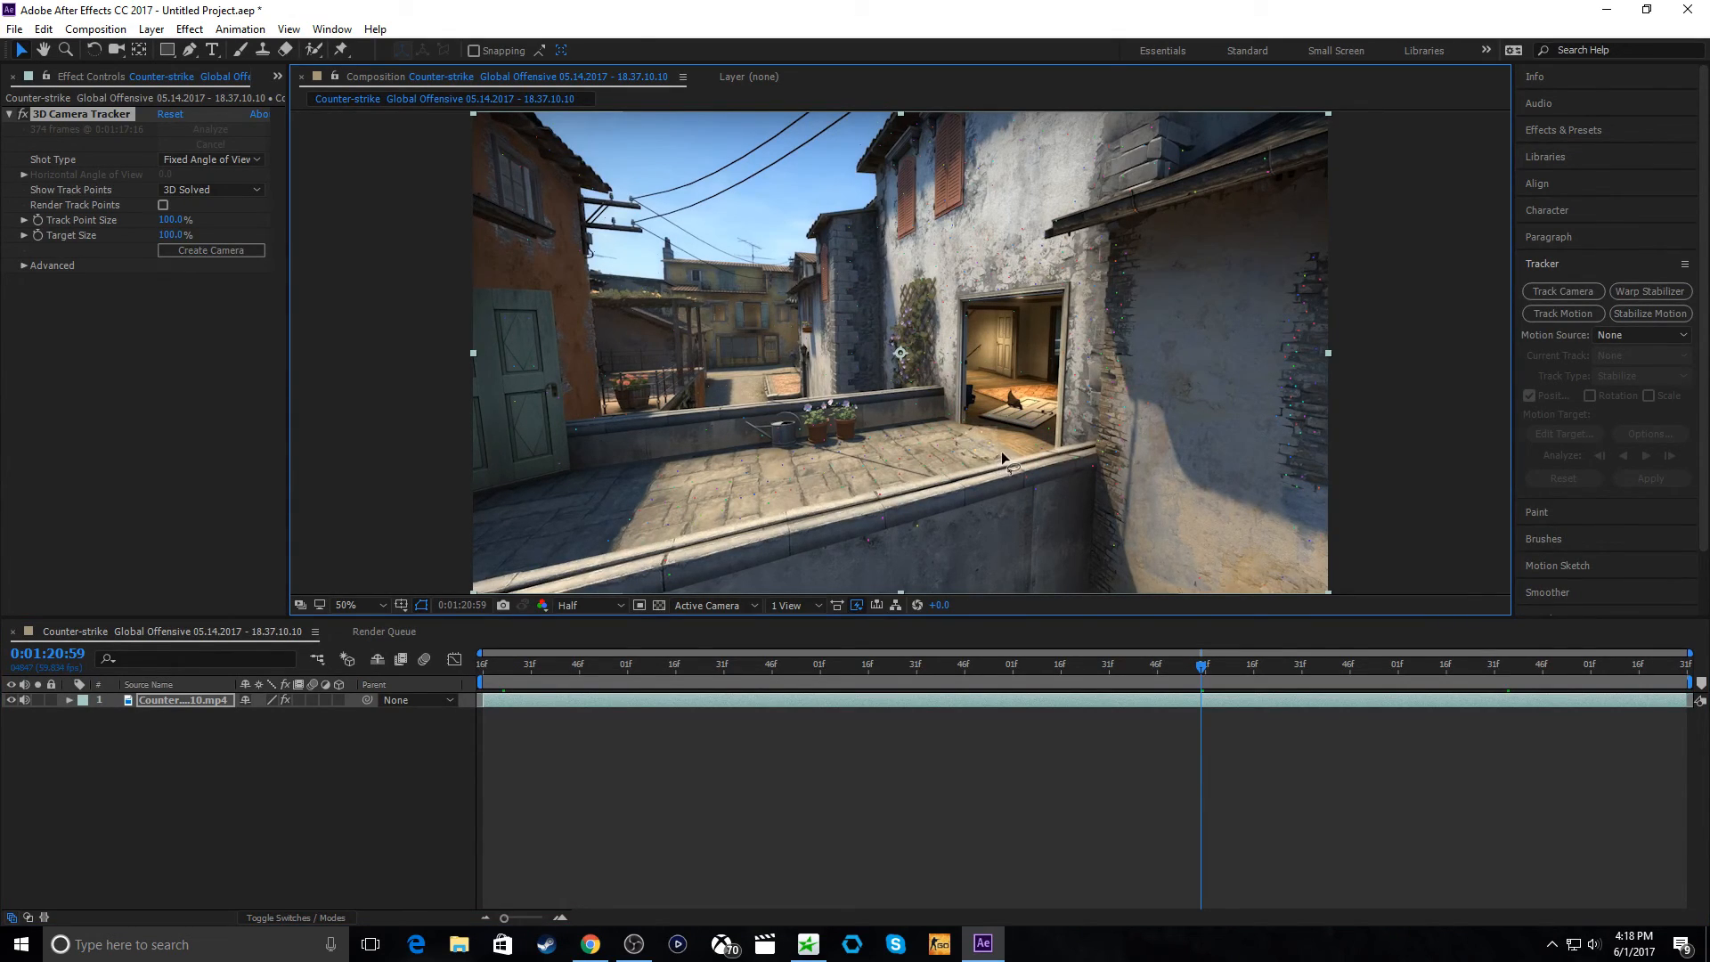
mouse_move(980, 434)
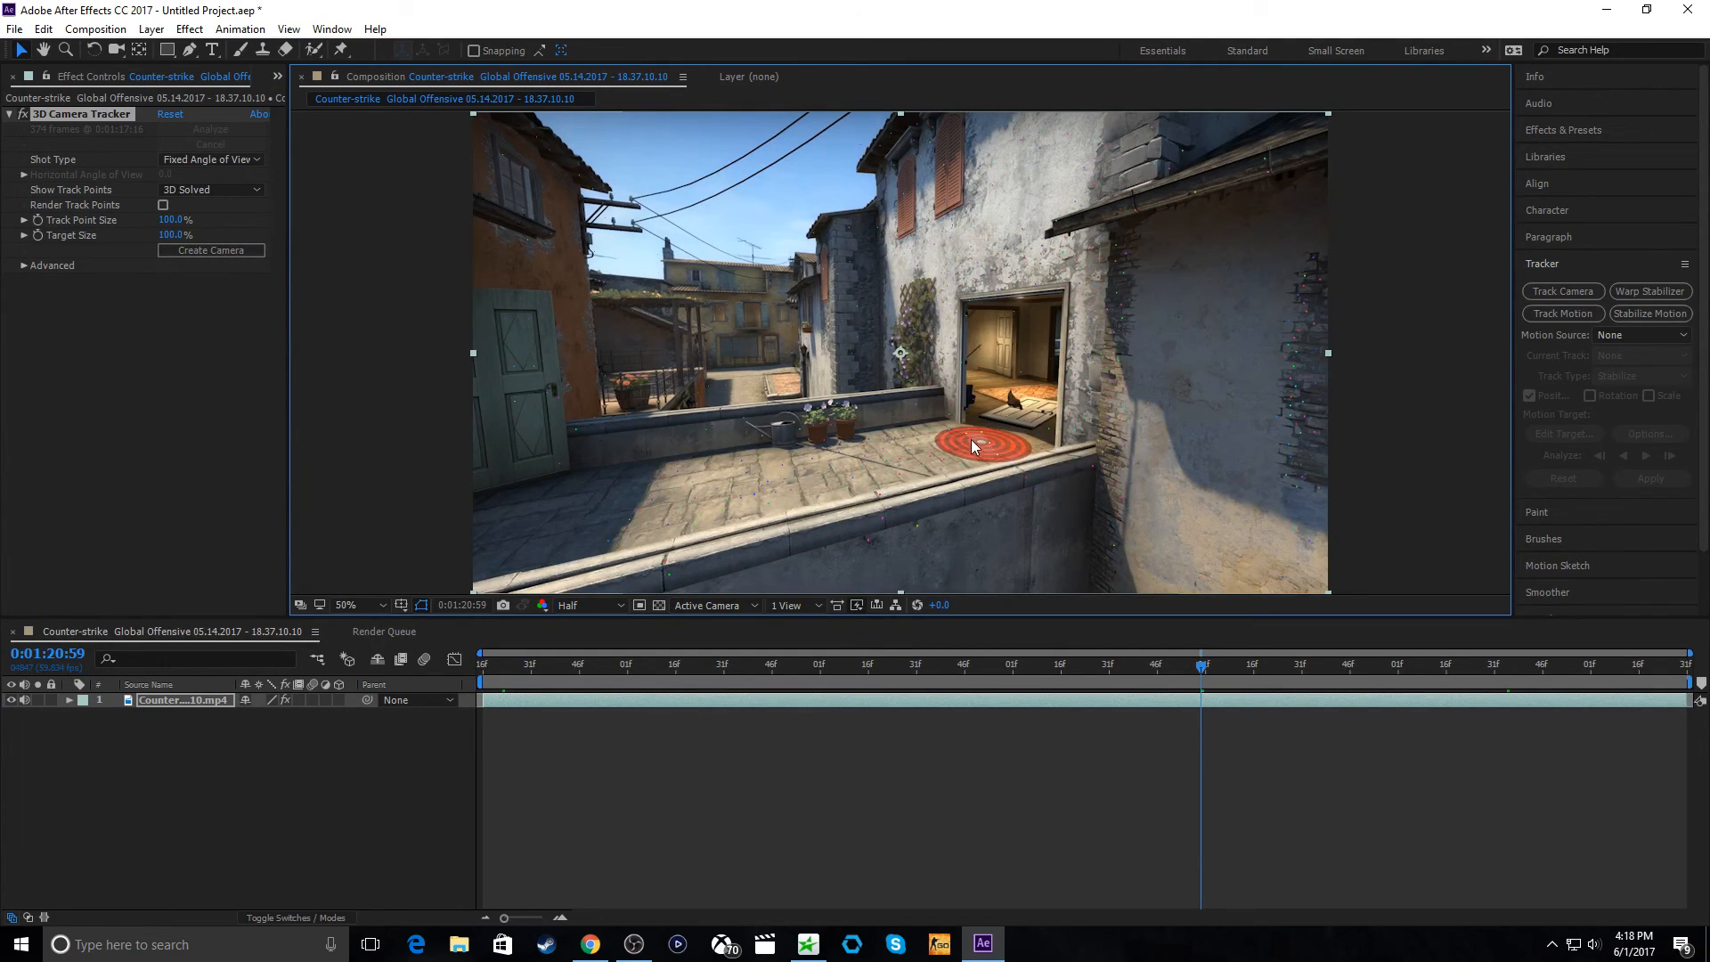
mouse_move(992, 438)
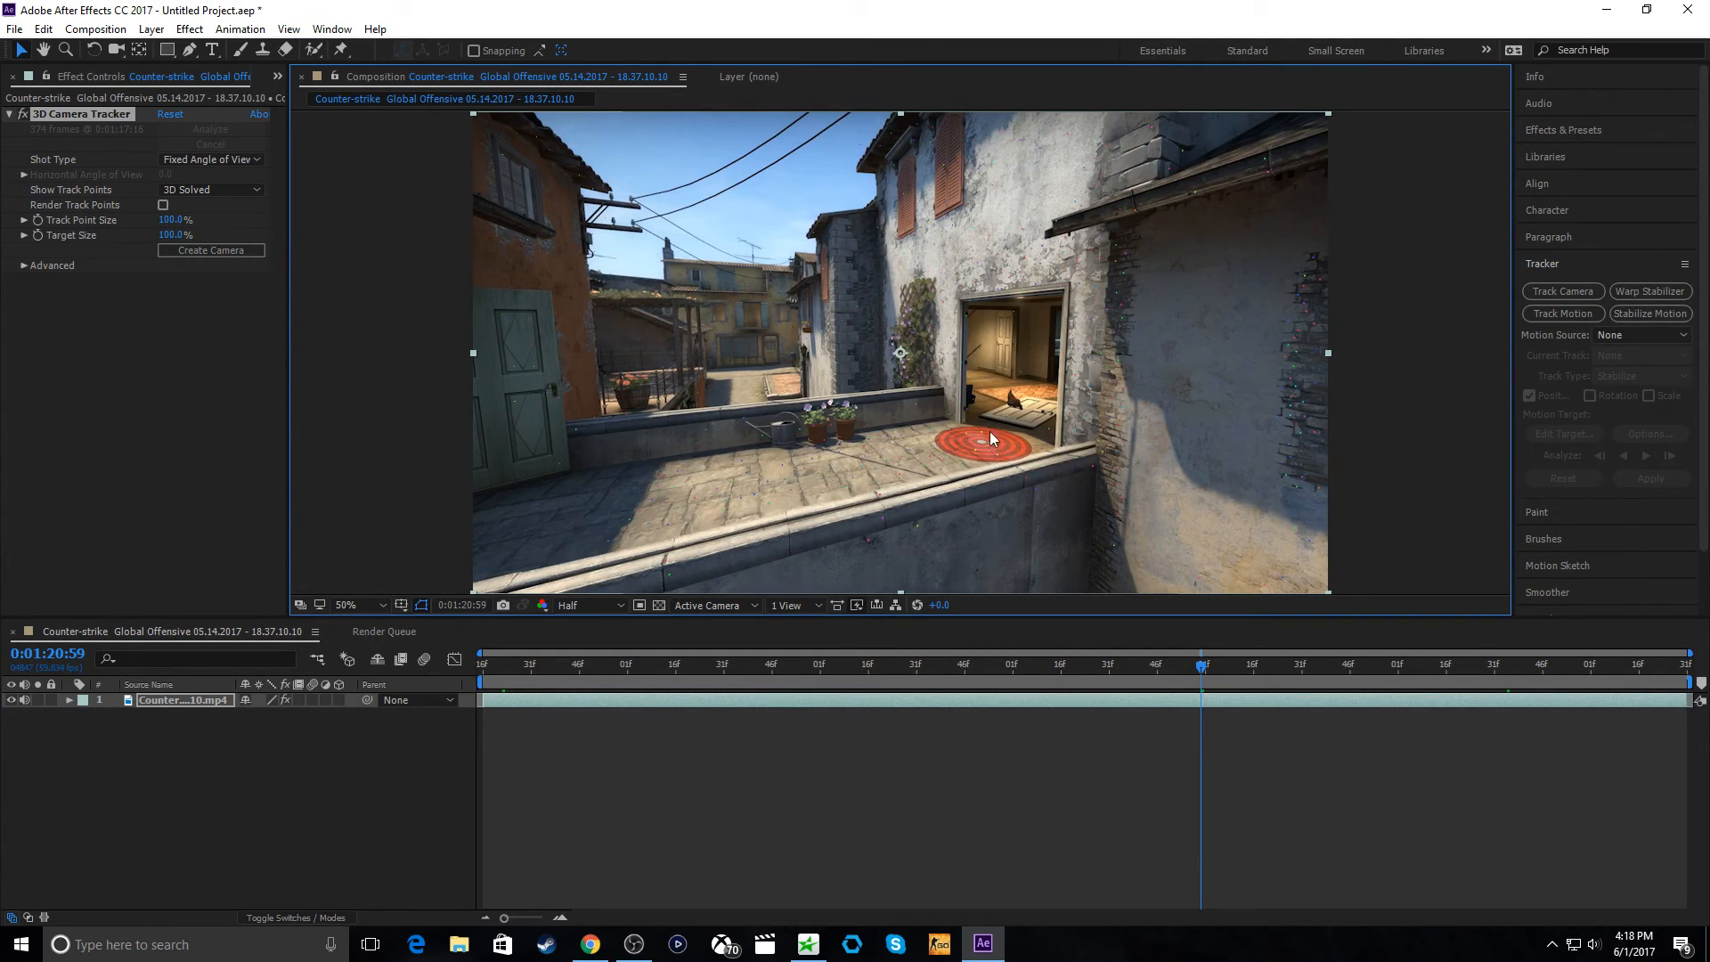
mouse_move(982, 454)
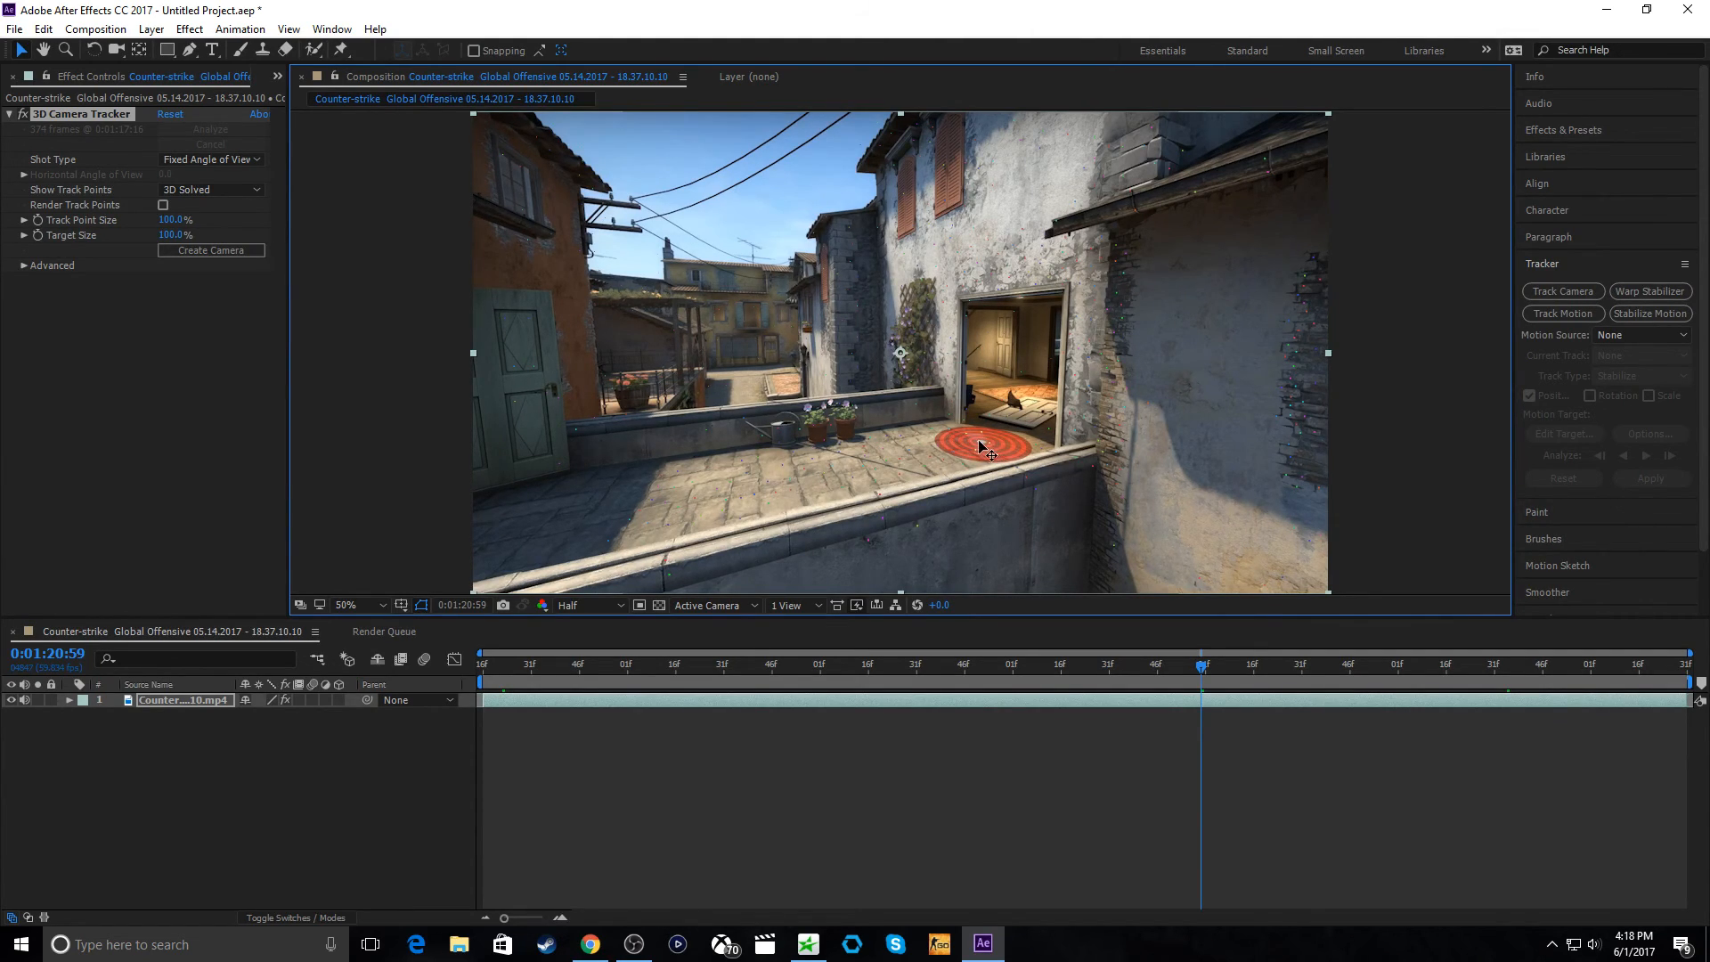
right_click(983, 450)
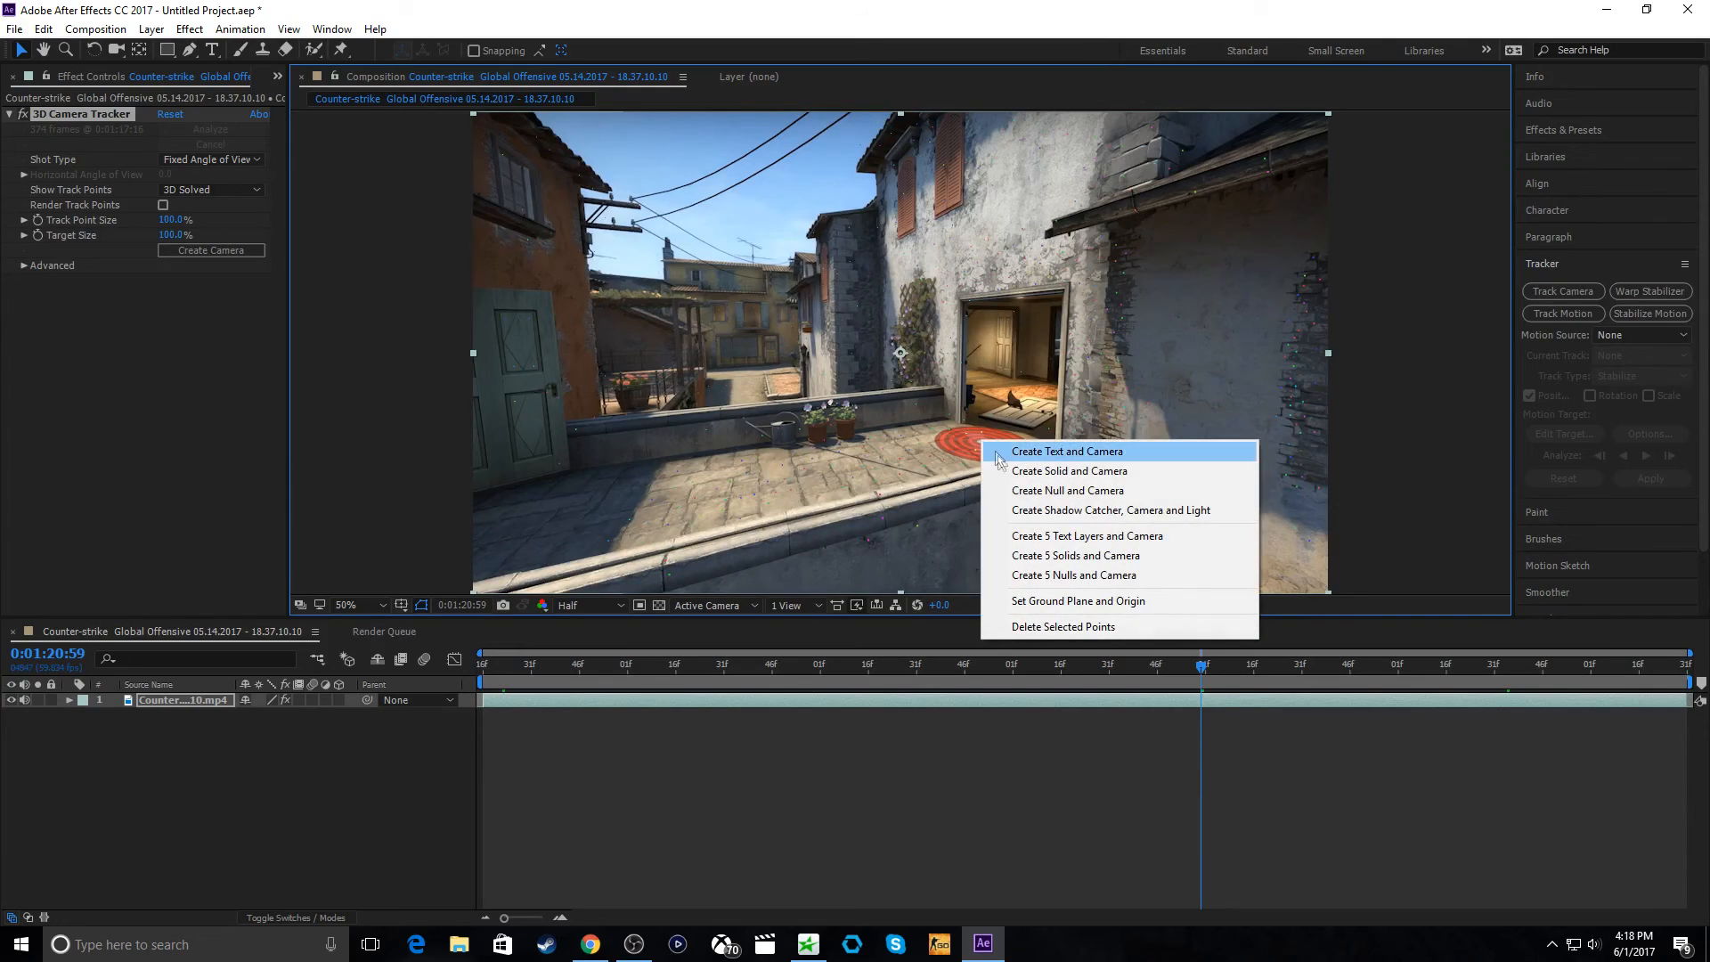
mouse_move(1085, 471)
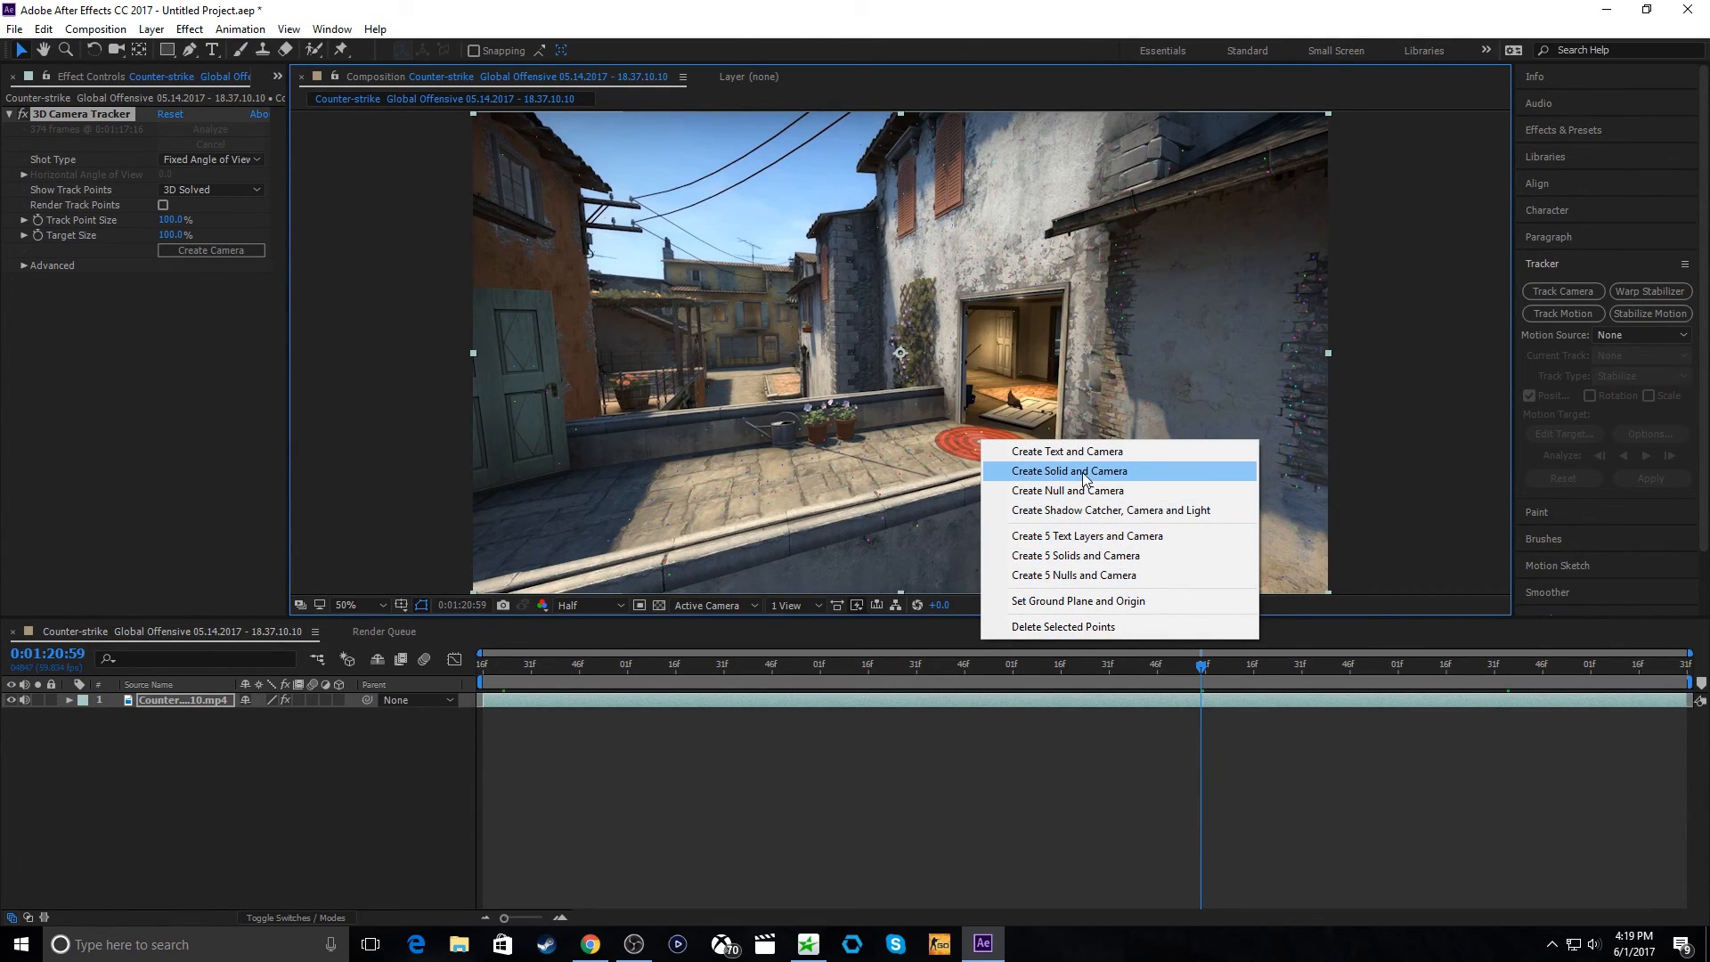
left_click(1069, 470)
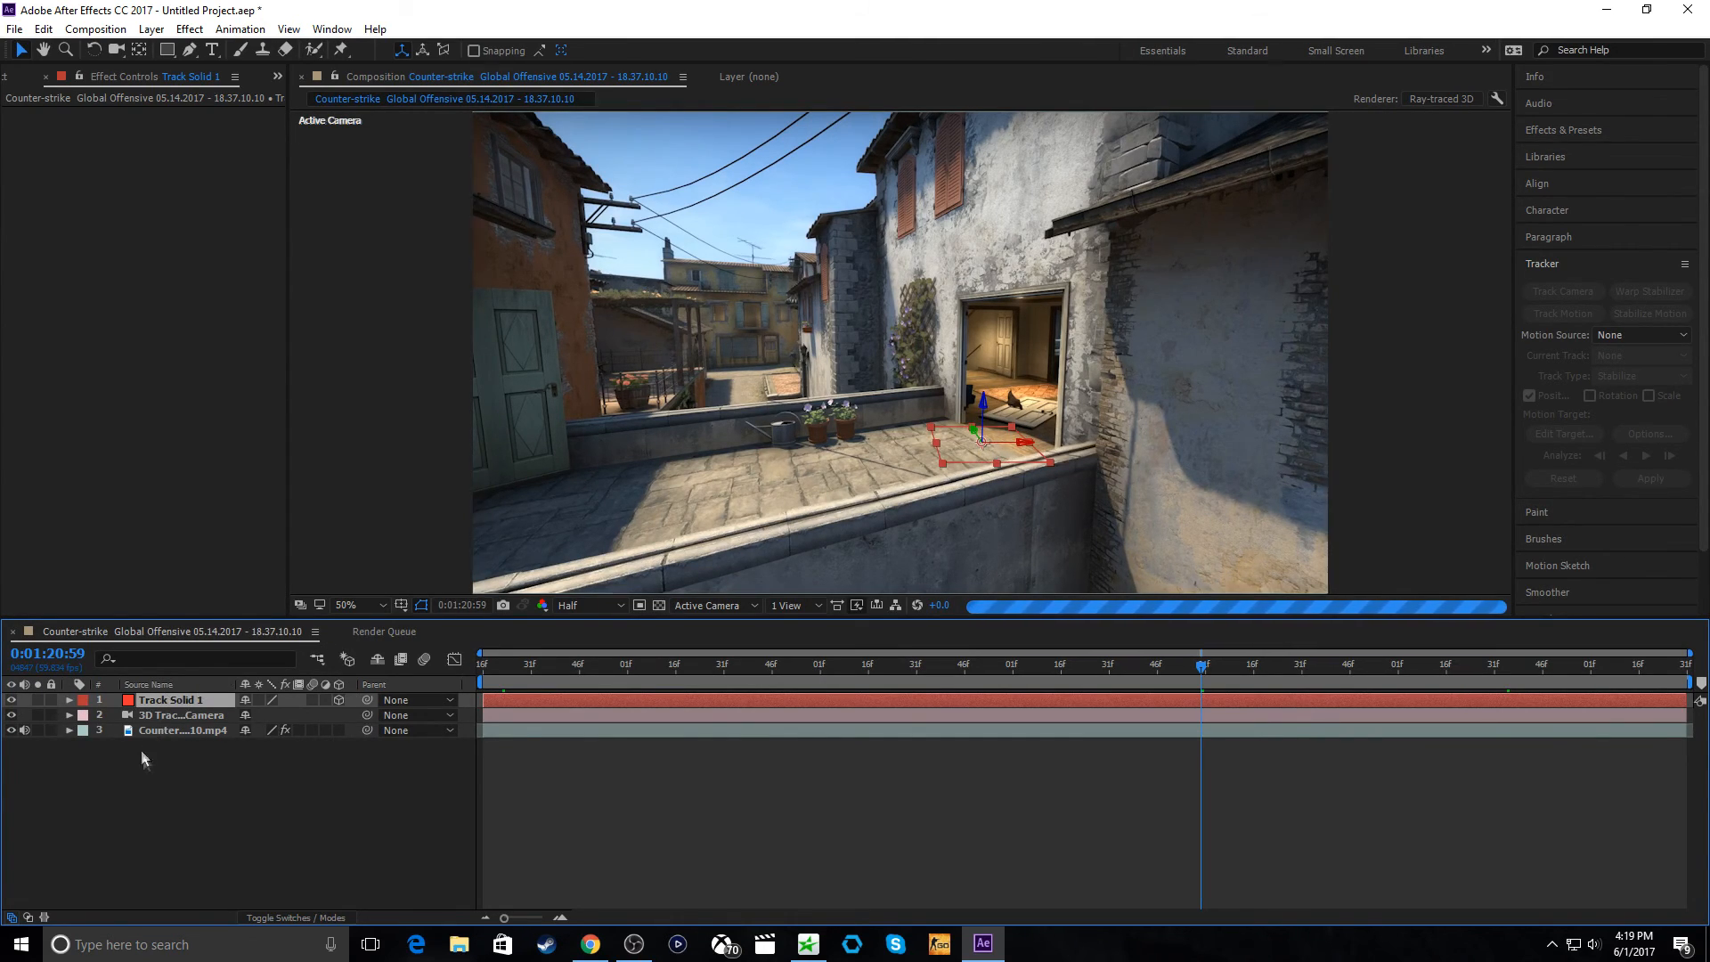
- Scrub through the shot to confirm the red solid stays locked to the floor
left_click(1395, 665)
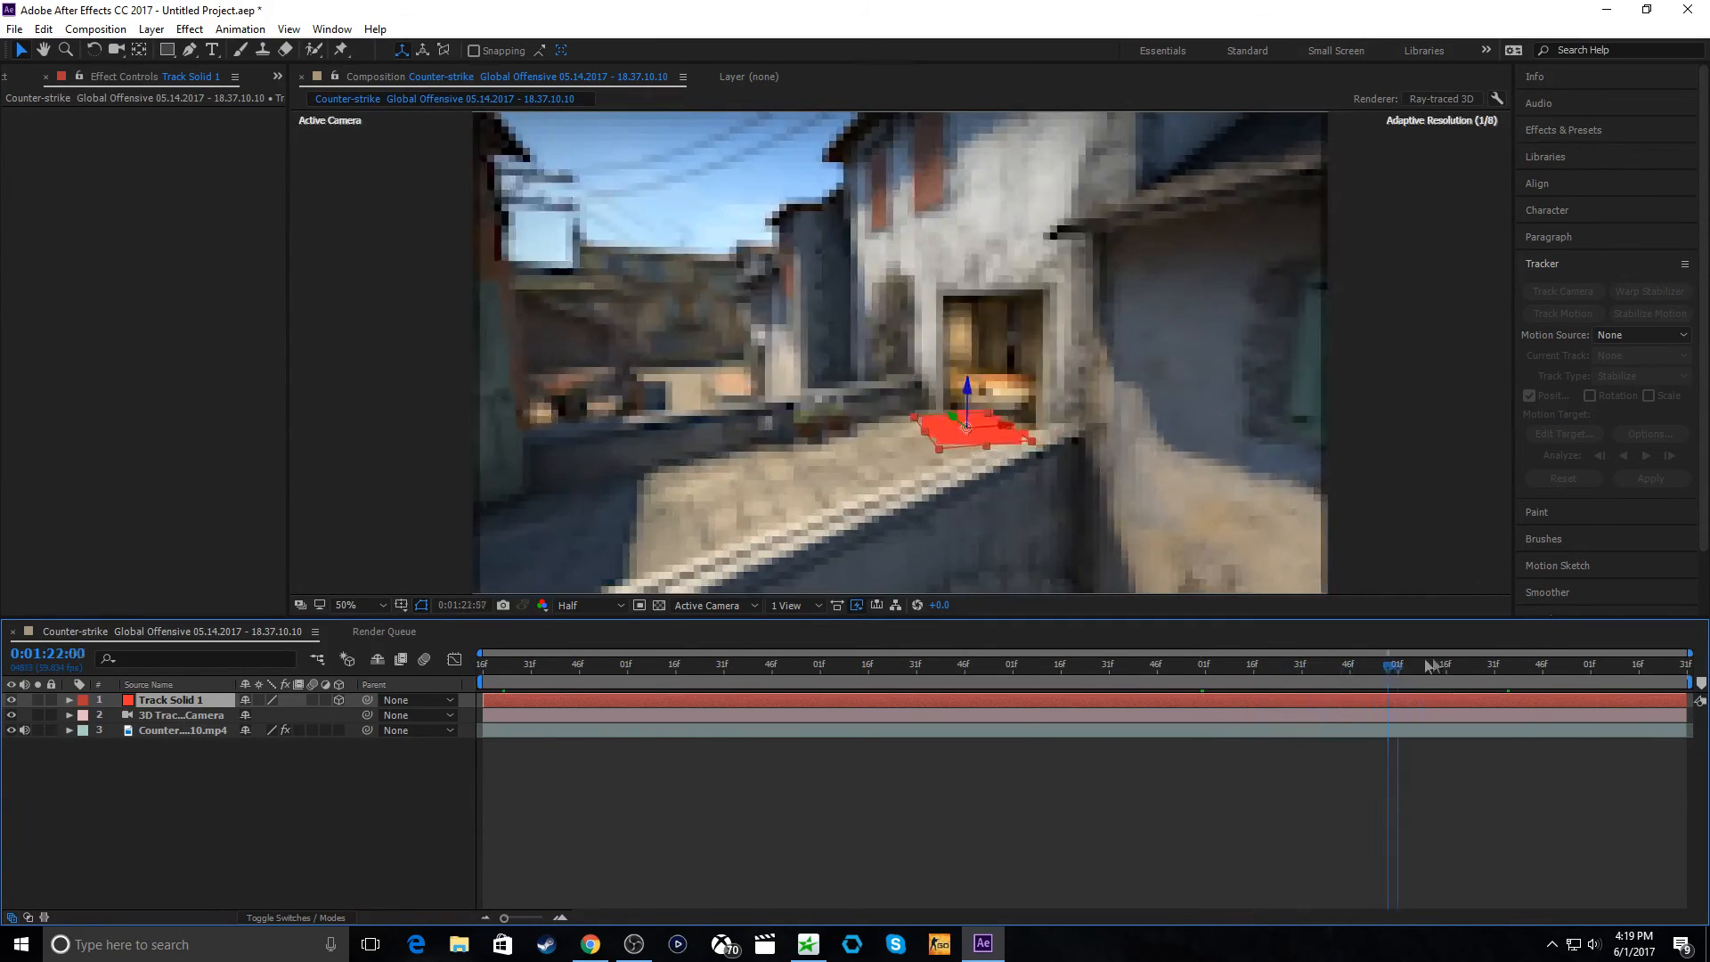
left_click_drag(1394, 663, 846, 662)
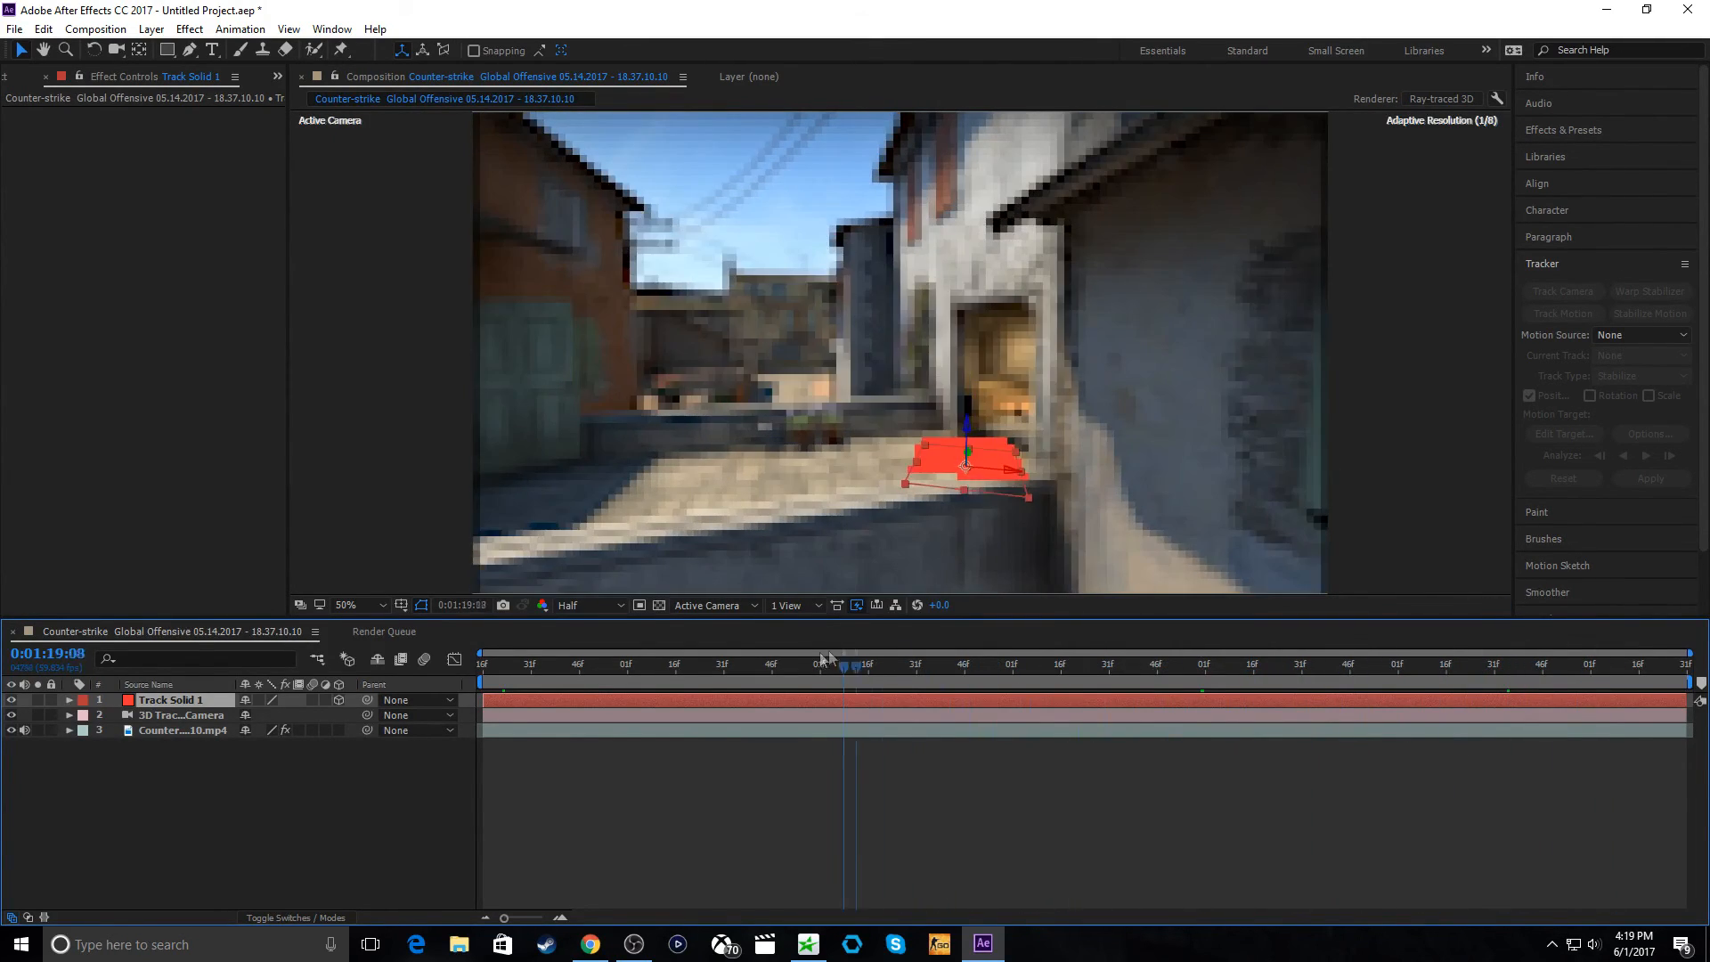
left_click_drag(844, 665, 567, 666)
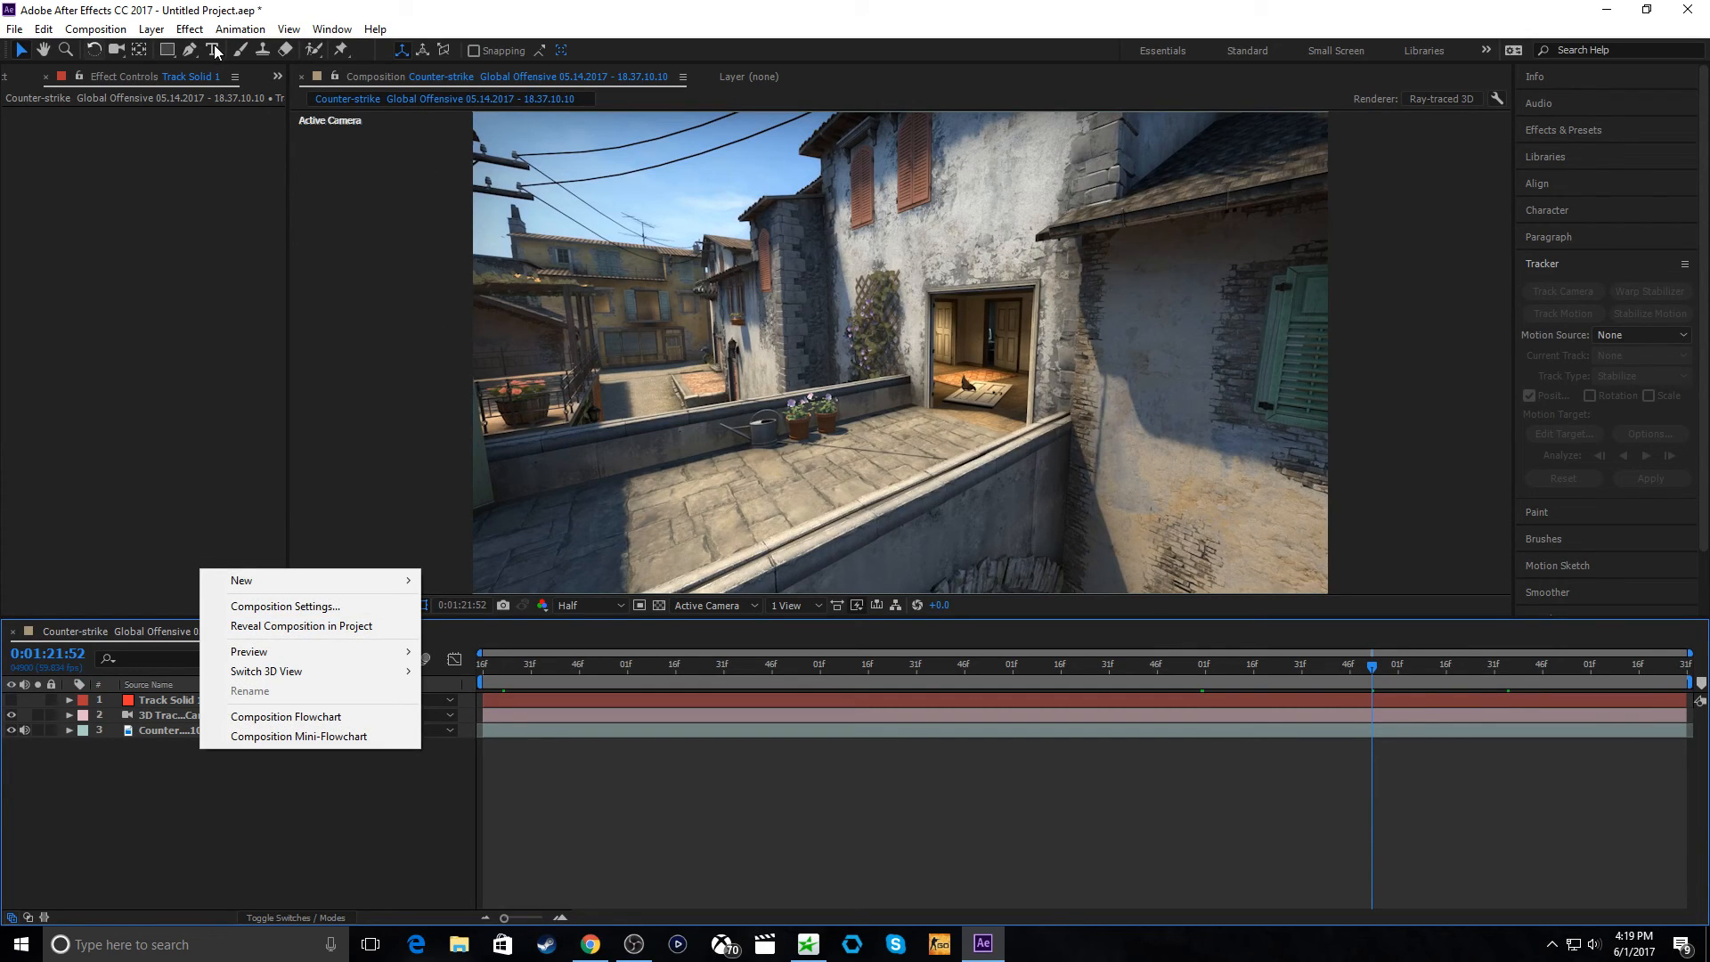
- Add a text layer reading 'Test' near the doorway with the Horizontal Type Tool
left_click(213, 54)
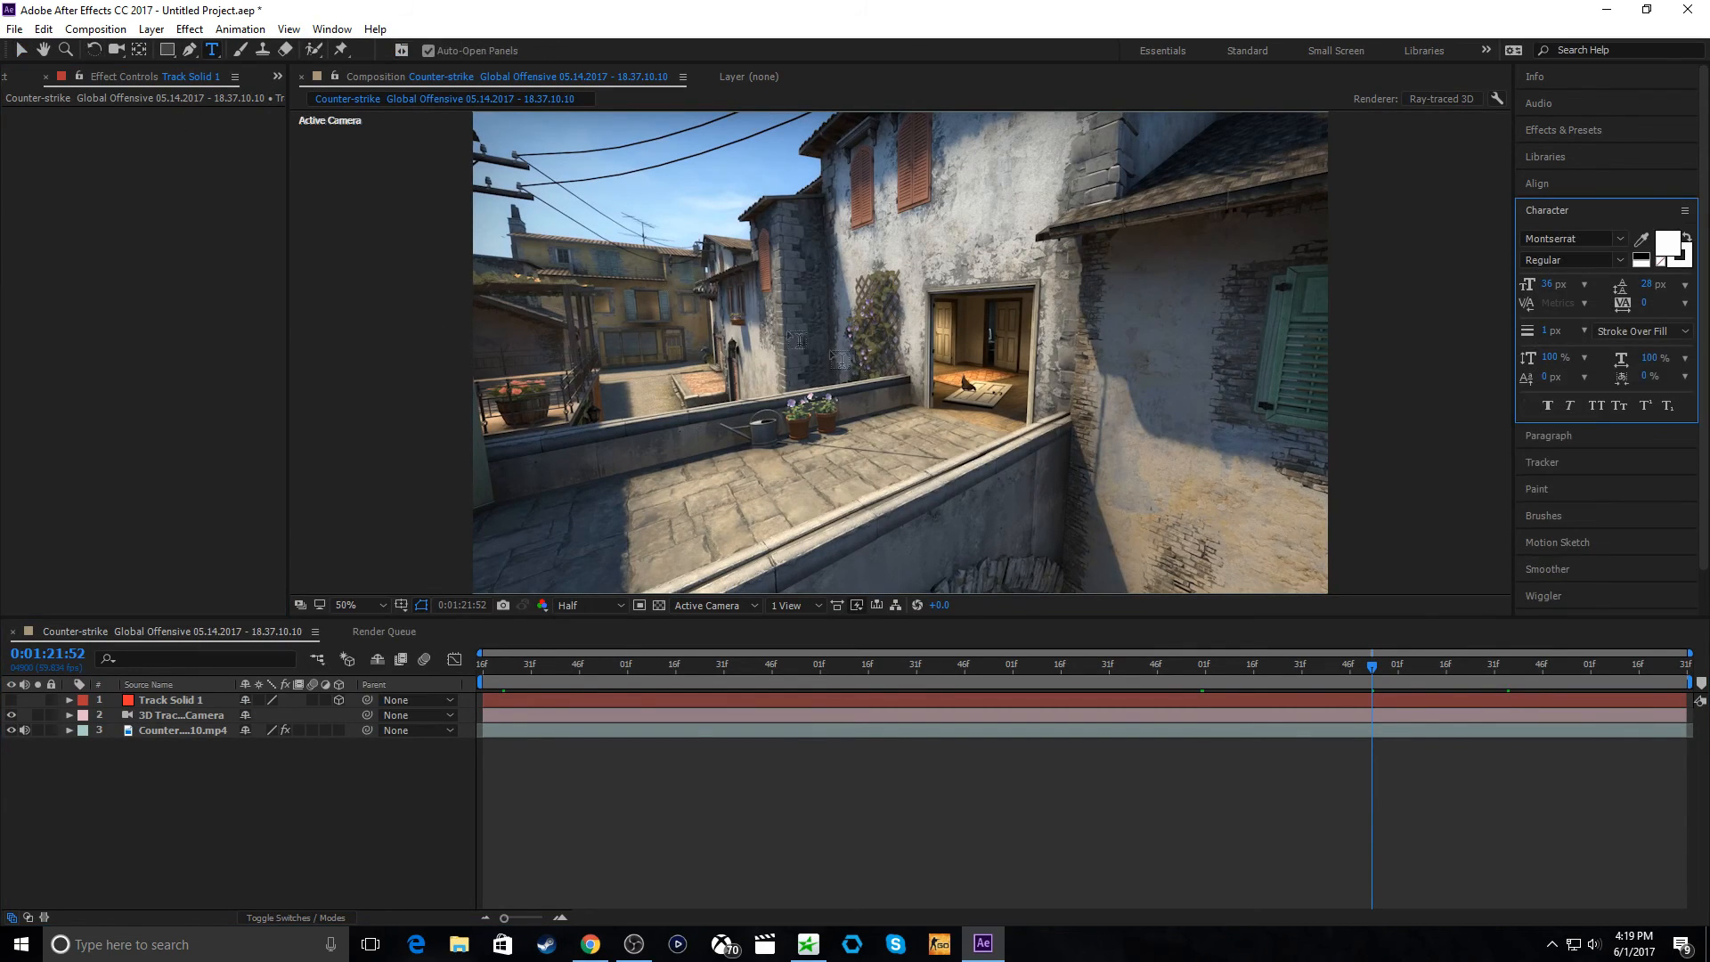
left_click(876, 377)
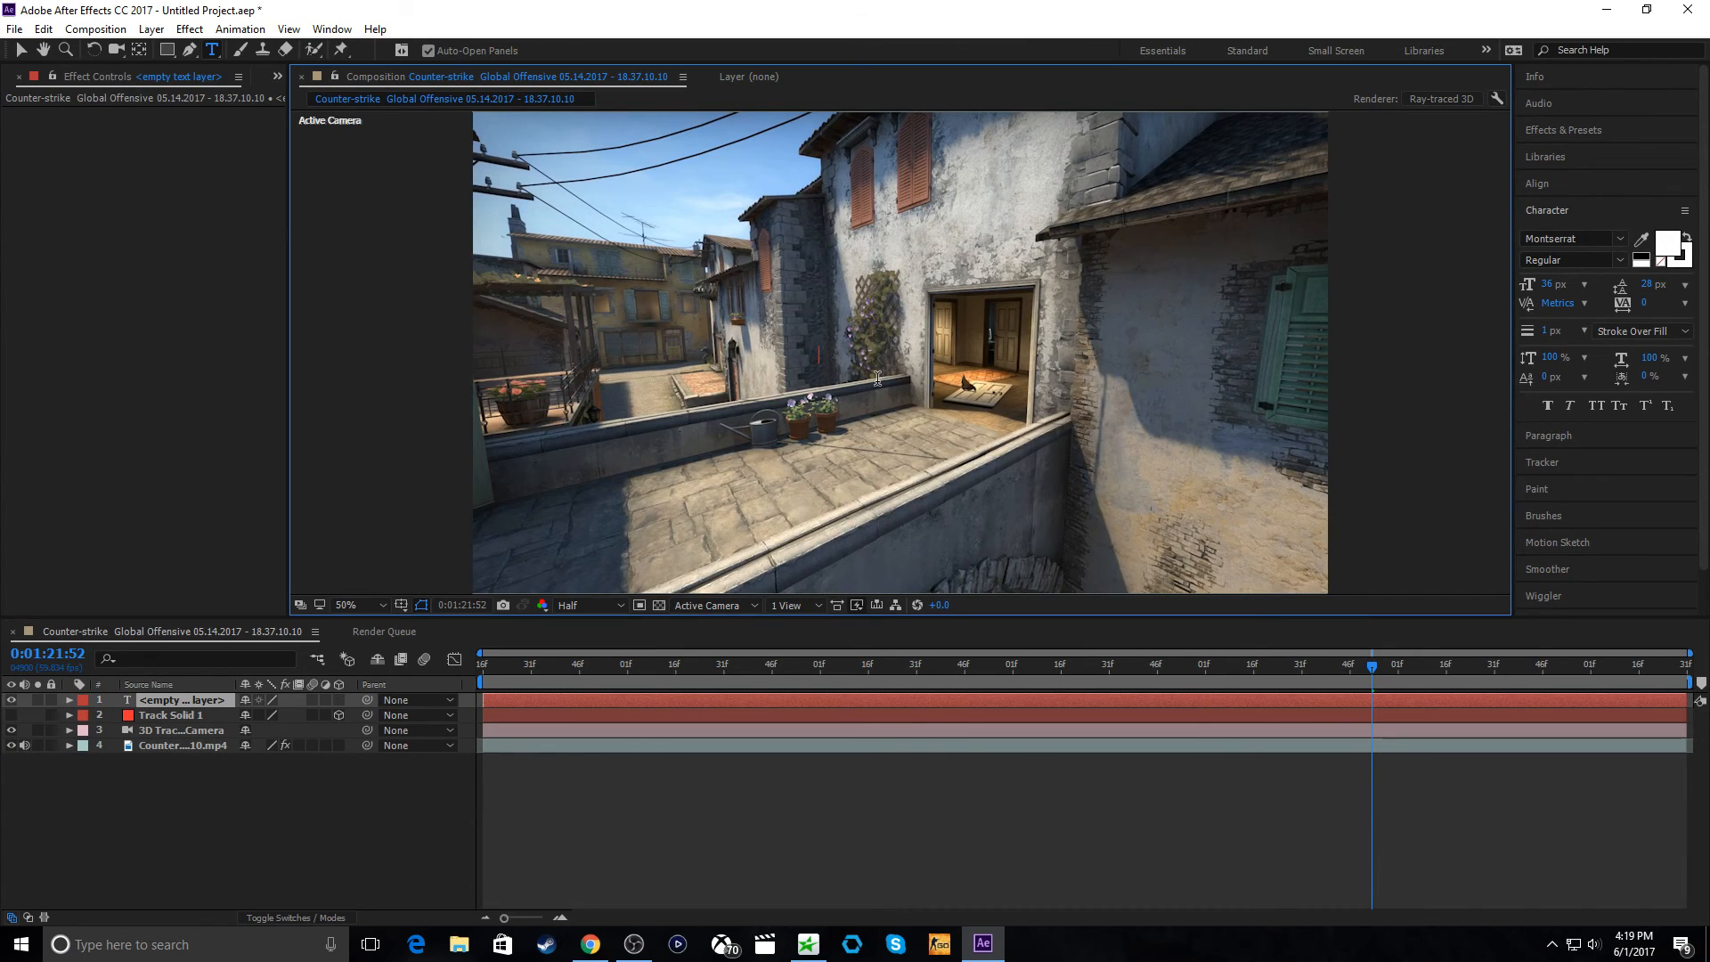
mouse_move(855, 369)
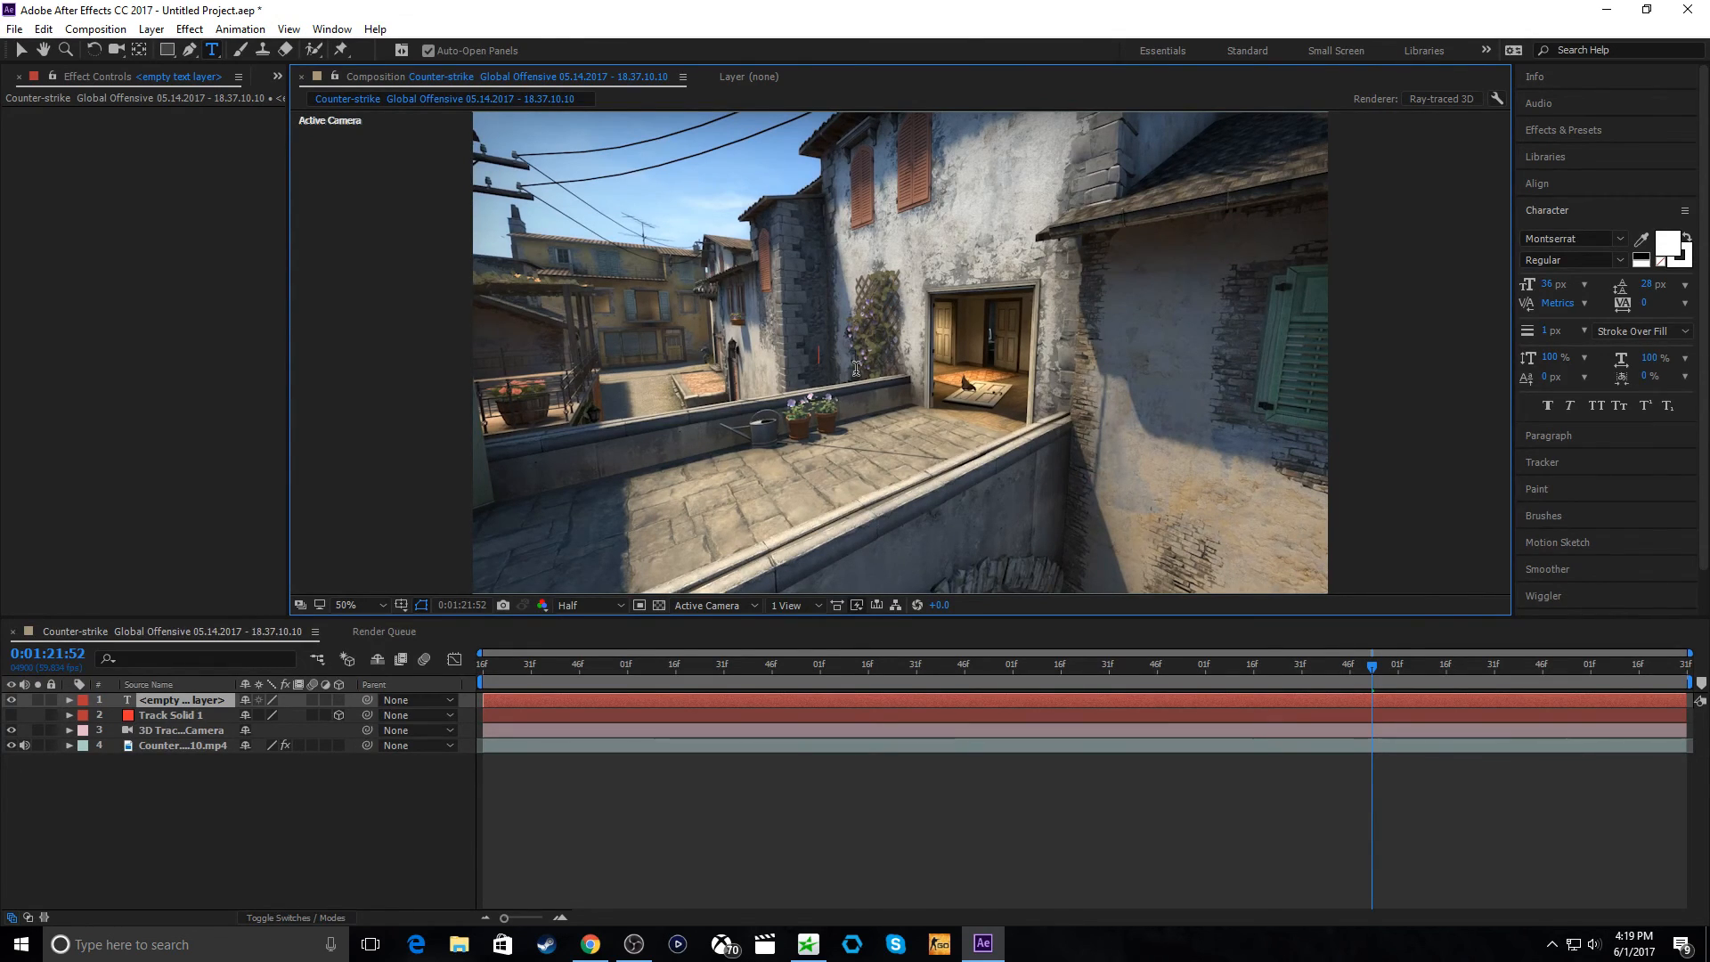
type("Test")
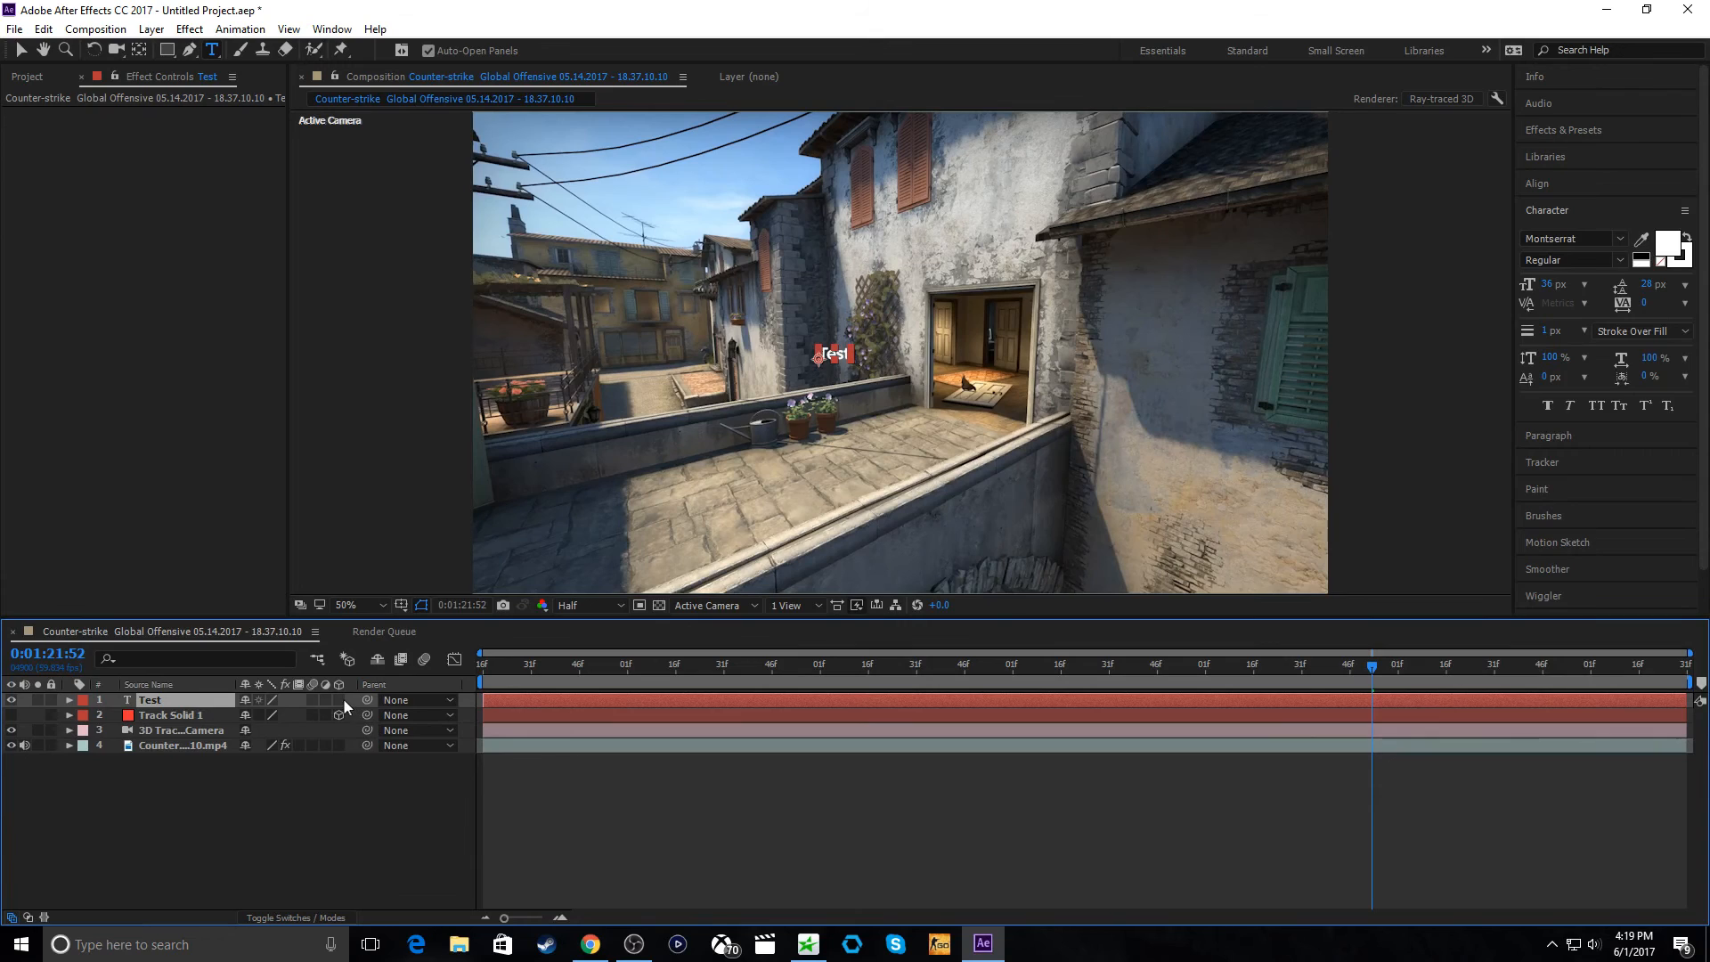
mouse_move(338, 688)
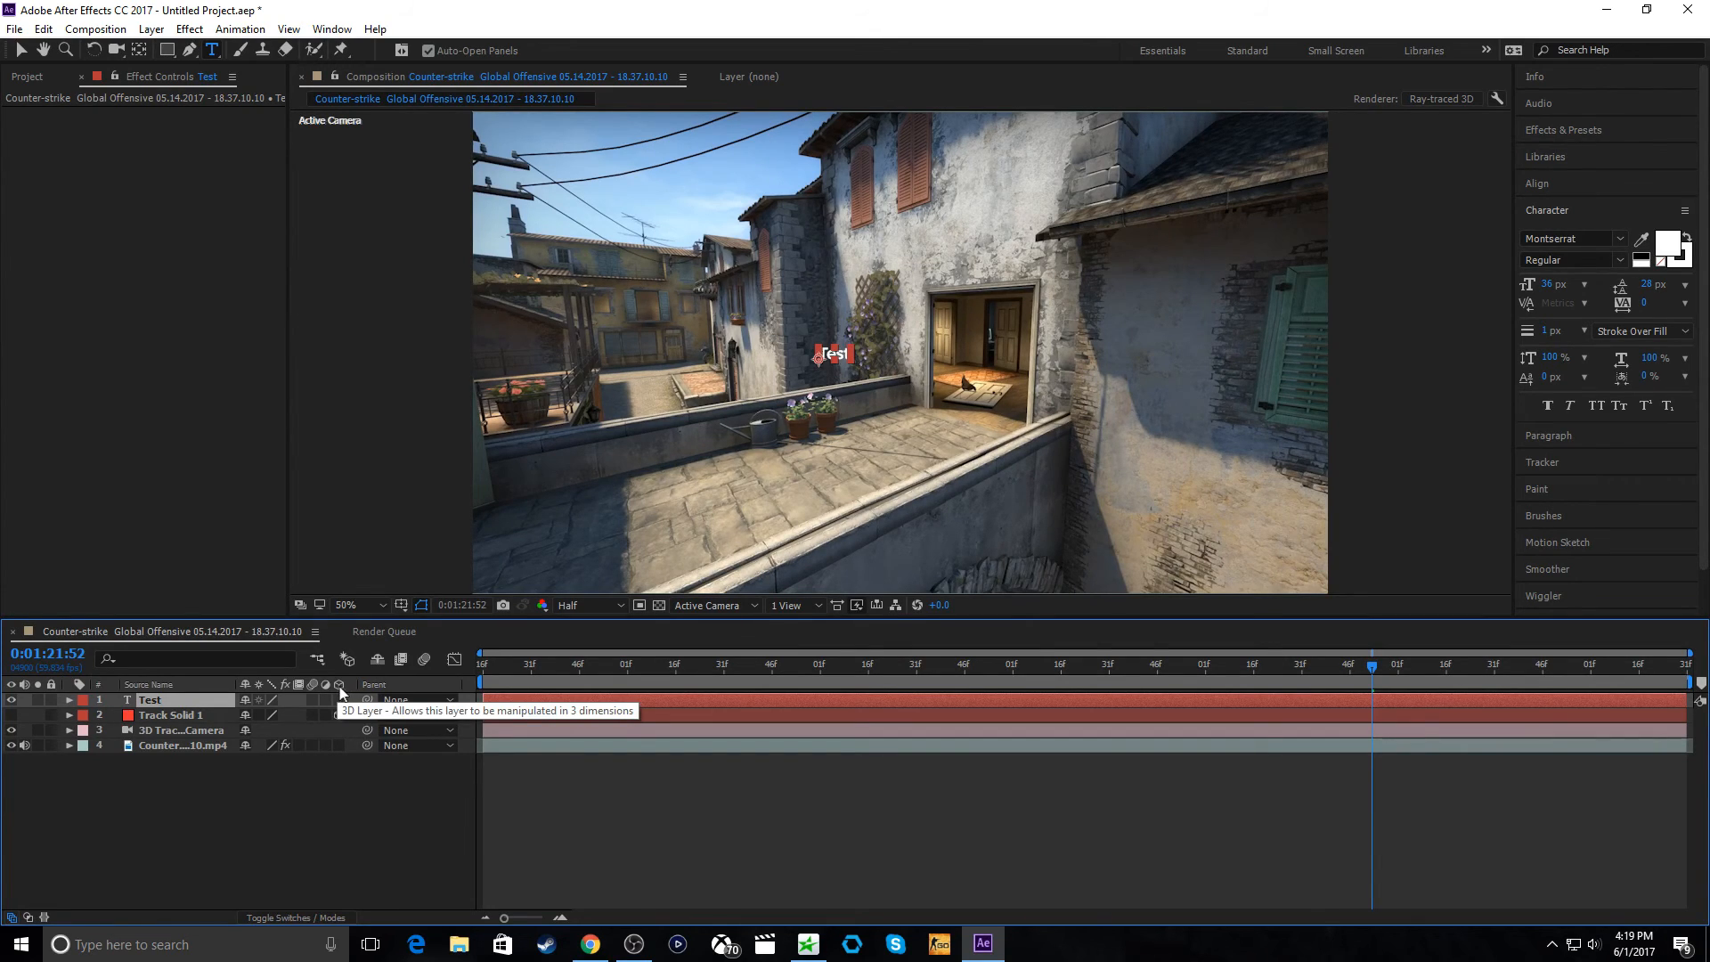
- Enable the 3D Layer switch for the Test text layer
left_click(338, 699)
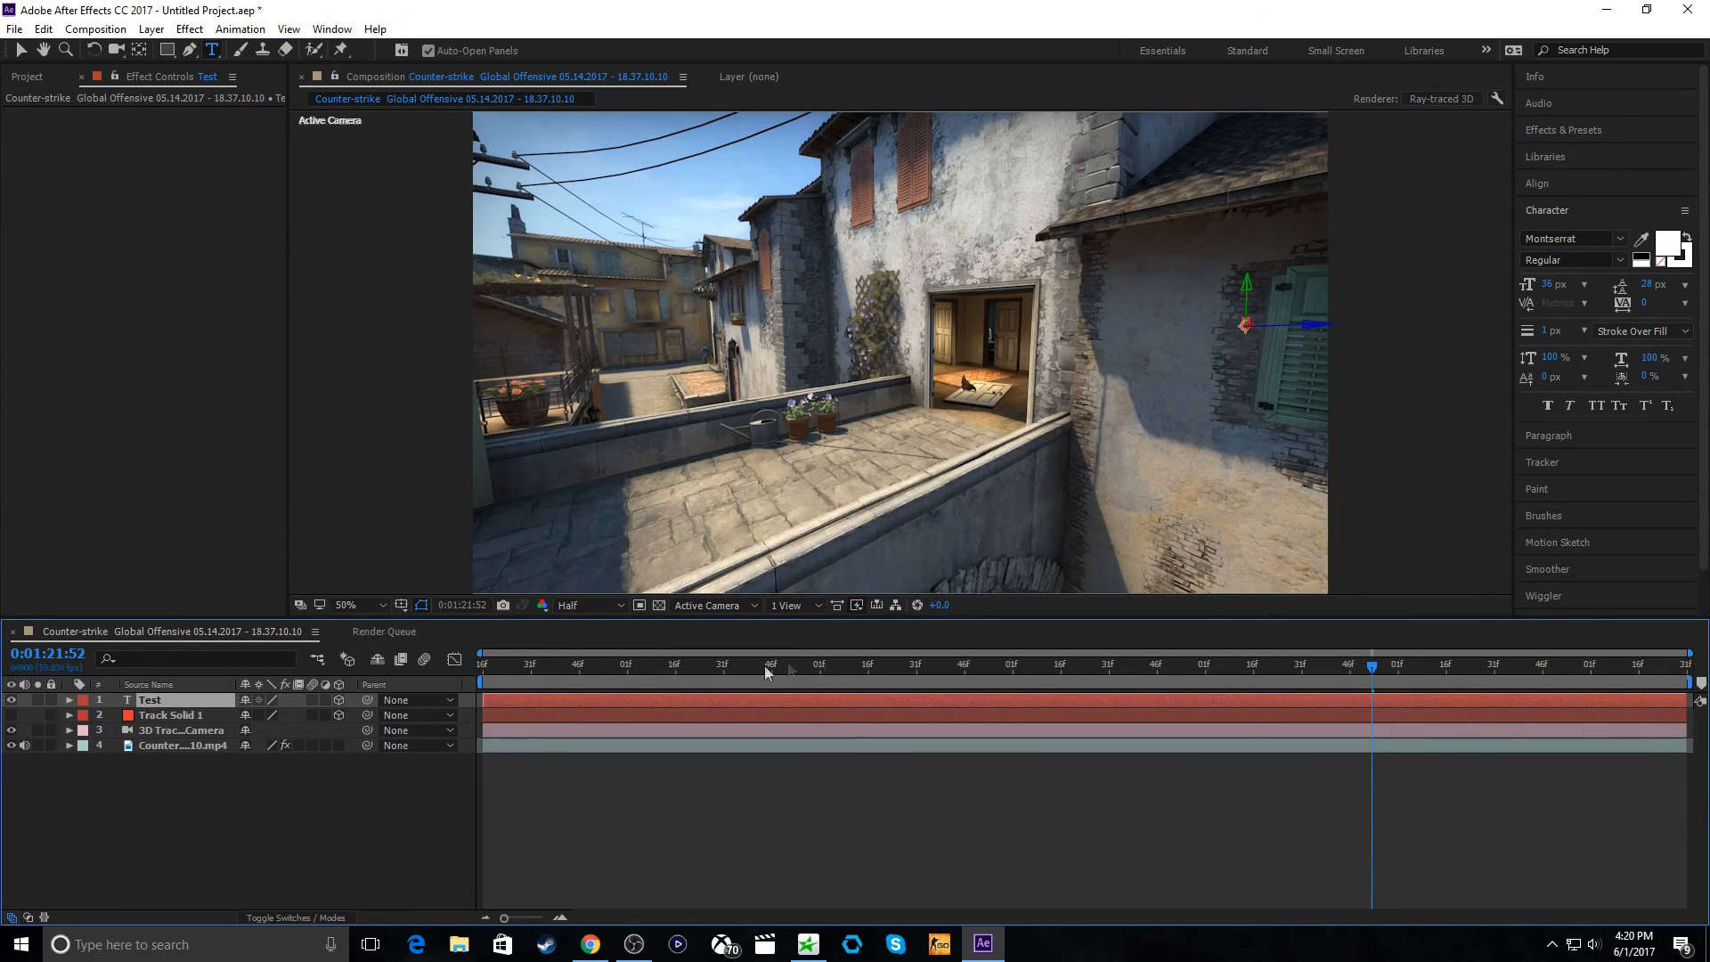
mouse_move(481, 769)
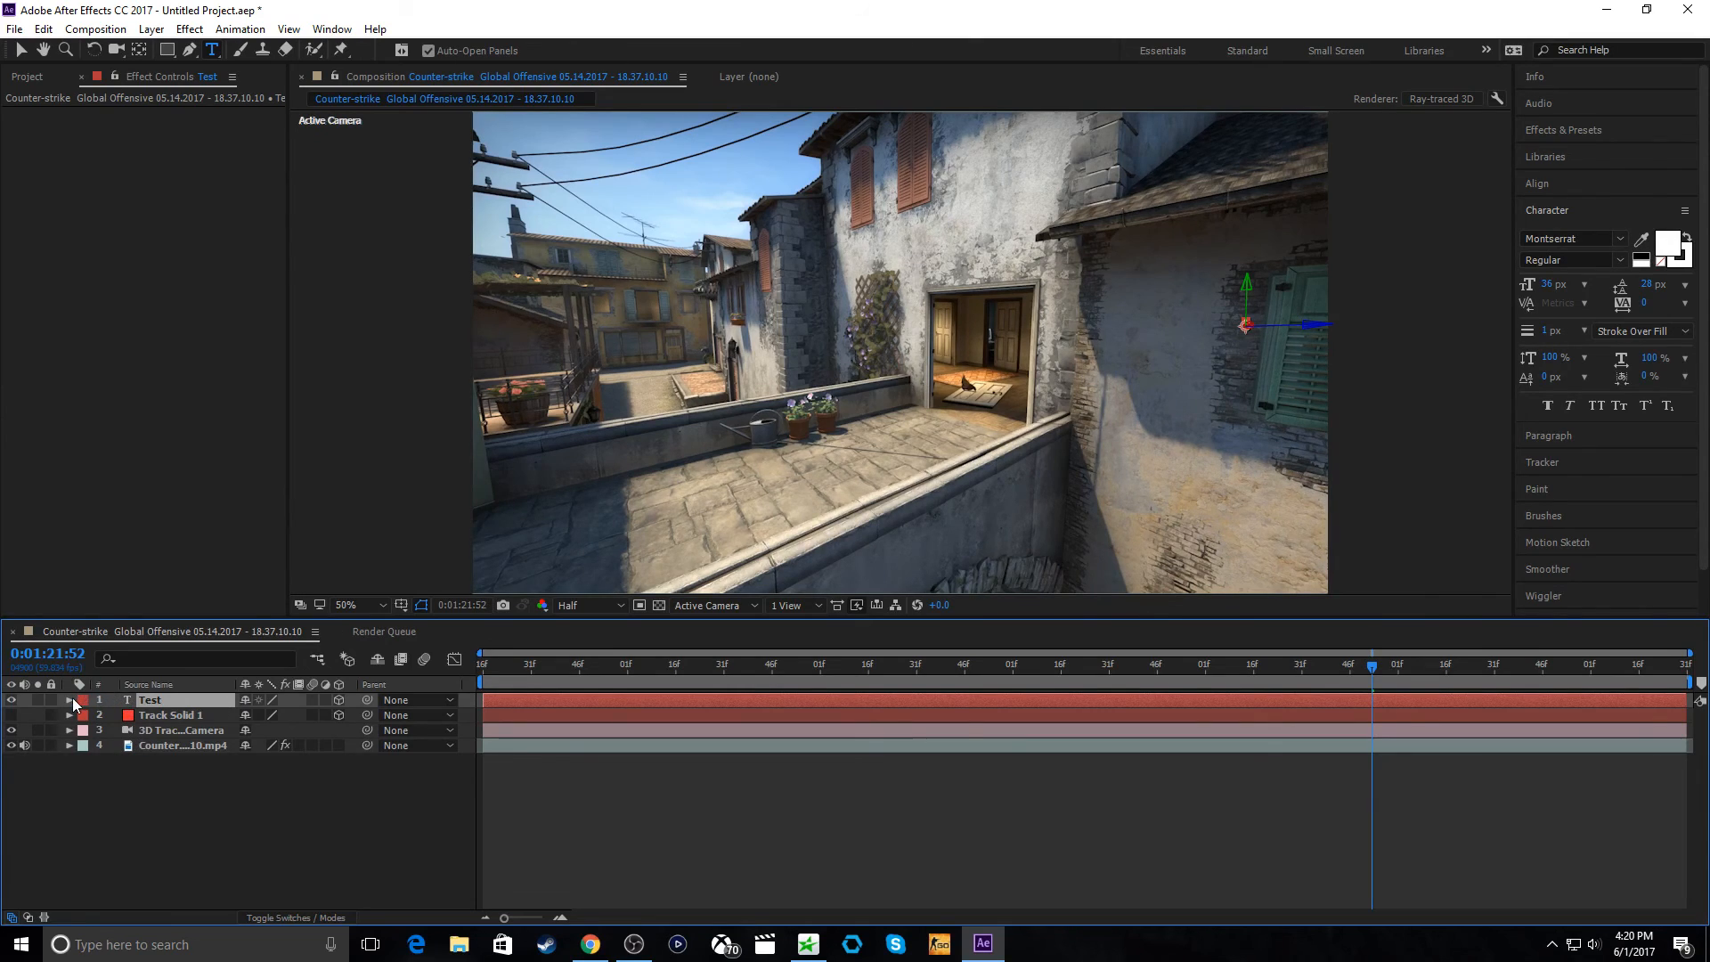
- Reveal the Test layer's Transform values ready to copy the solid's position
left_click(65, 700)
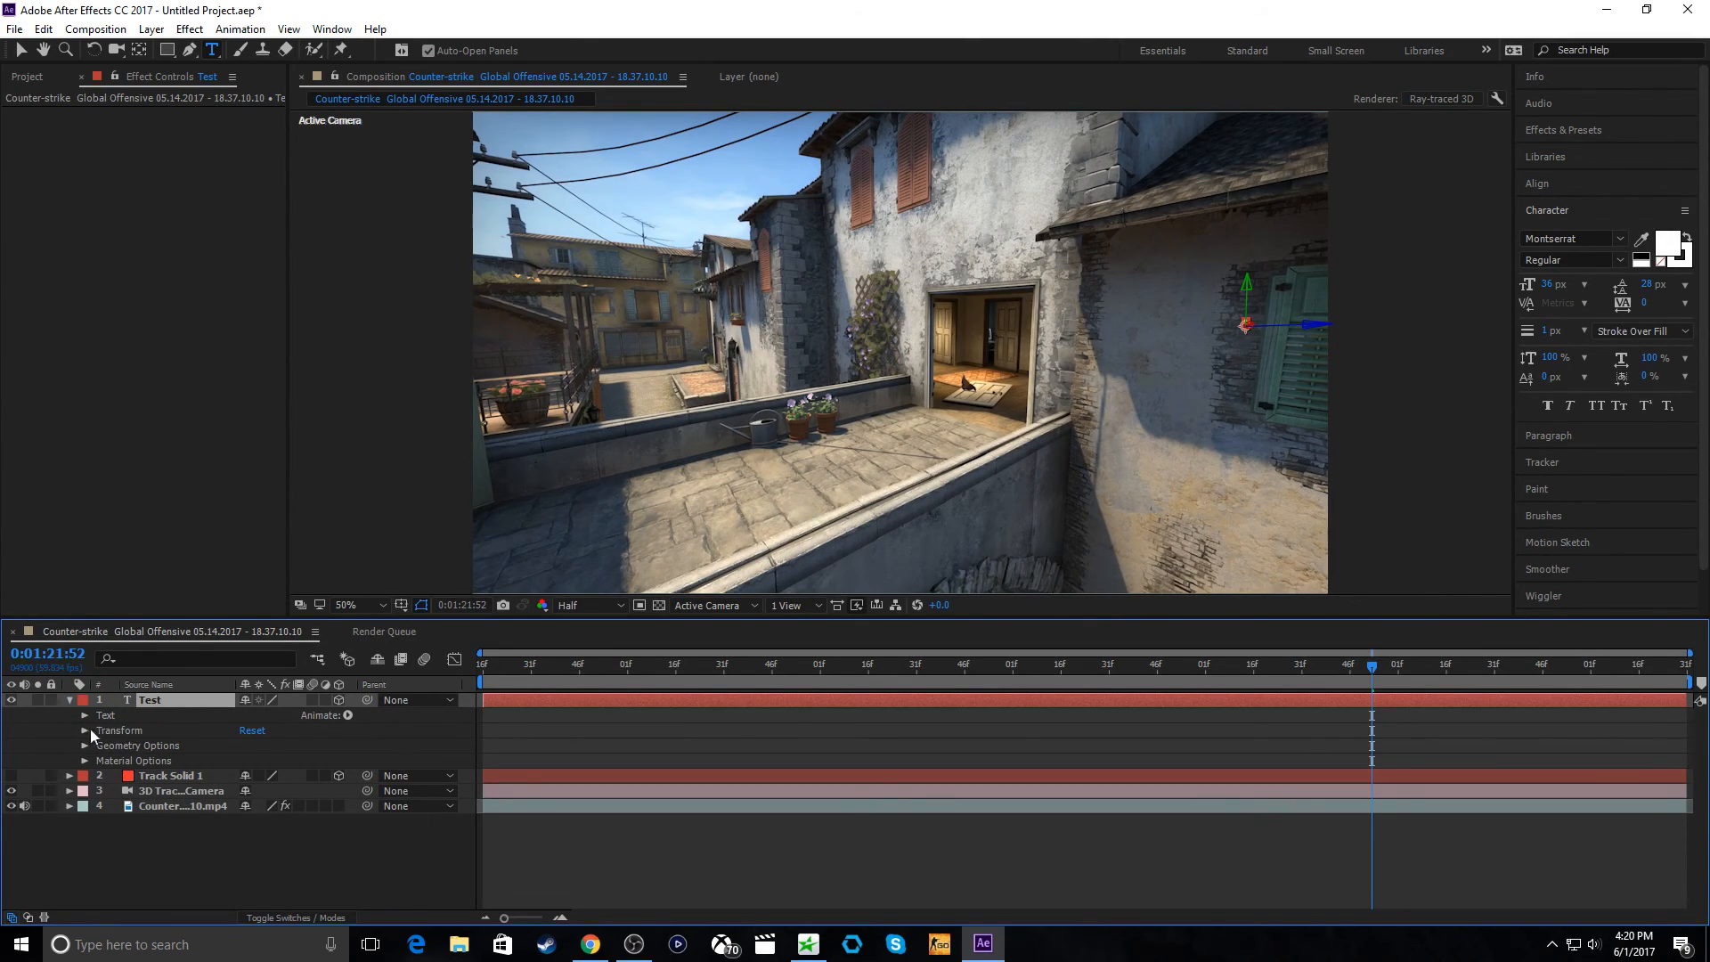
left_click(85, 731)
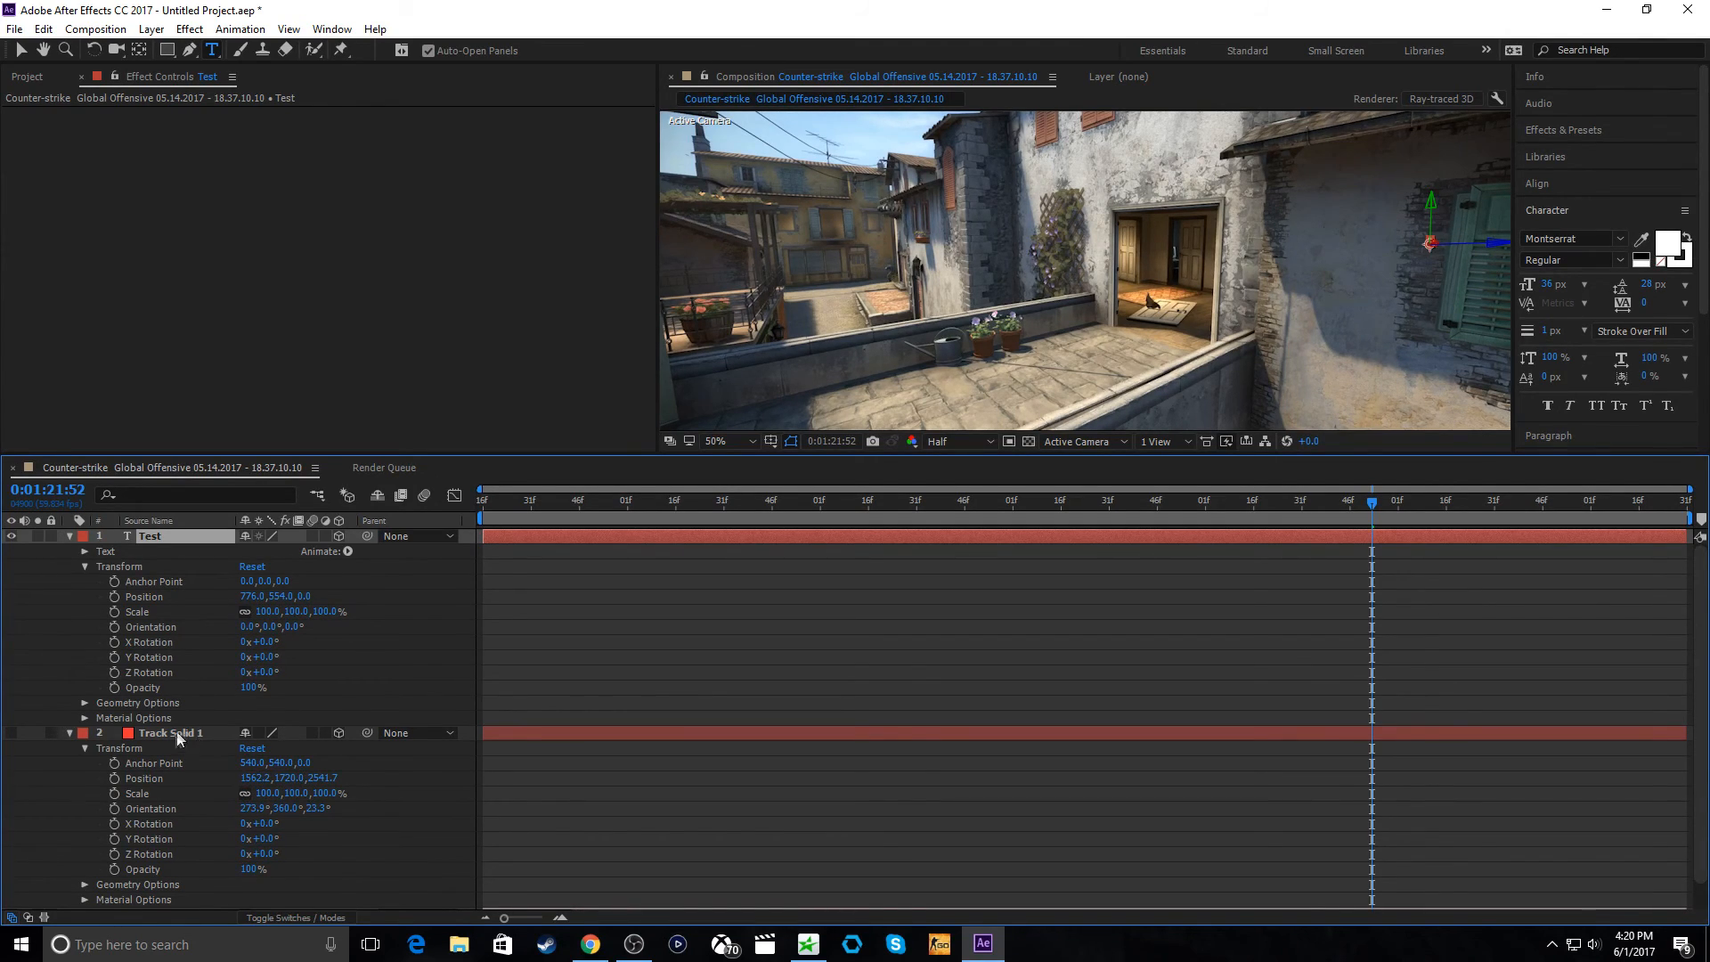
mouse_move(178, 736)
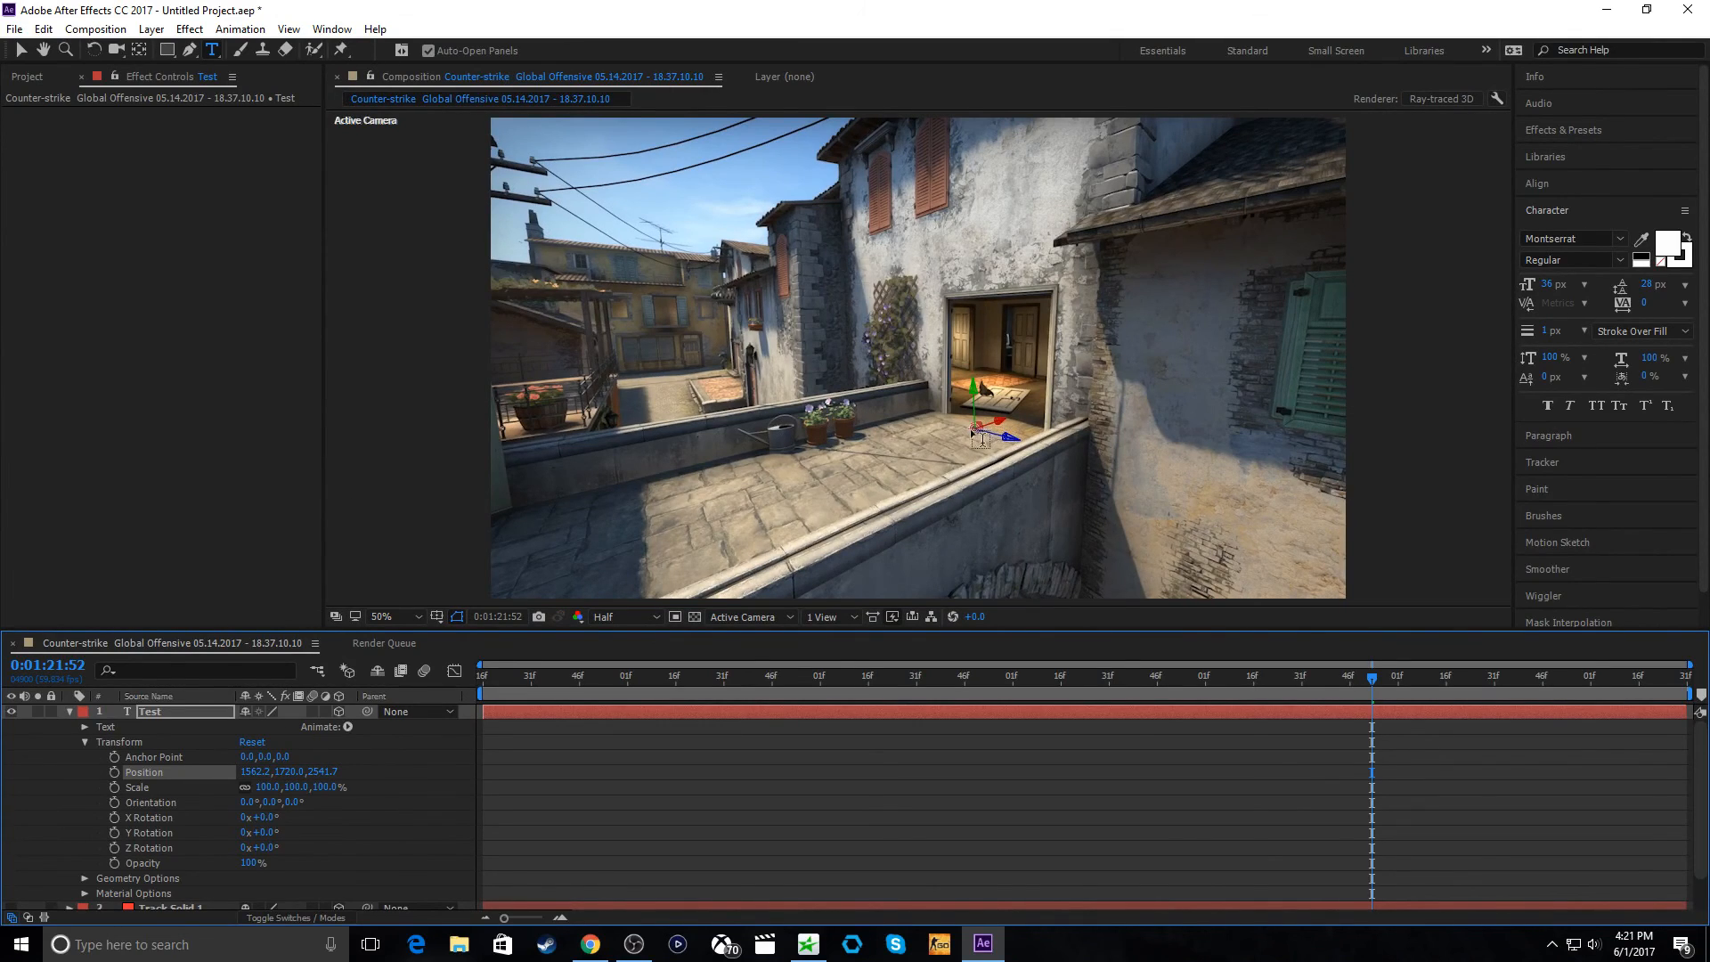
mouse_move(947, 455)
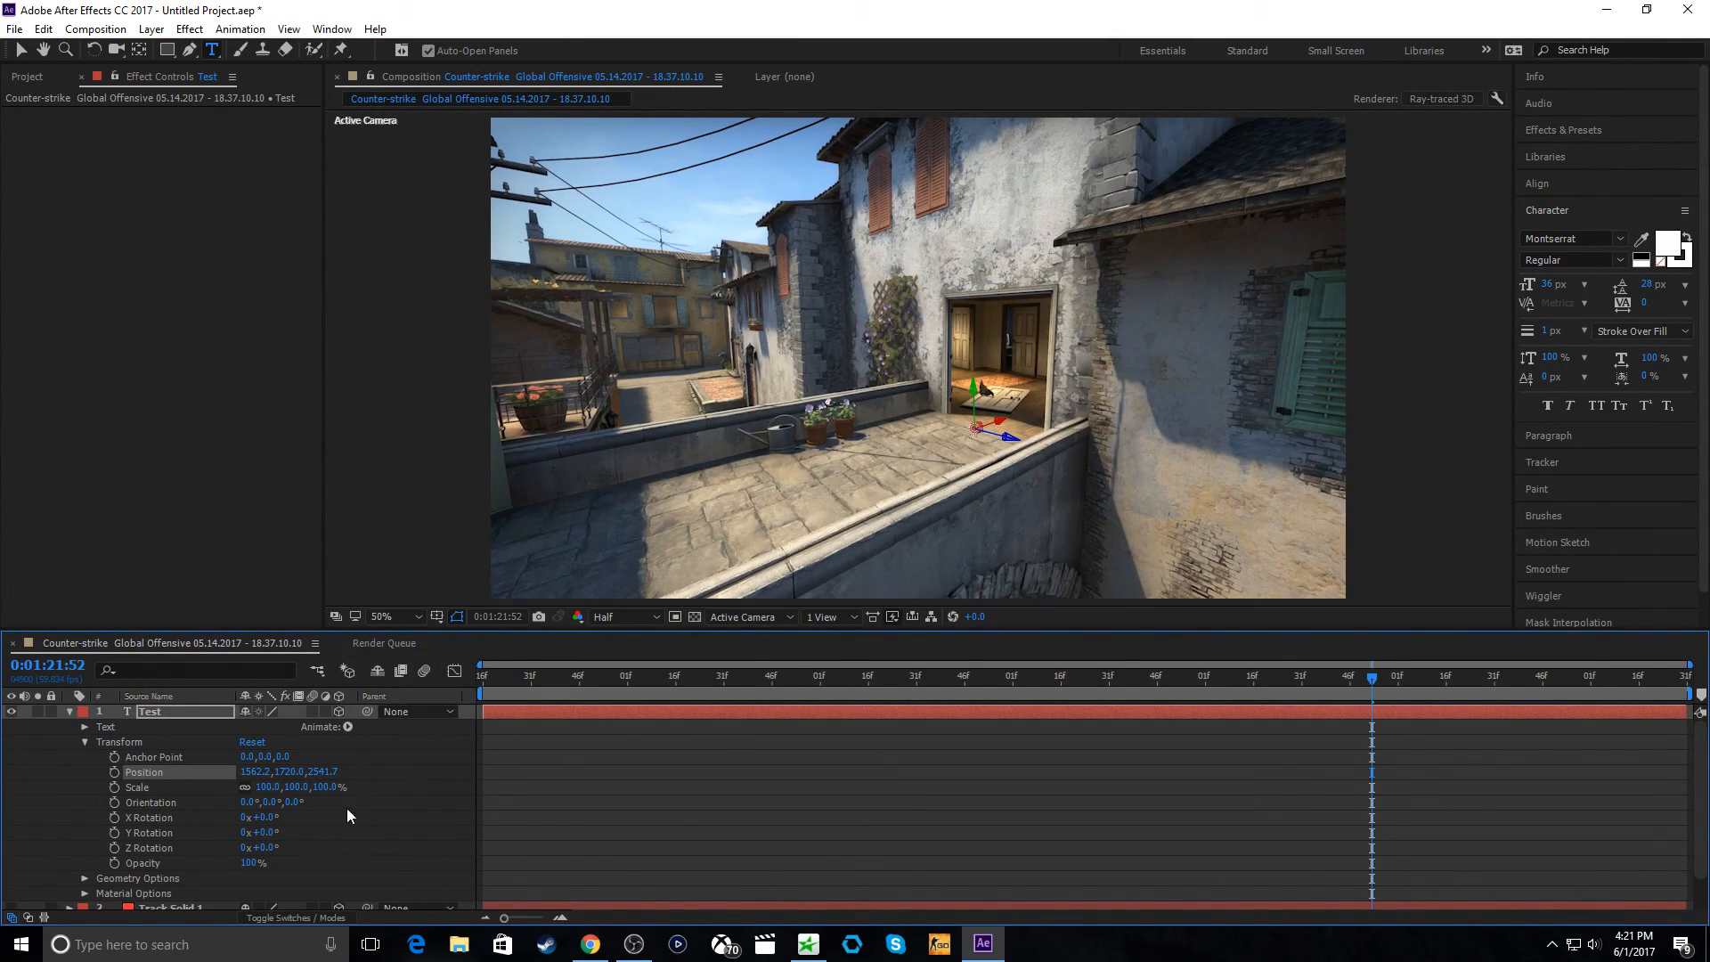
mouse_move(202, 822)
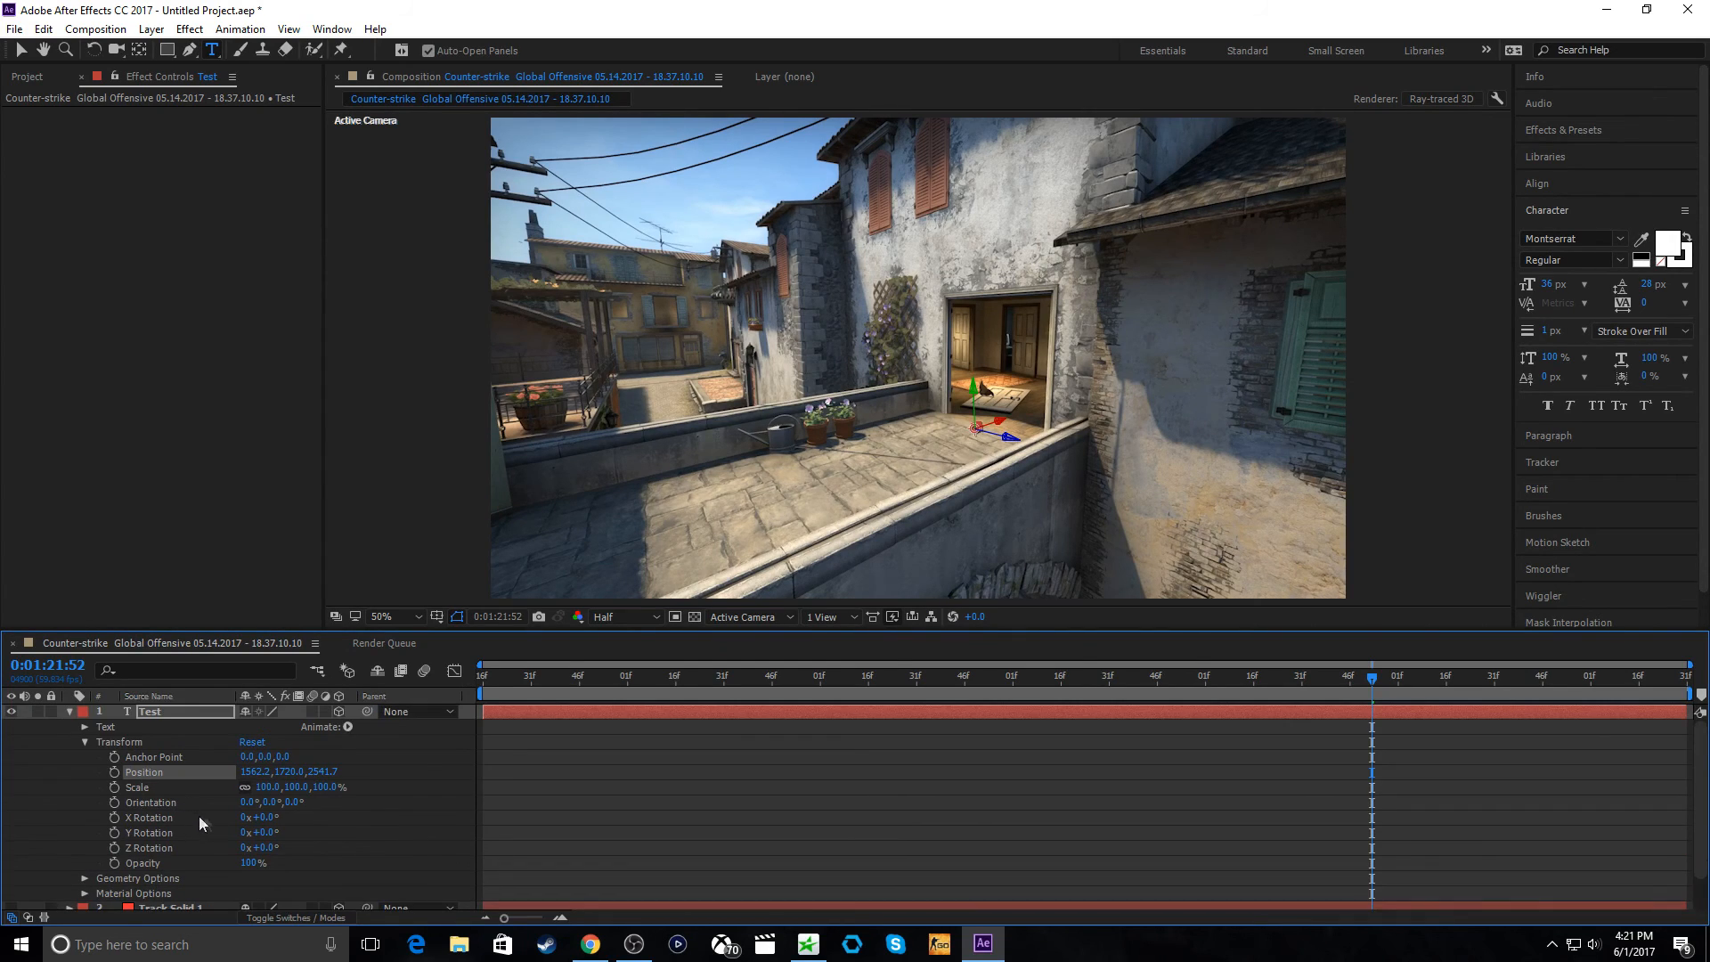
mouse_move(131, 788)
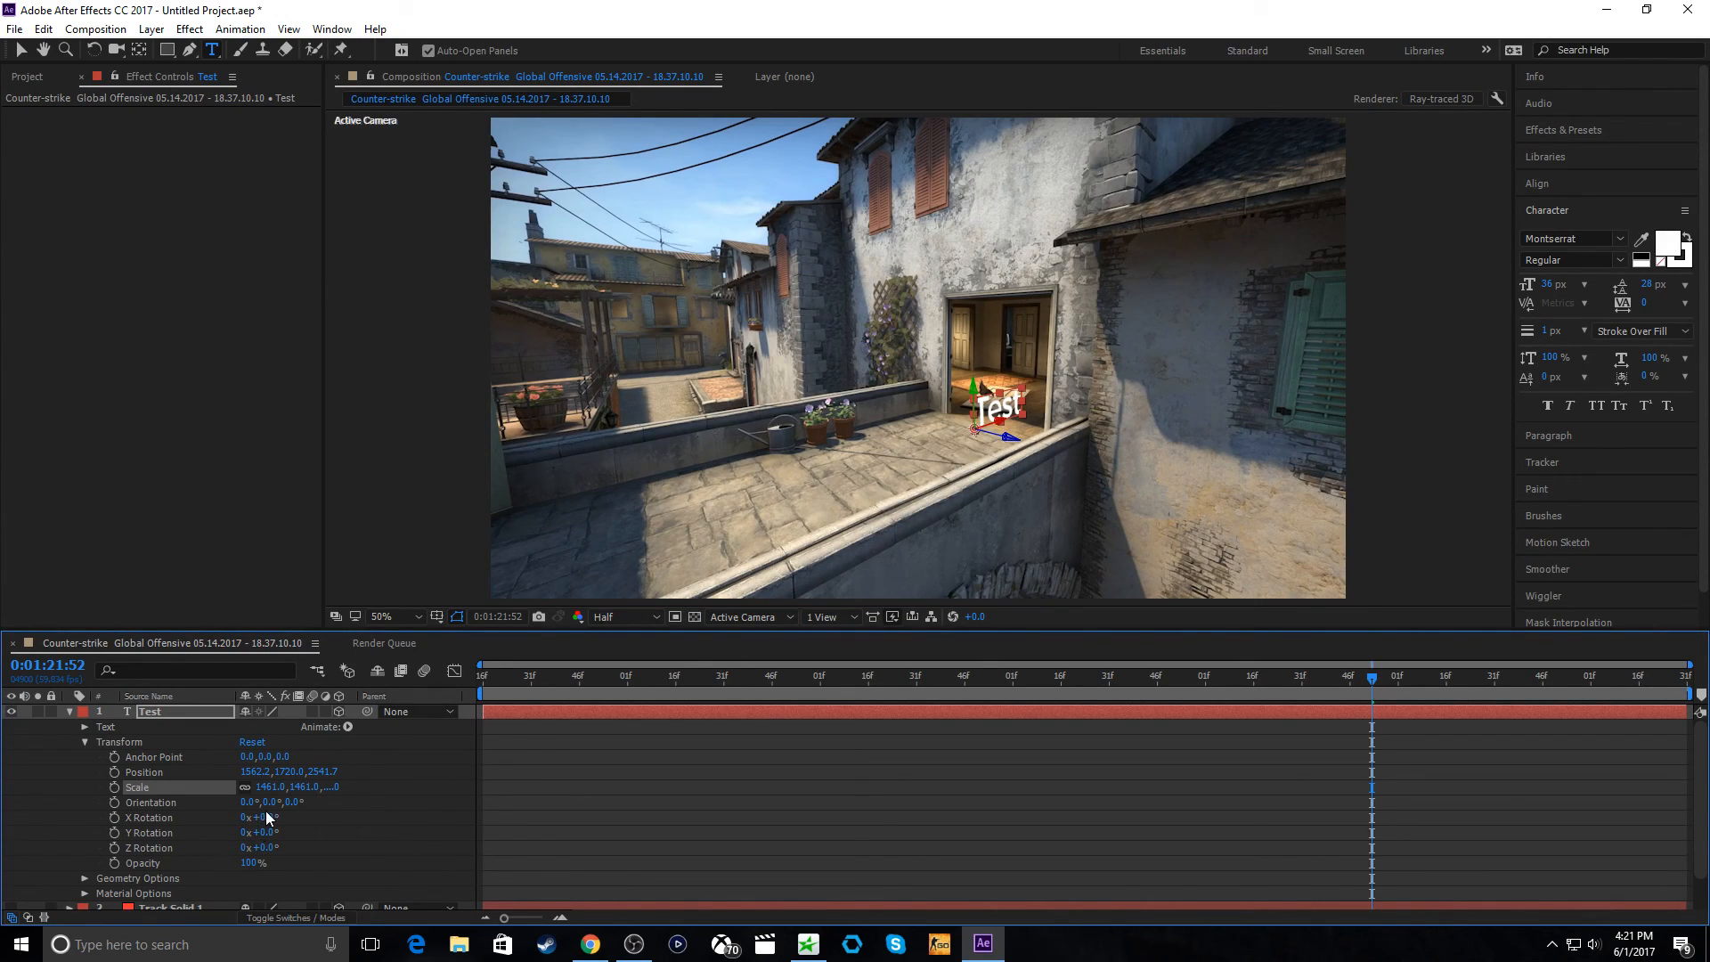
mouse_move(282, 846)
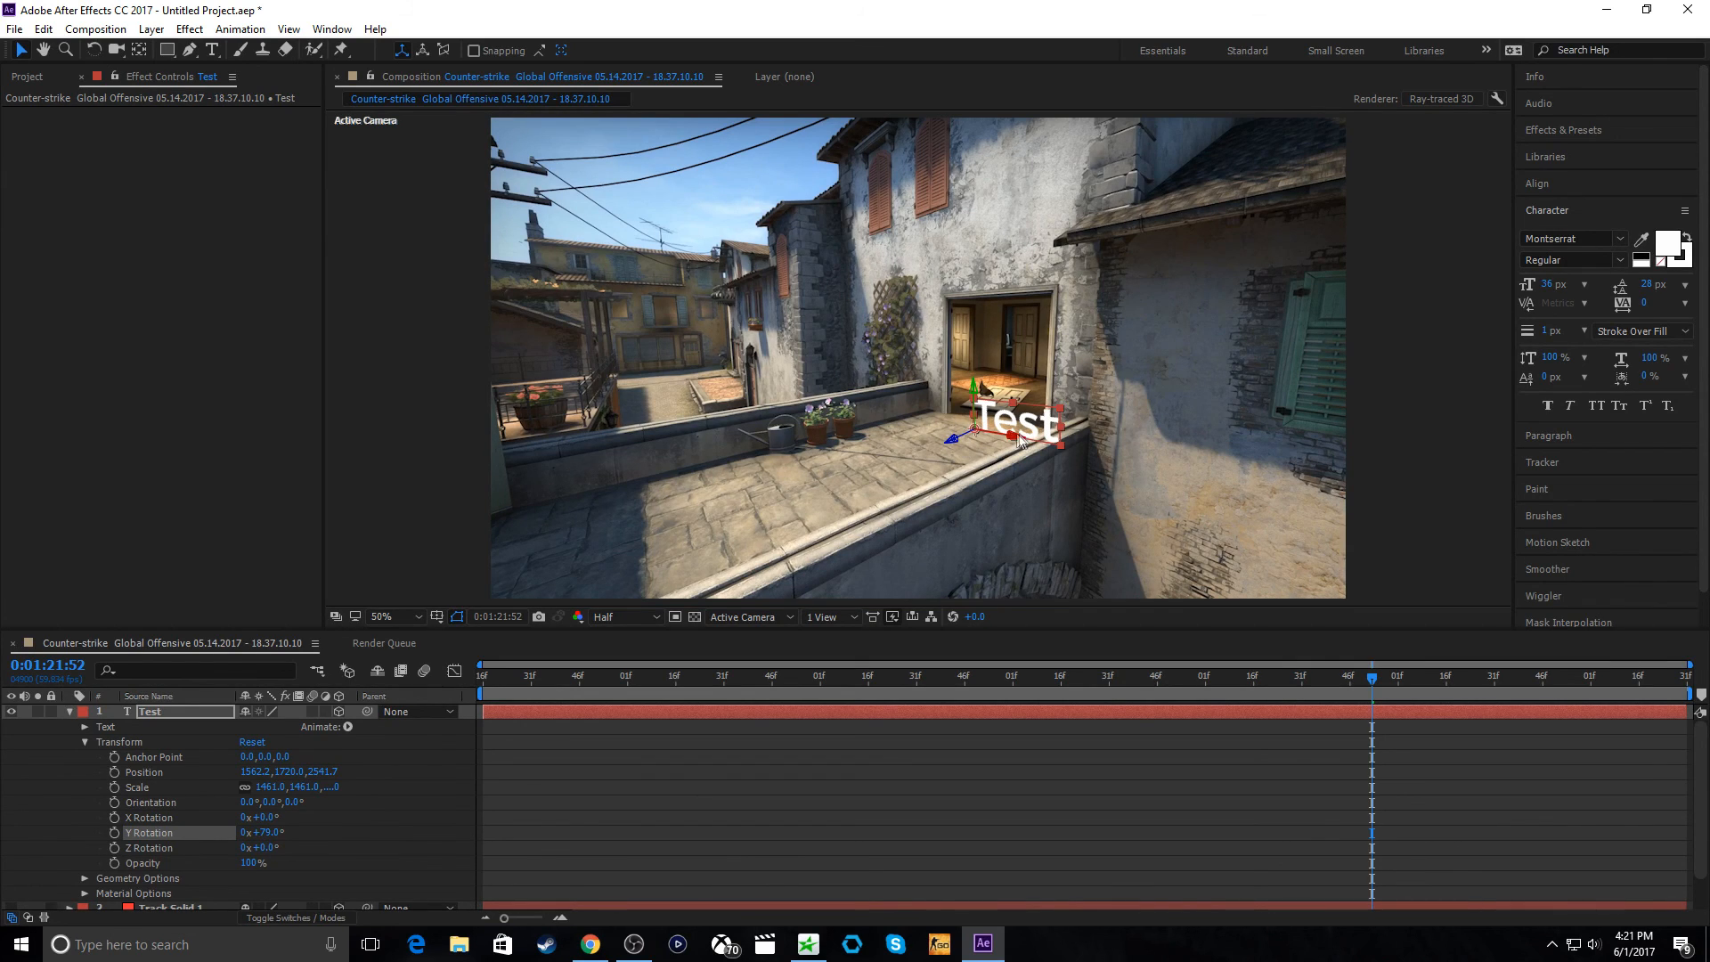
- Drag the scaled and rotated Test text into the doorway opening
left_click_drag(1014, 425, 971, 393)
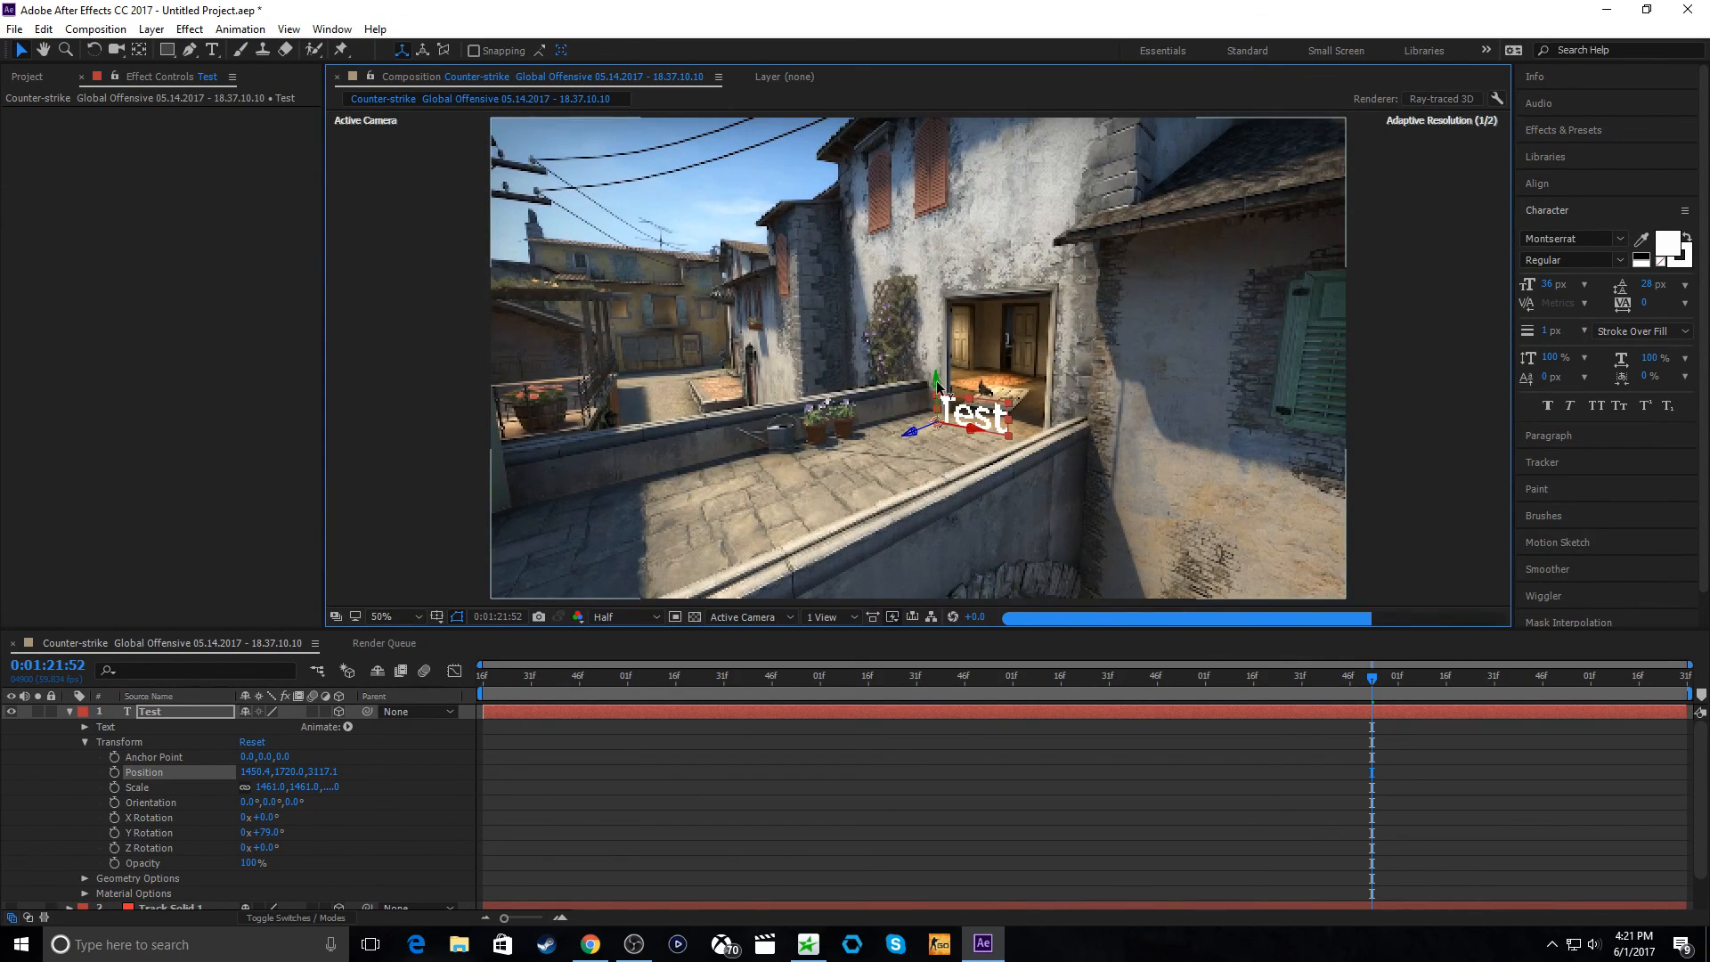
left_click_drag(937, 412, 936, 374)
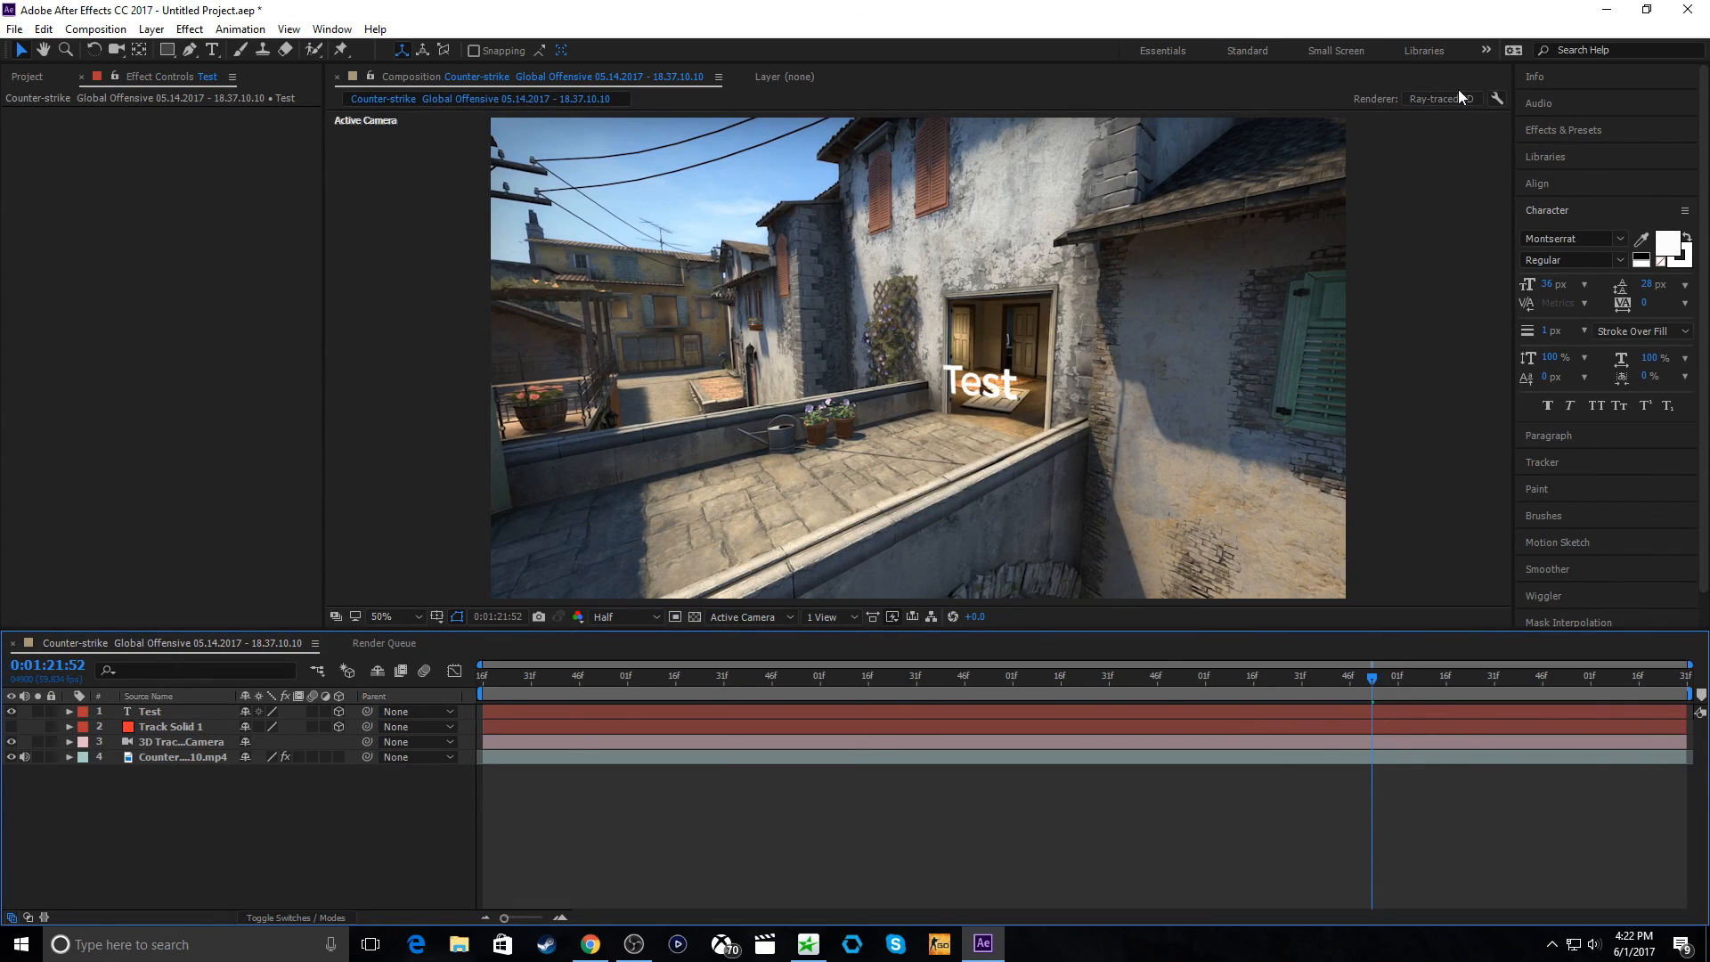
- Review the 3D Renderer settings, keep Ray-traced 3D and confirm with OK
left_click(785, 397)
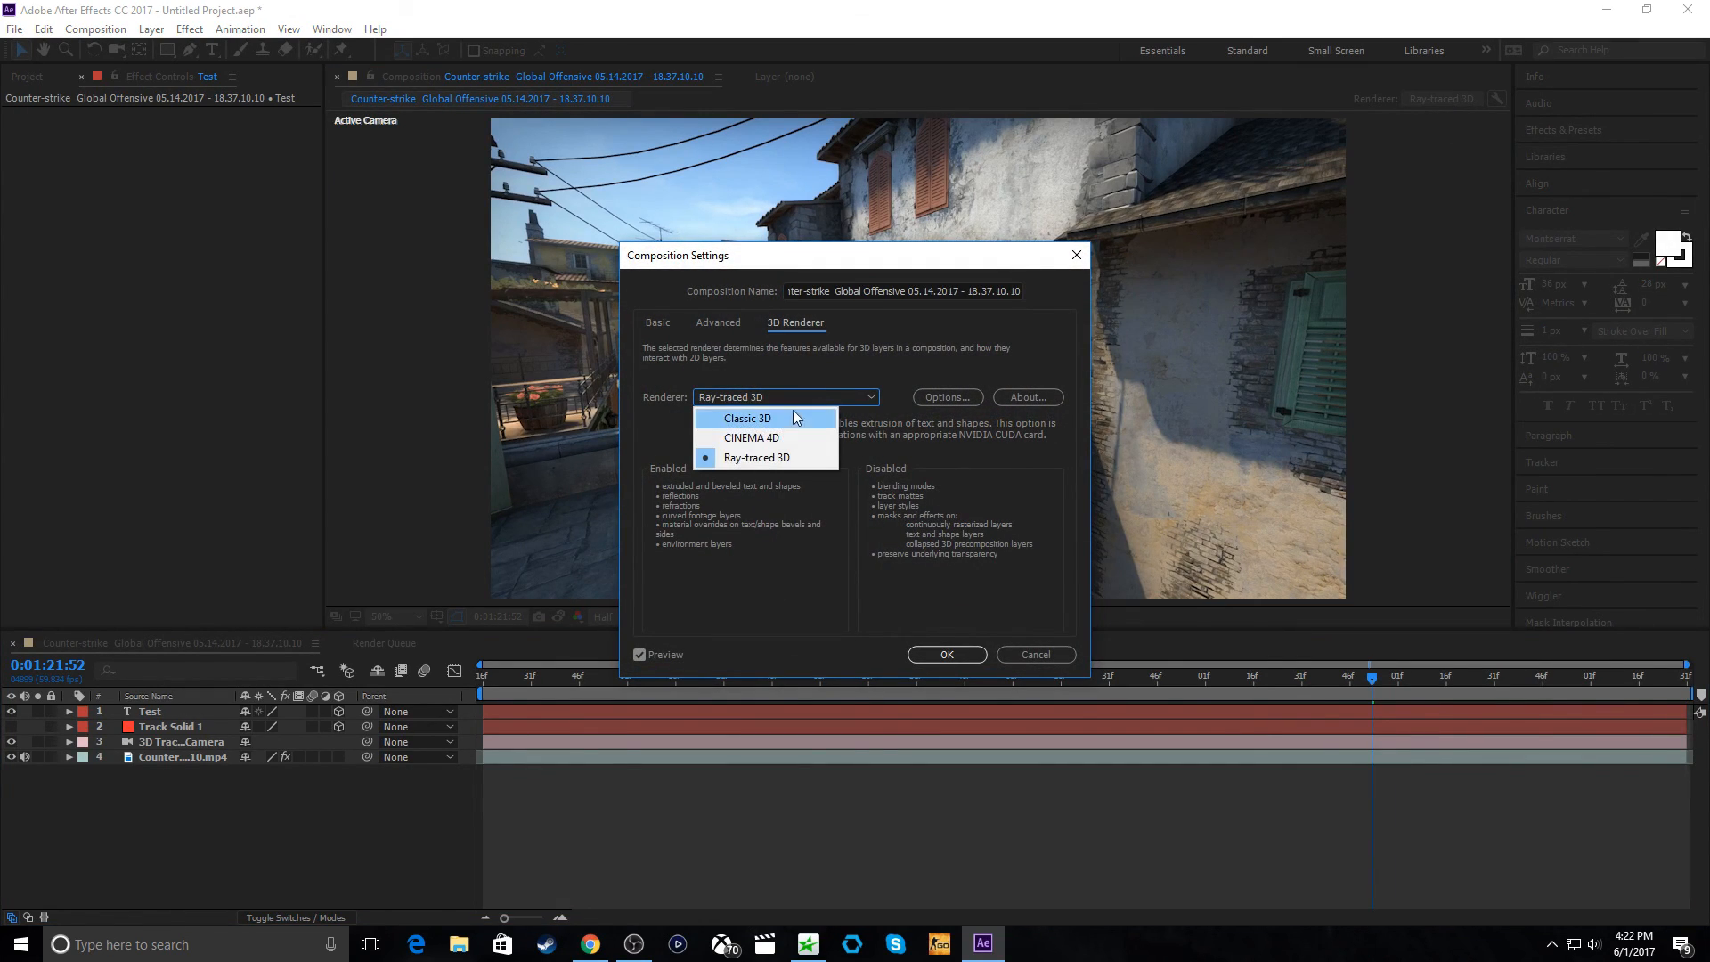
mouse_move(761, 438)
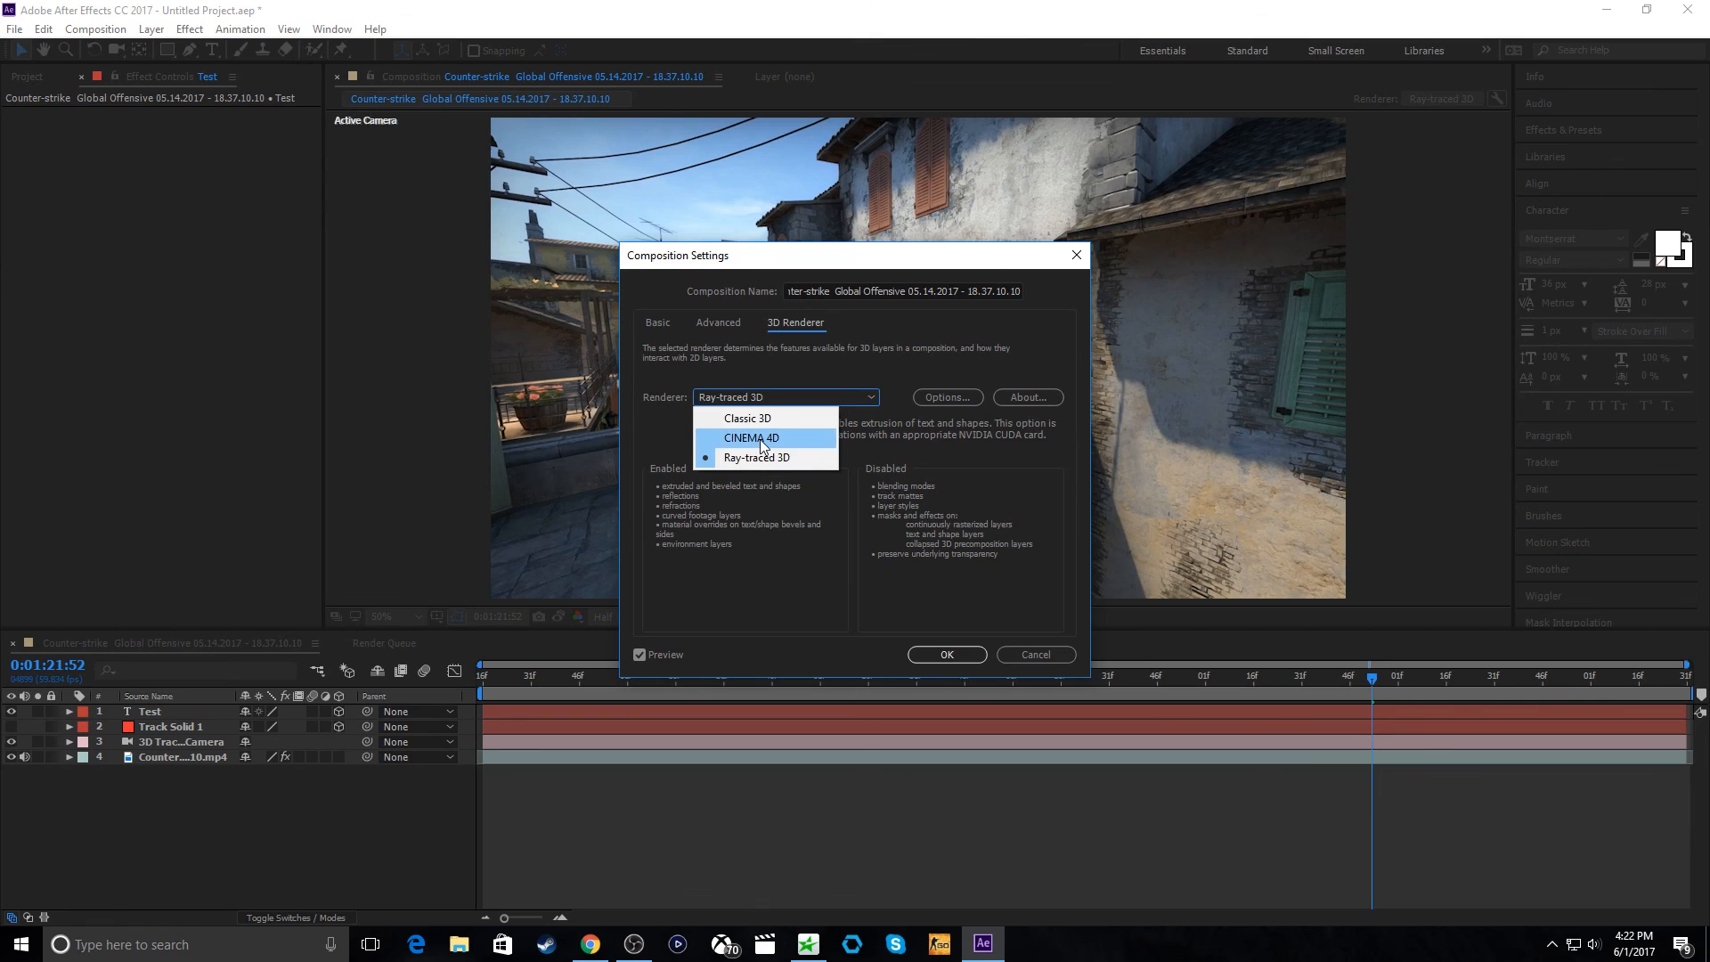
mouse_move(733, 406)
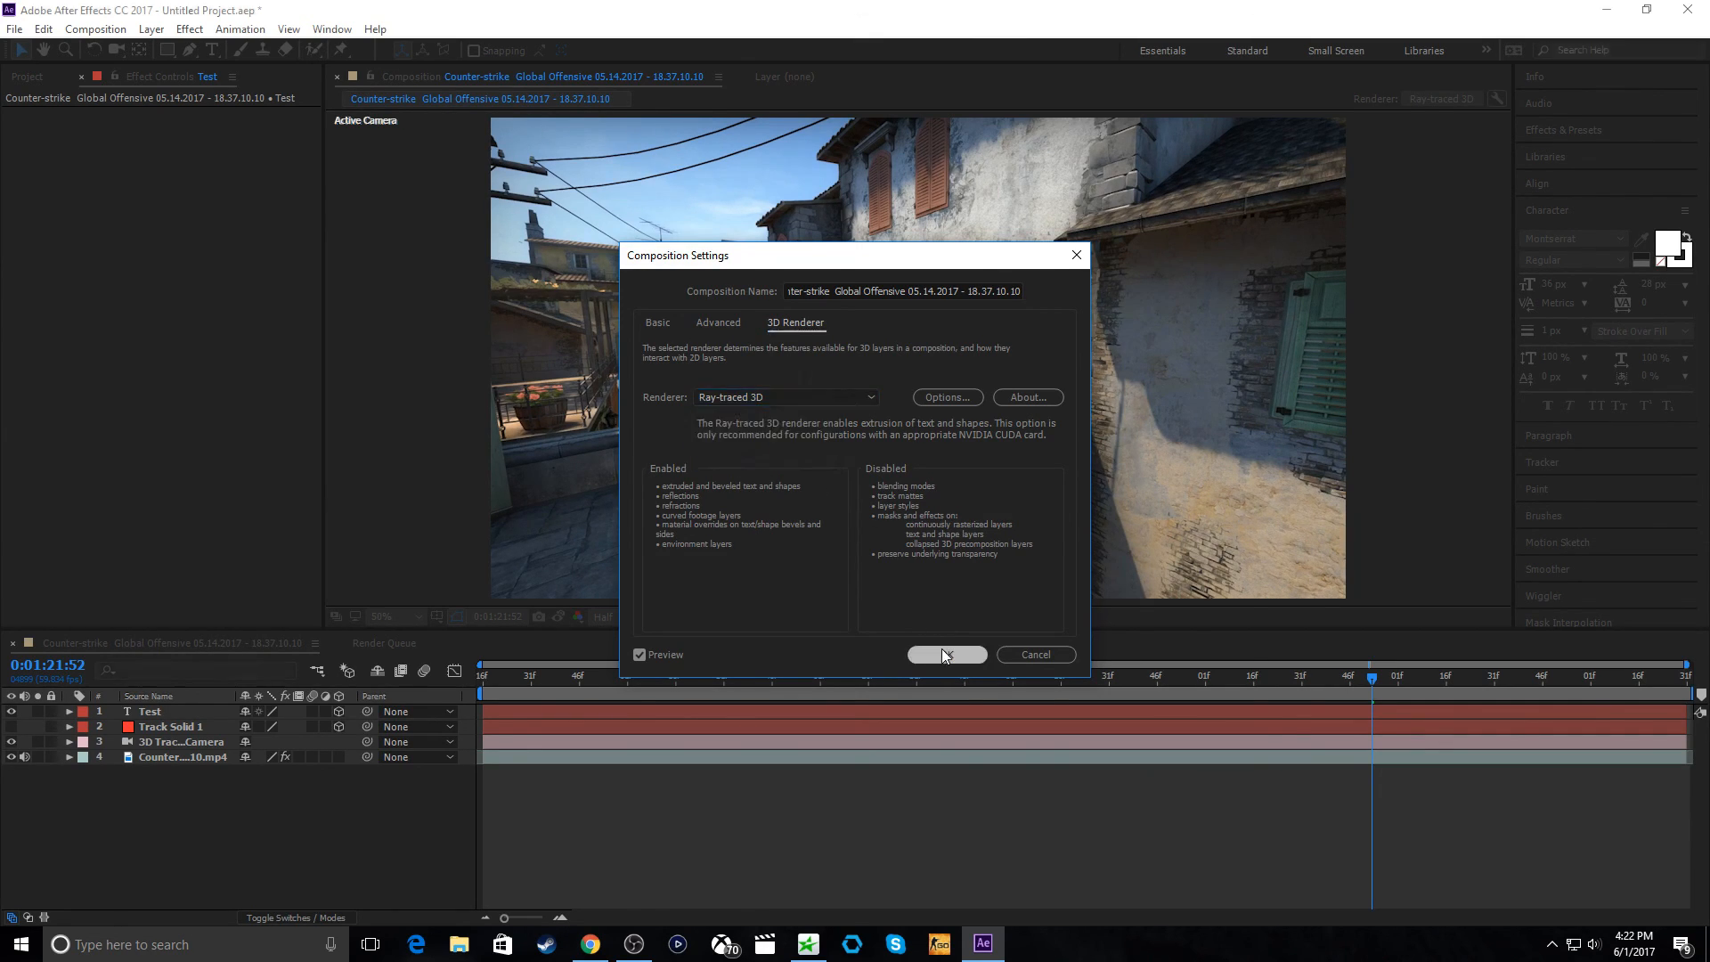
left_click(947, 655)
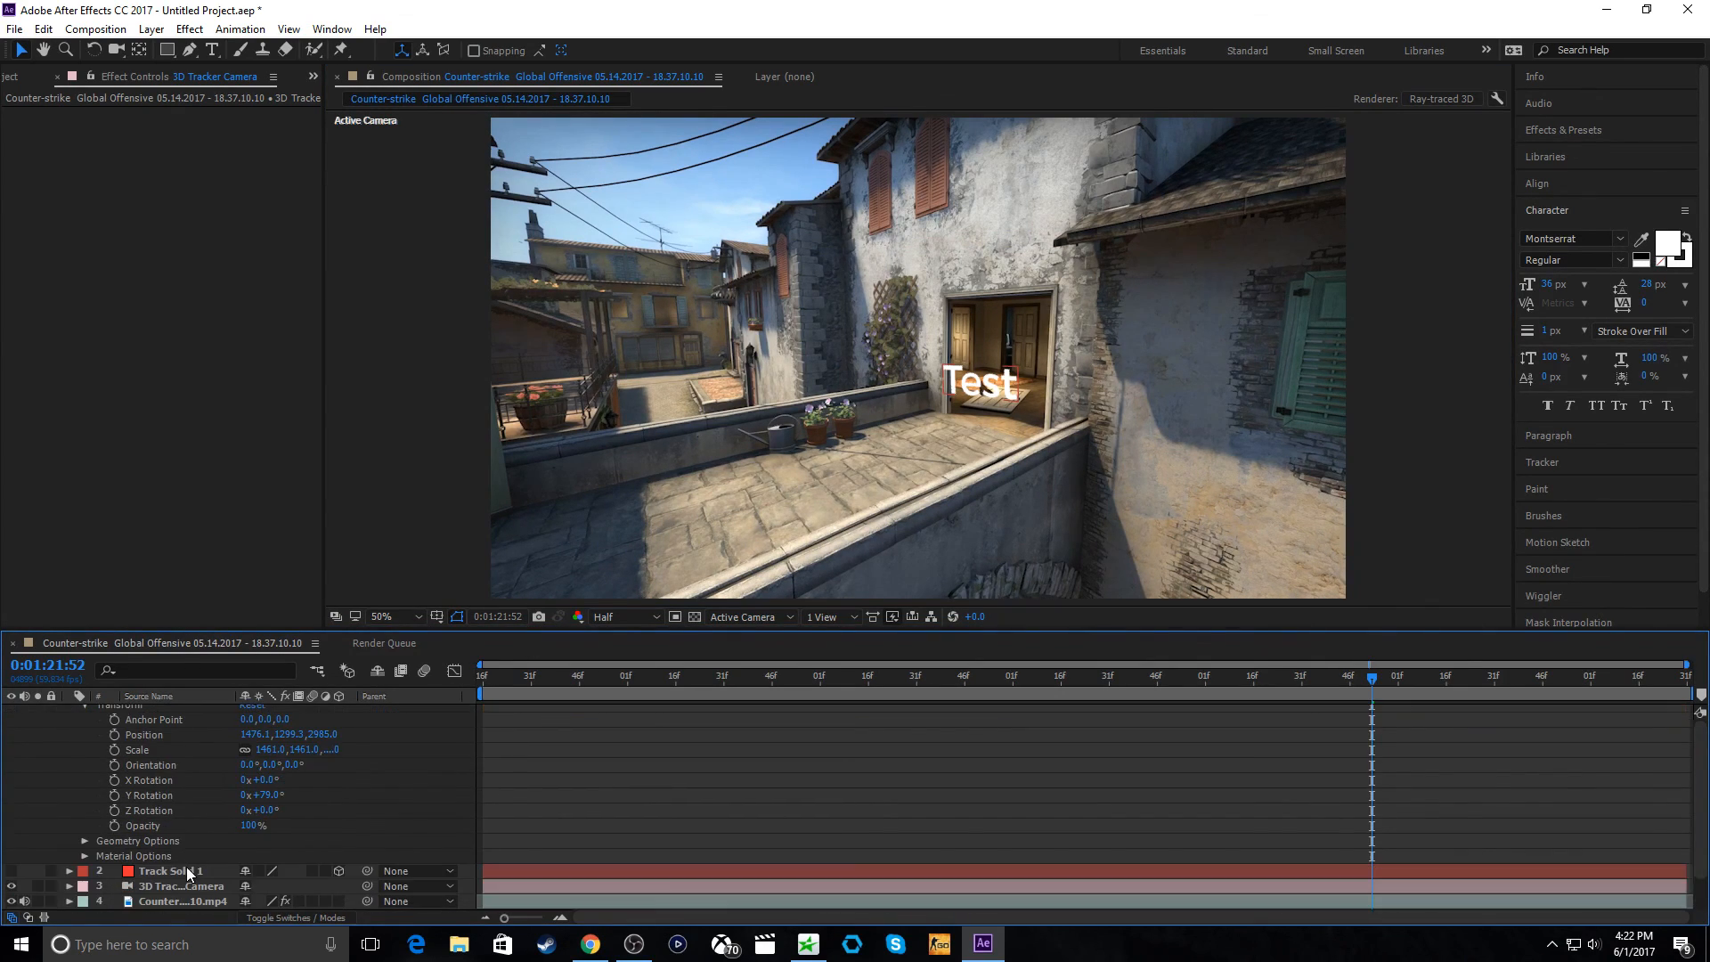
- Set Extrusion Depth to 50, nudge Scale up and adjust X/Z Rotation so Test matches the doorway
left_click(86, 840)
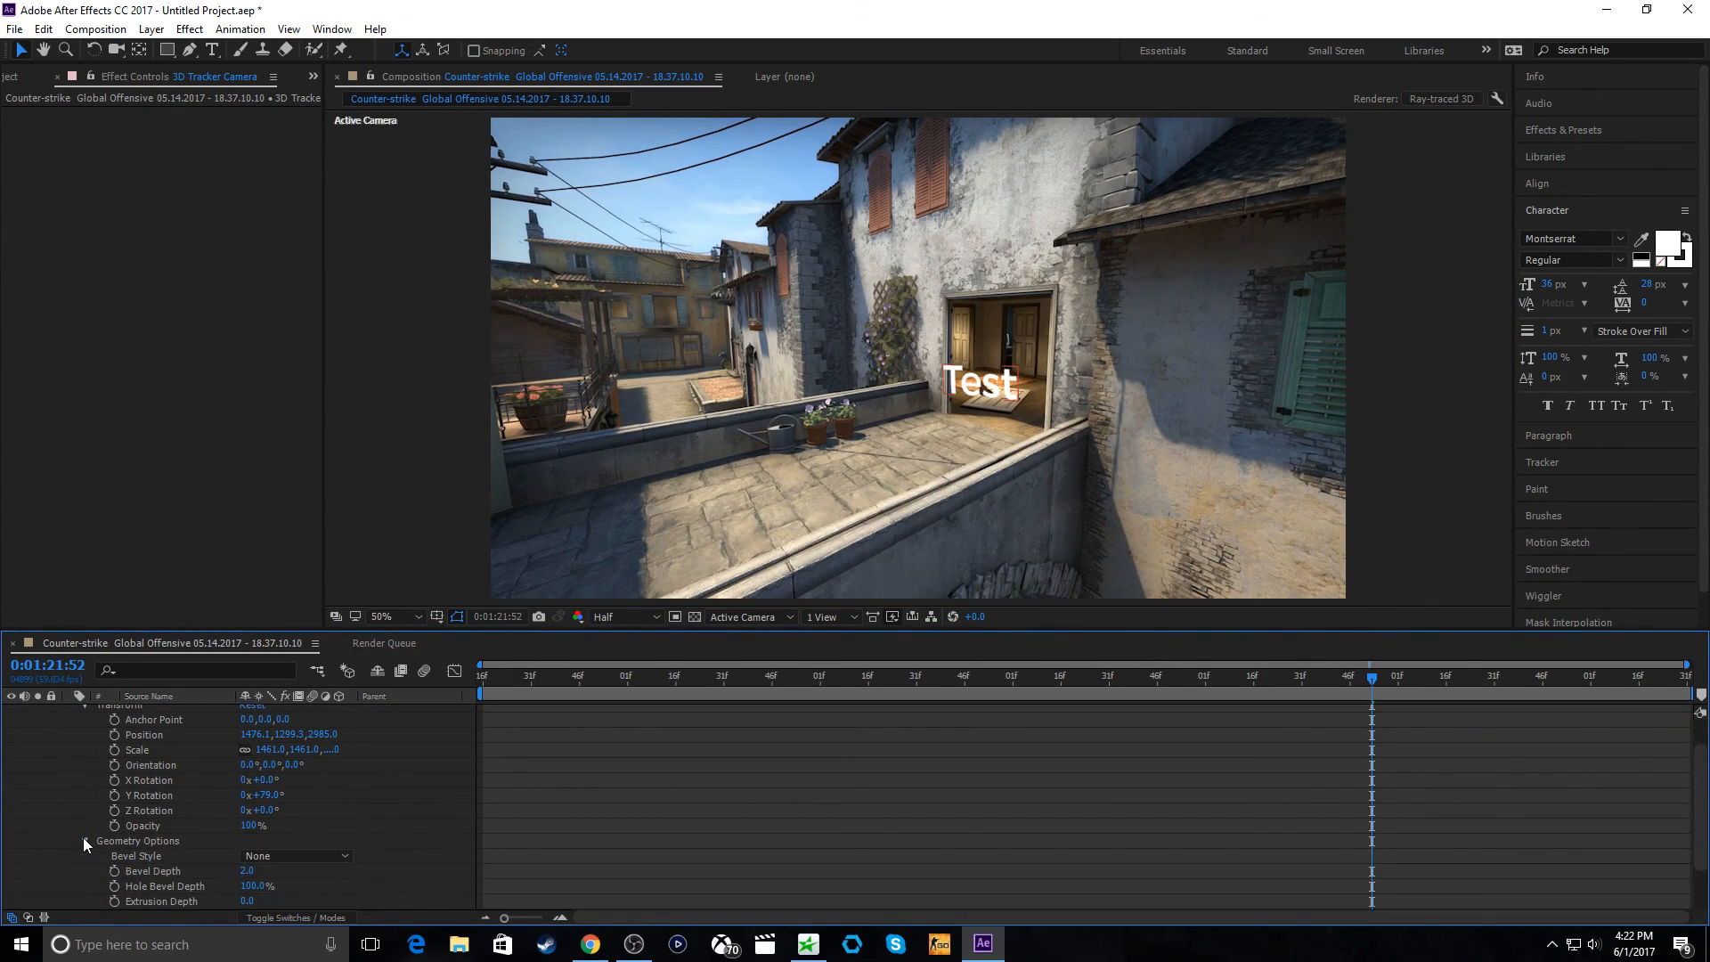
scroll("down", 3)
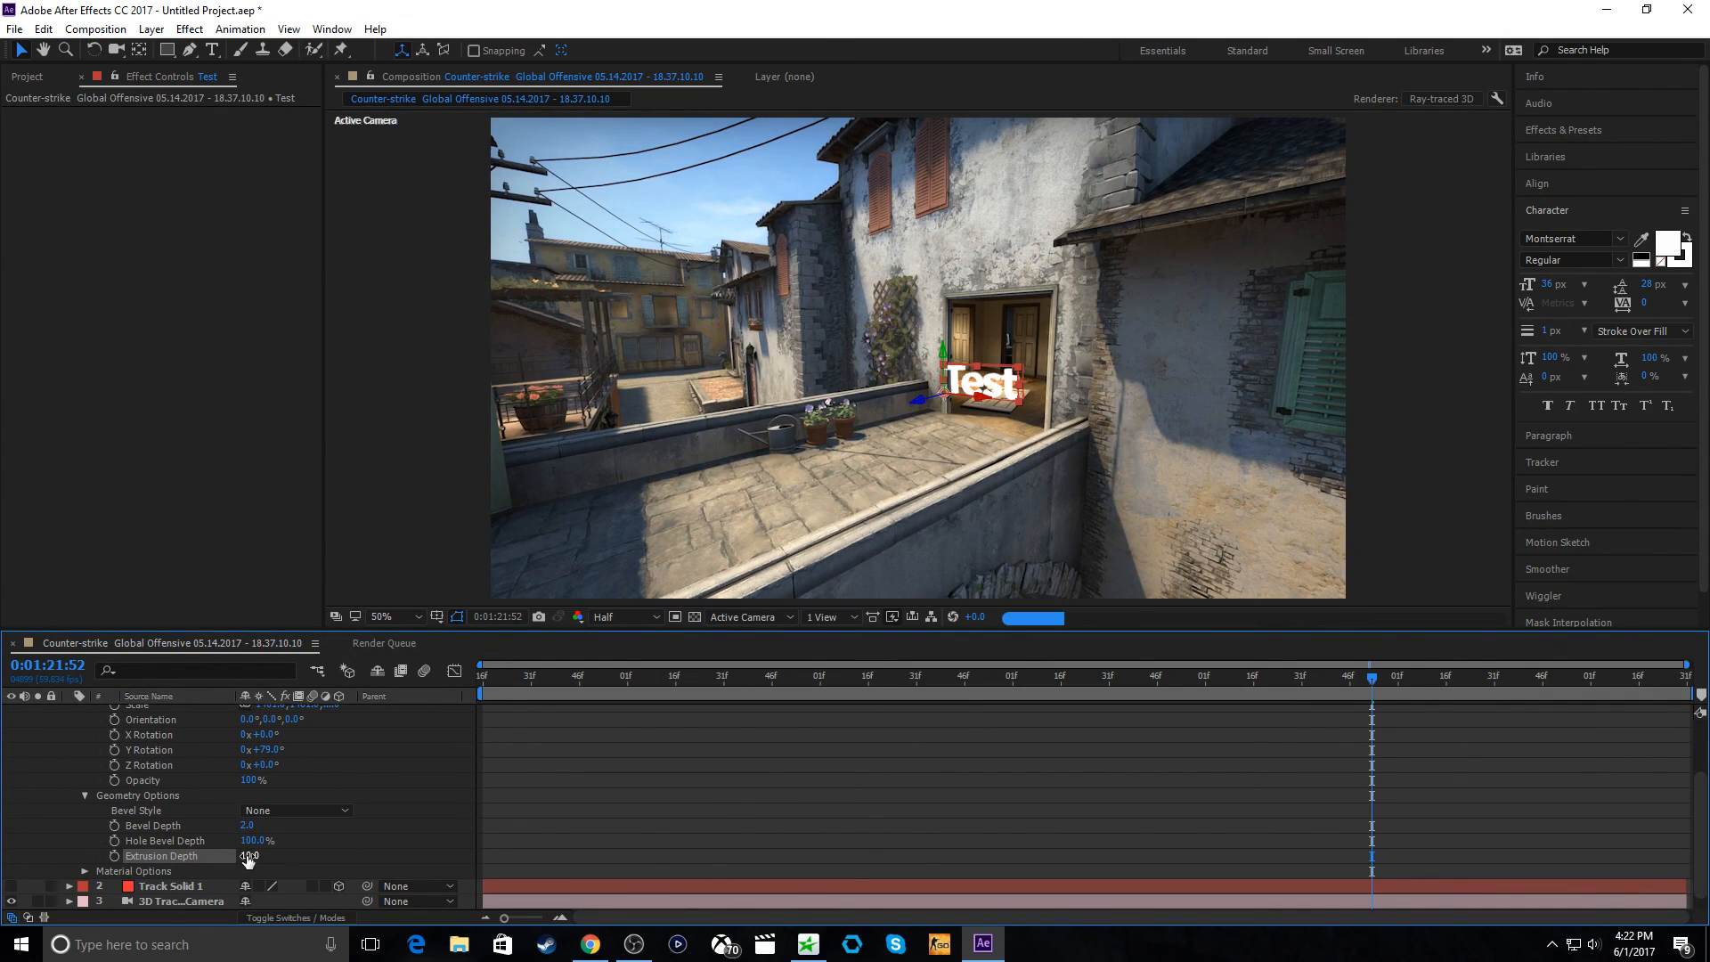
left_click_drag(249, 855, 278, 855)
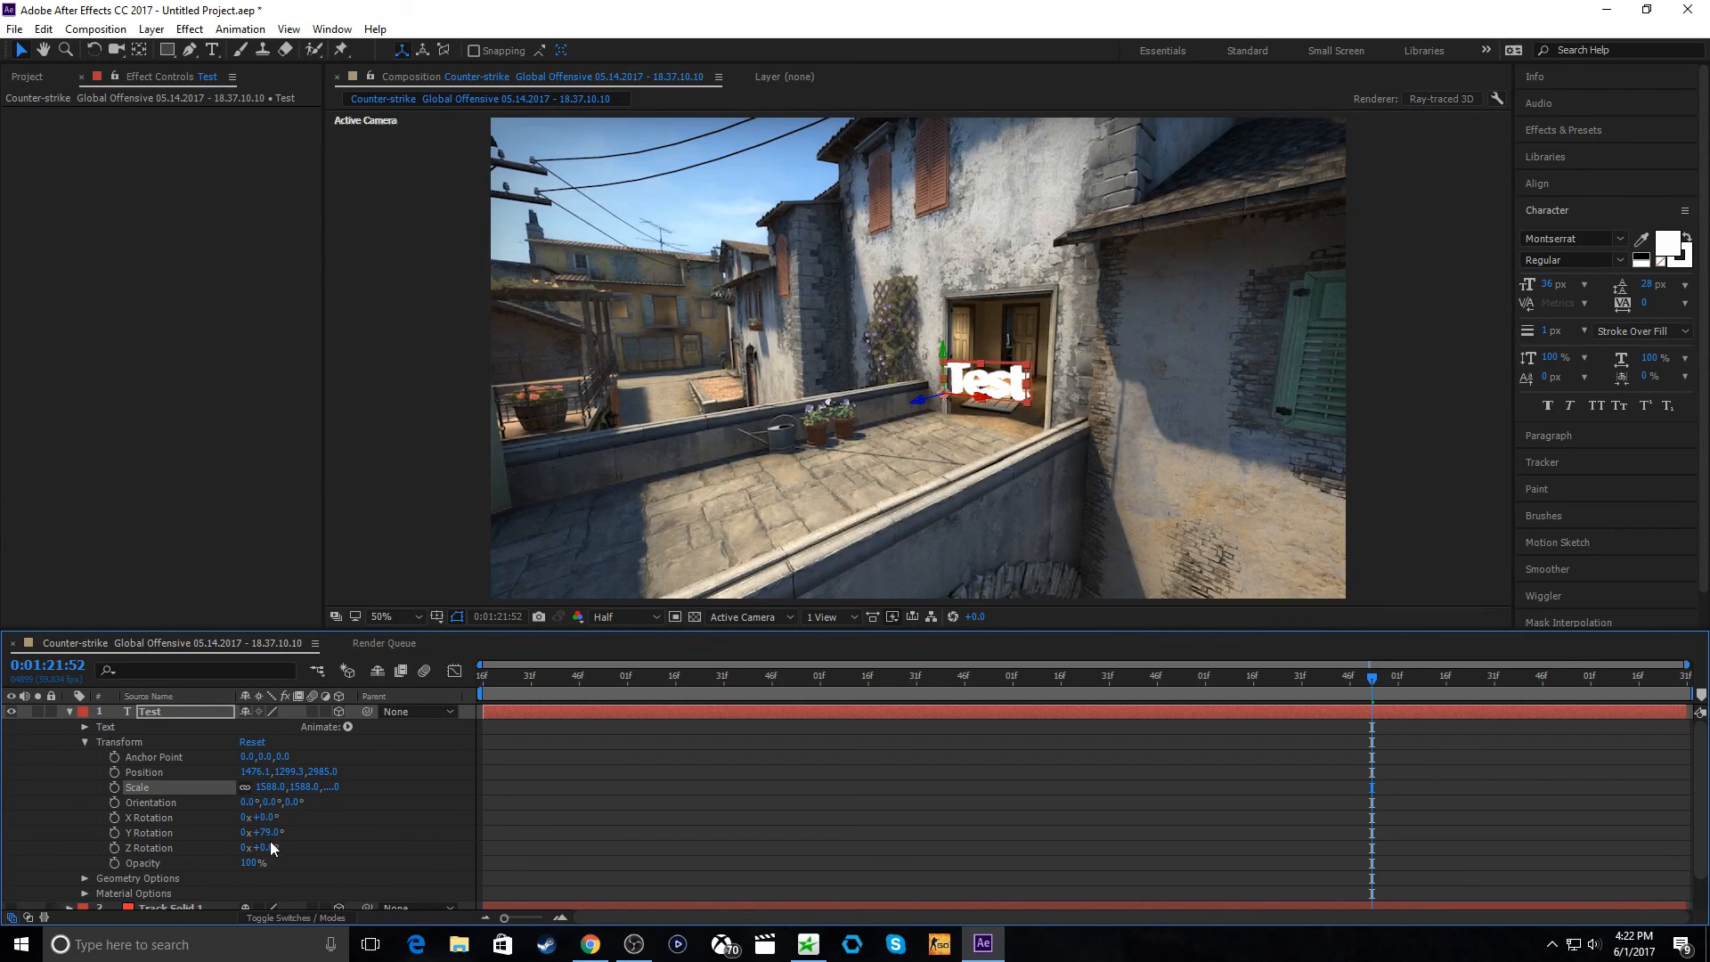
left_click_drag(262, 847, 251, 847)
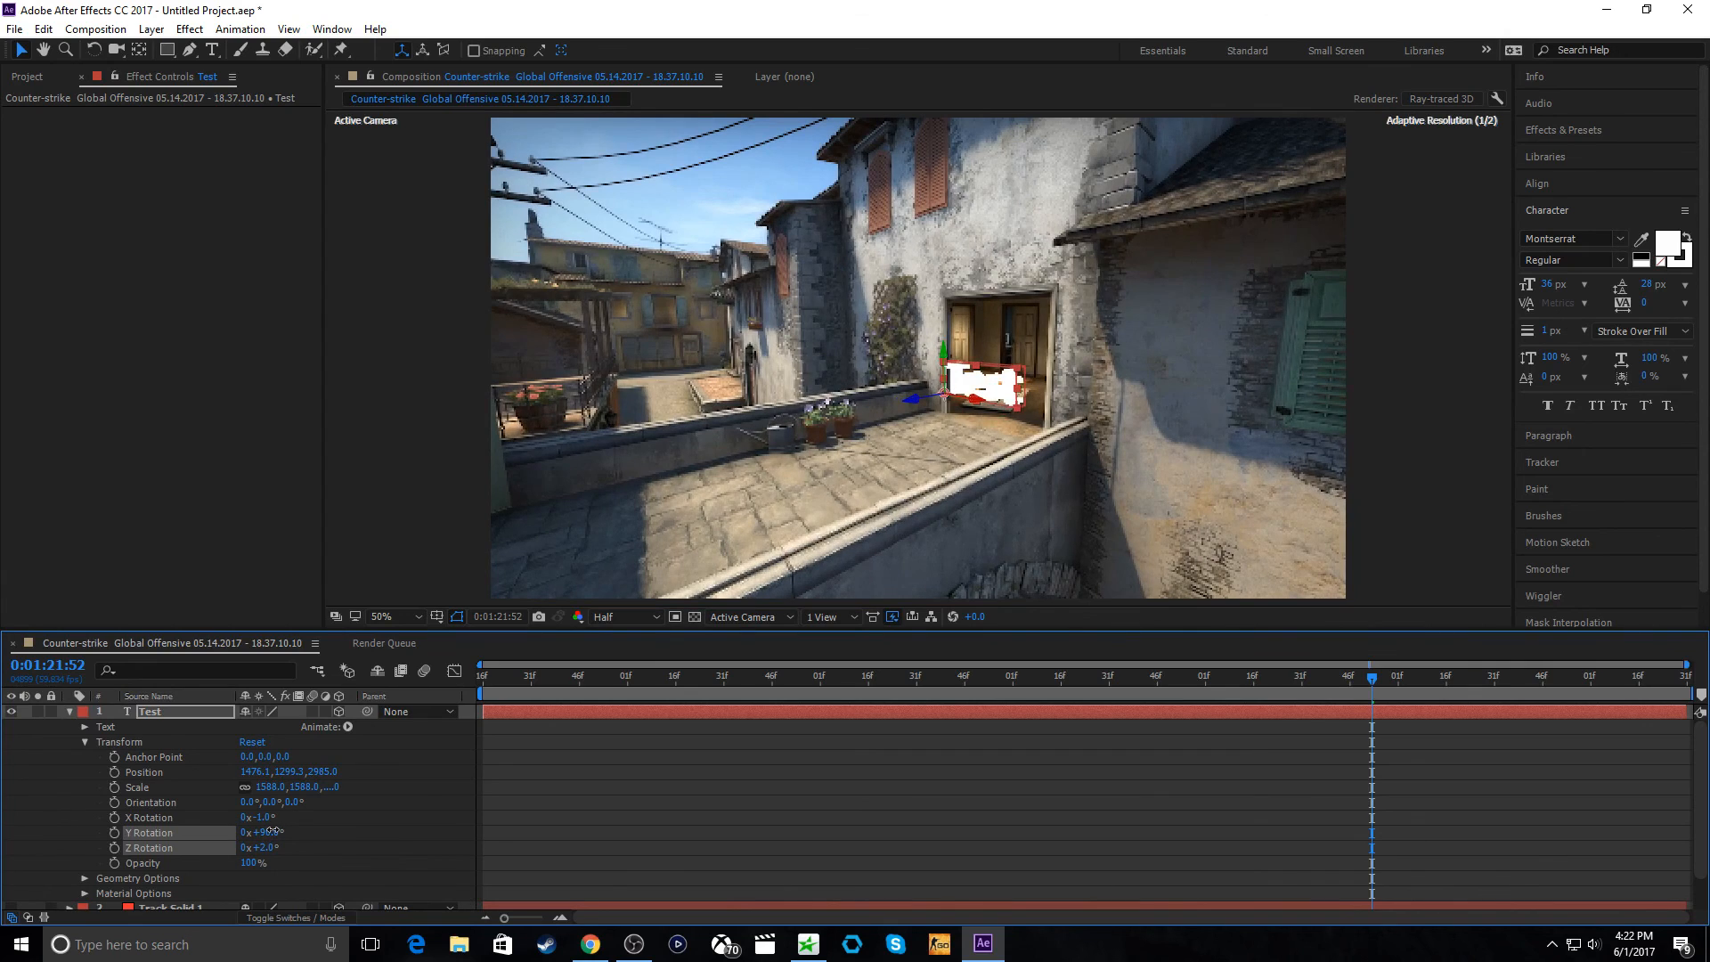
left_click_drag(262, 832, 289, 840)
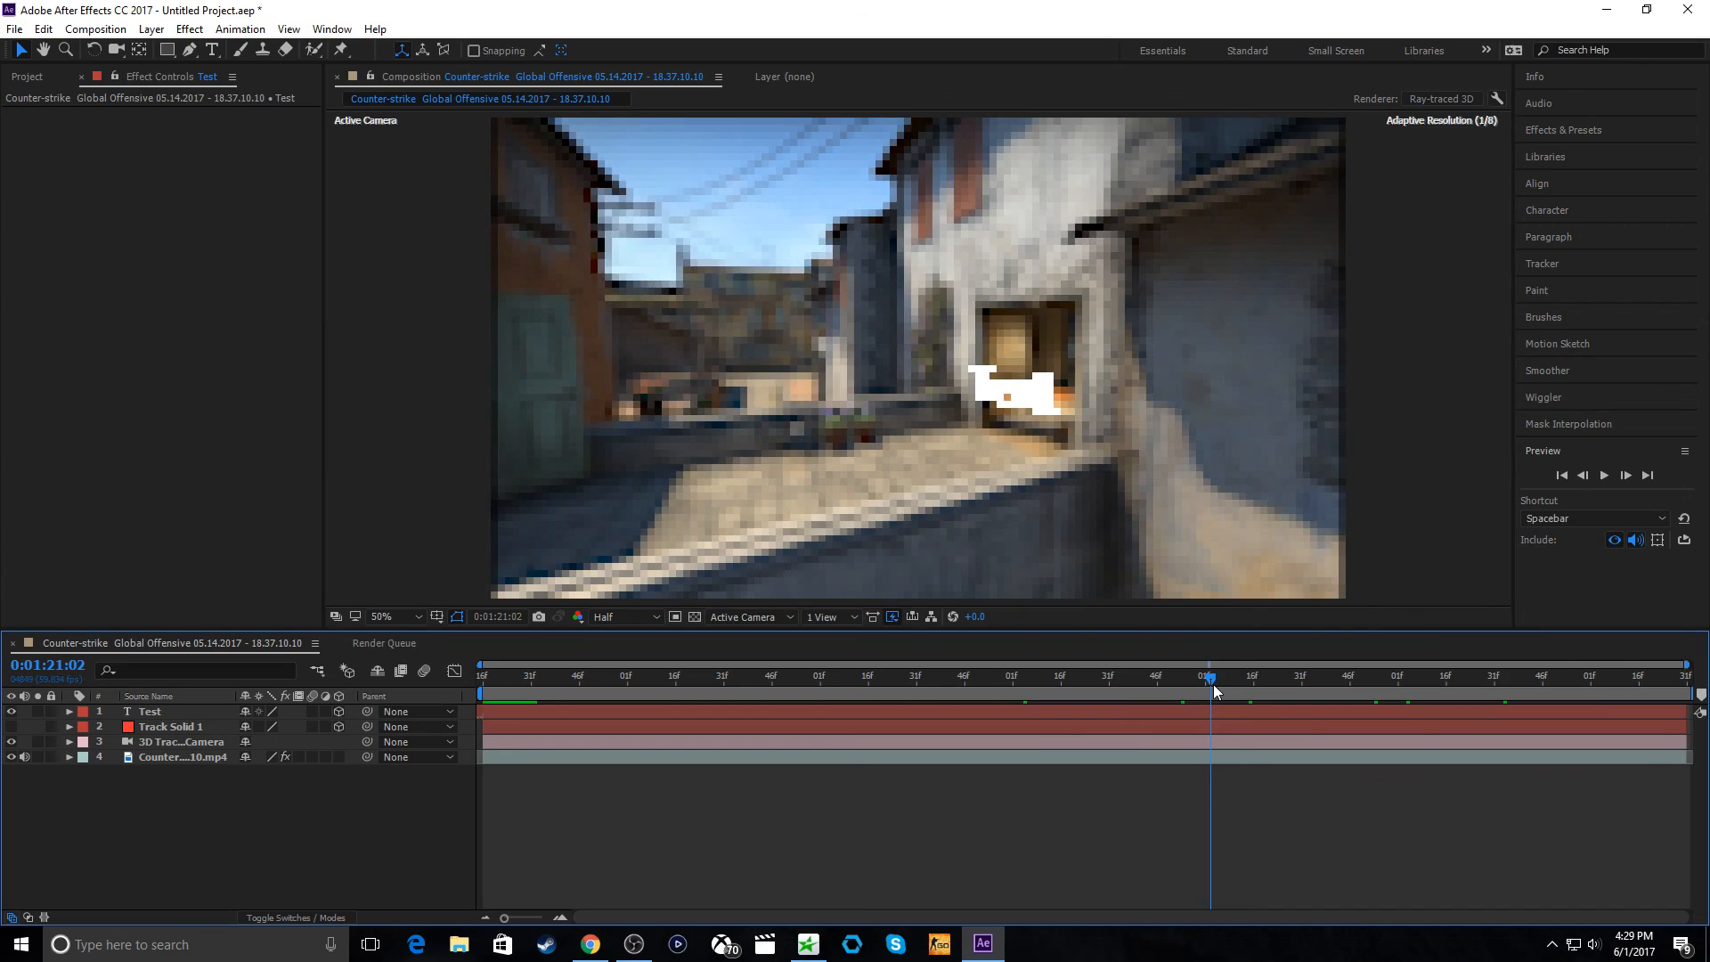
- Scrub the timeline to check Test tracking at several frames, then reach the File menu
left_click(1316, 678)
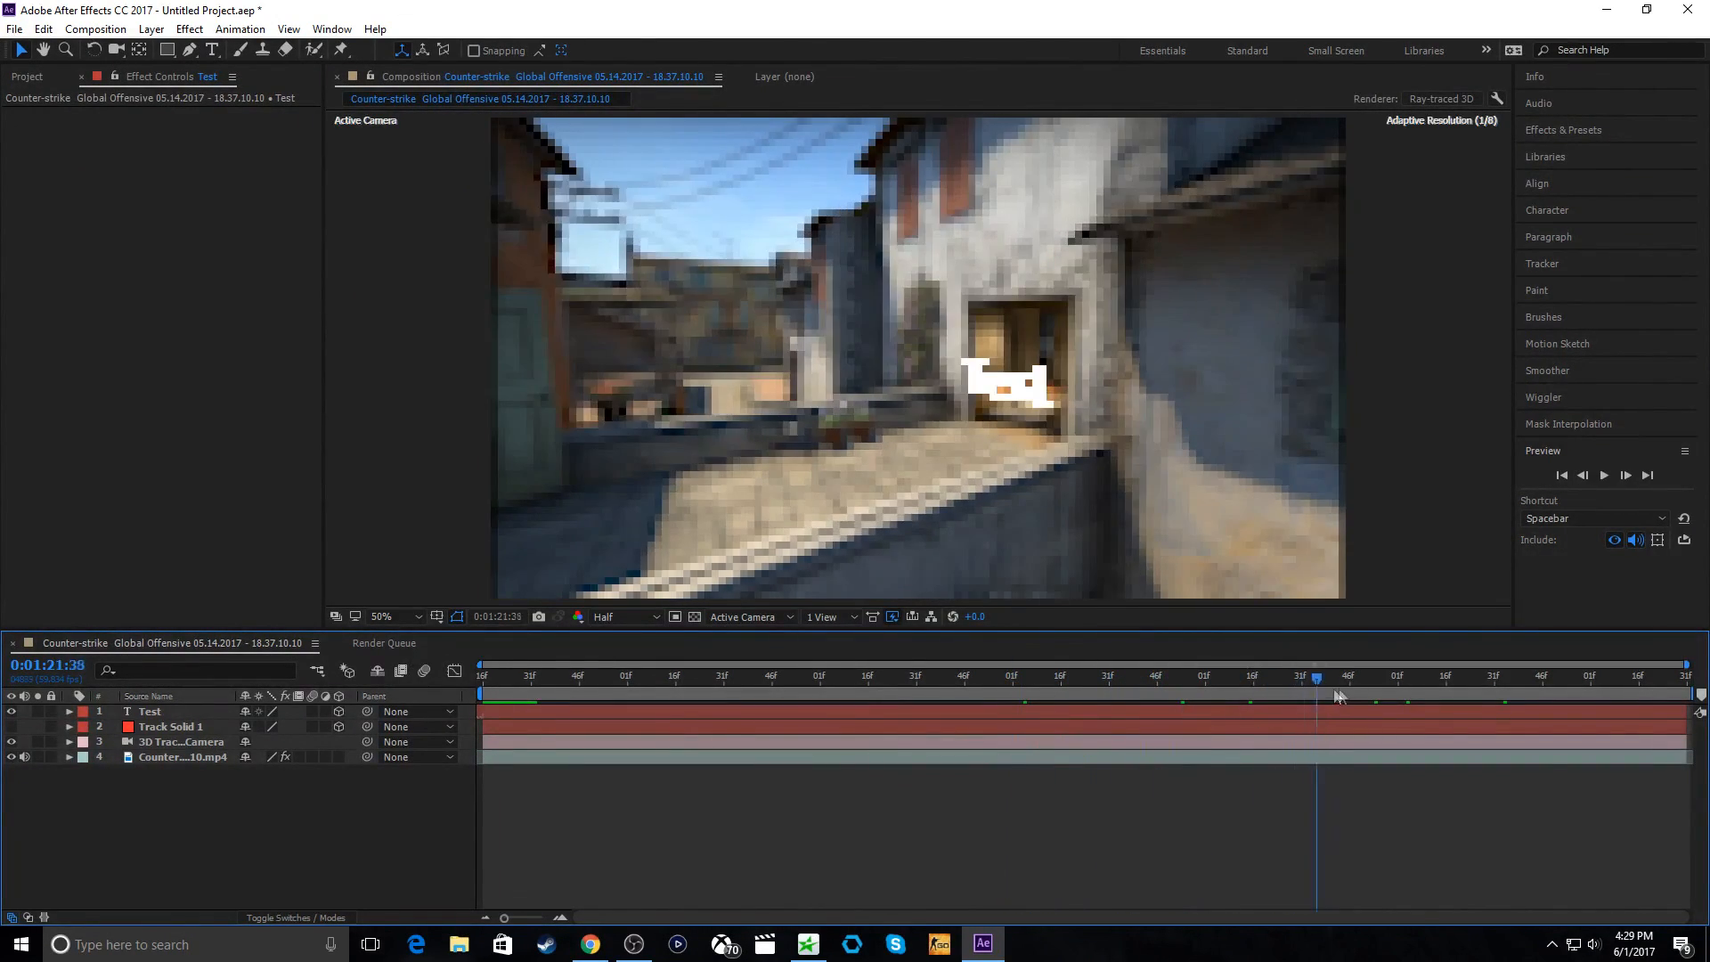
left_click(996, 676)
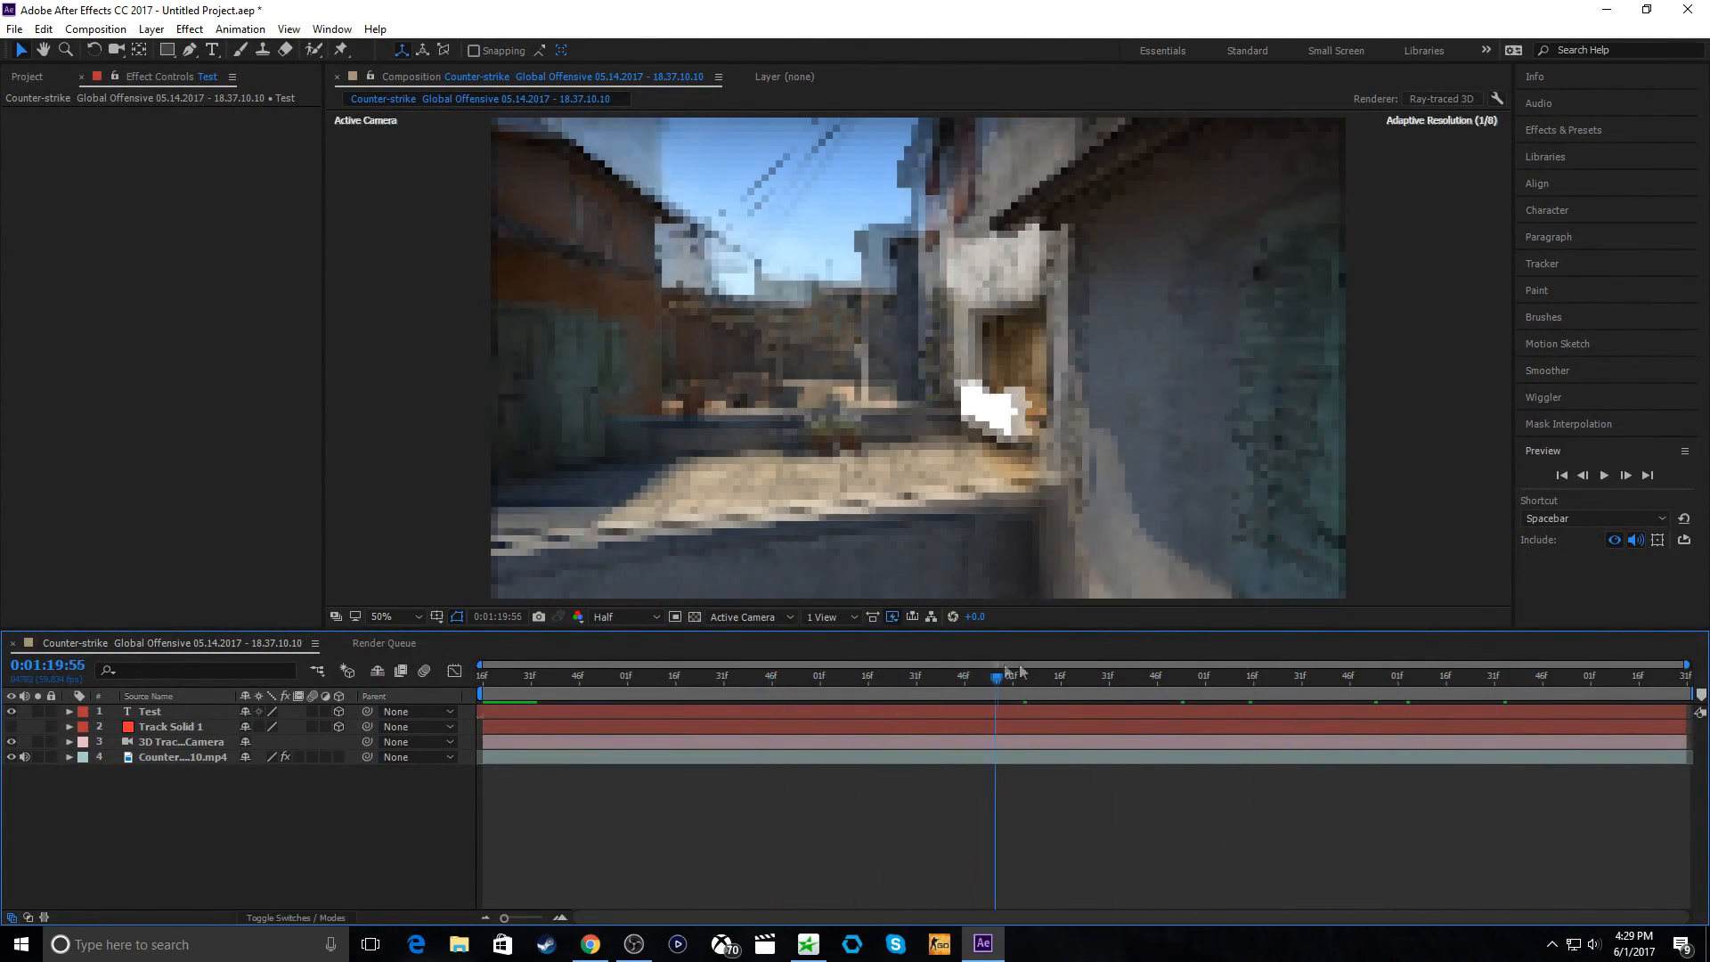
left_click_drag(994, 679, 897, 679)
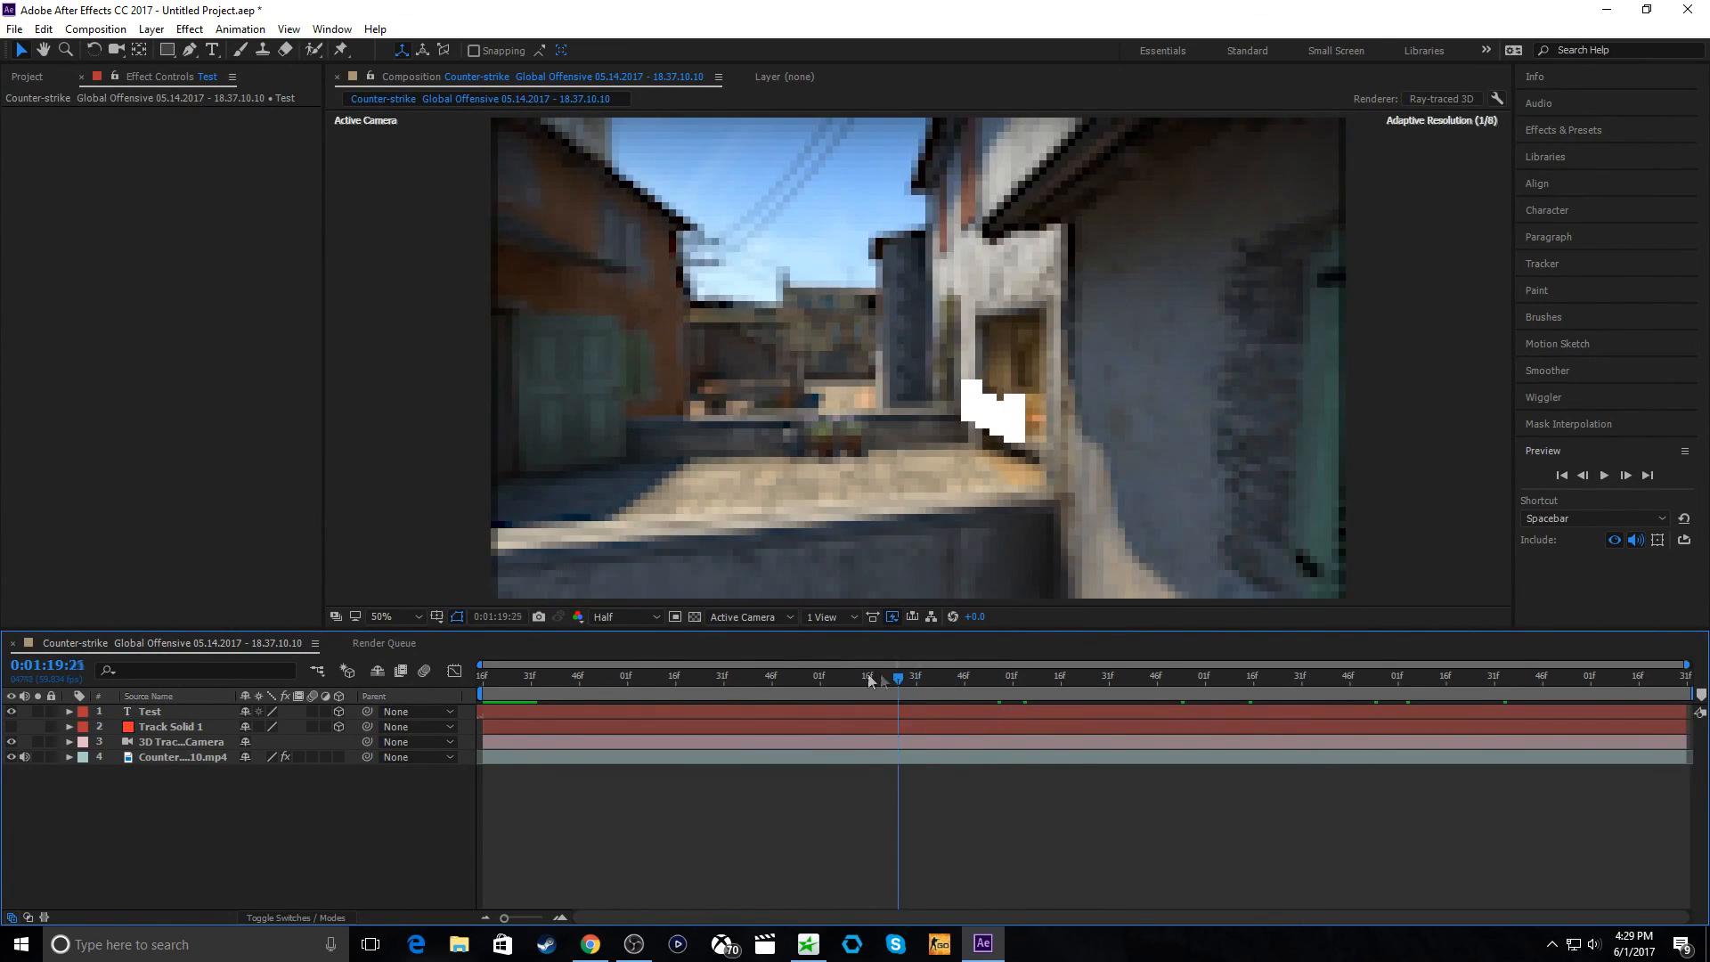
left_click(1501, 676)
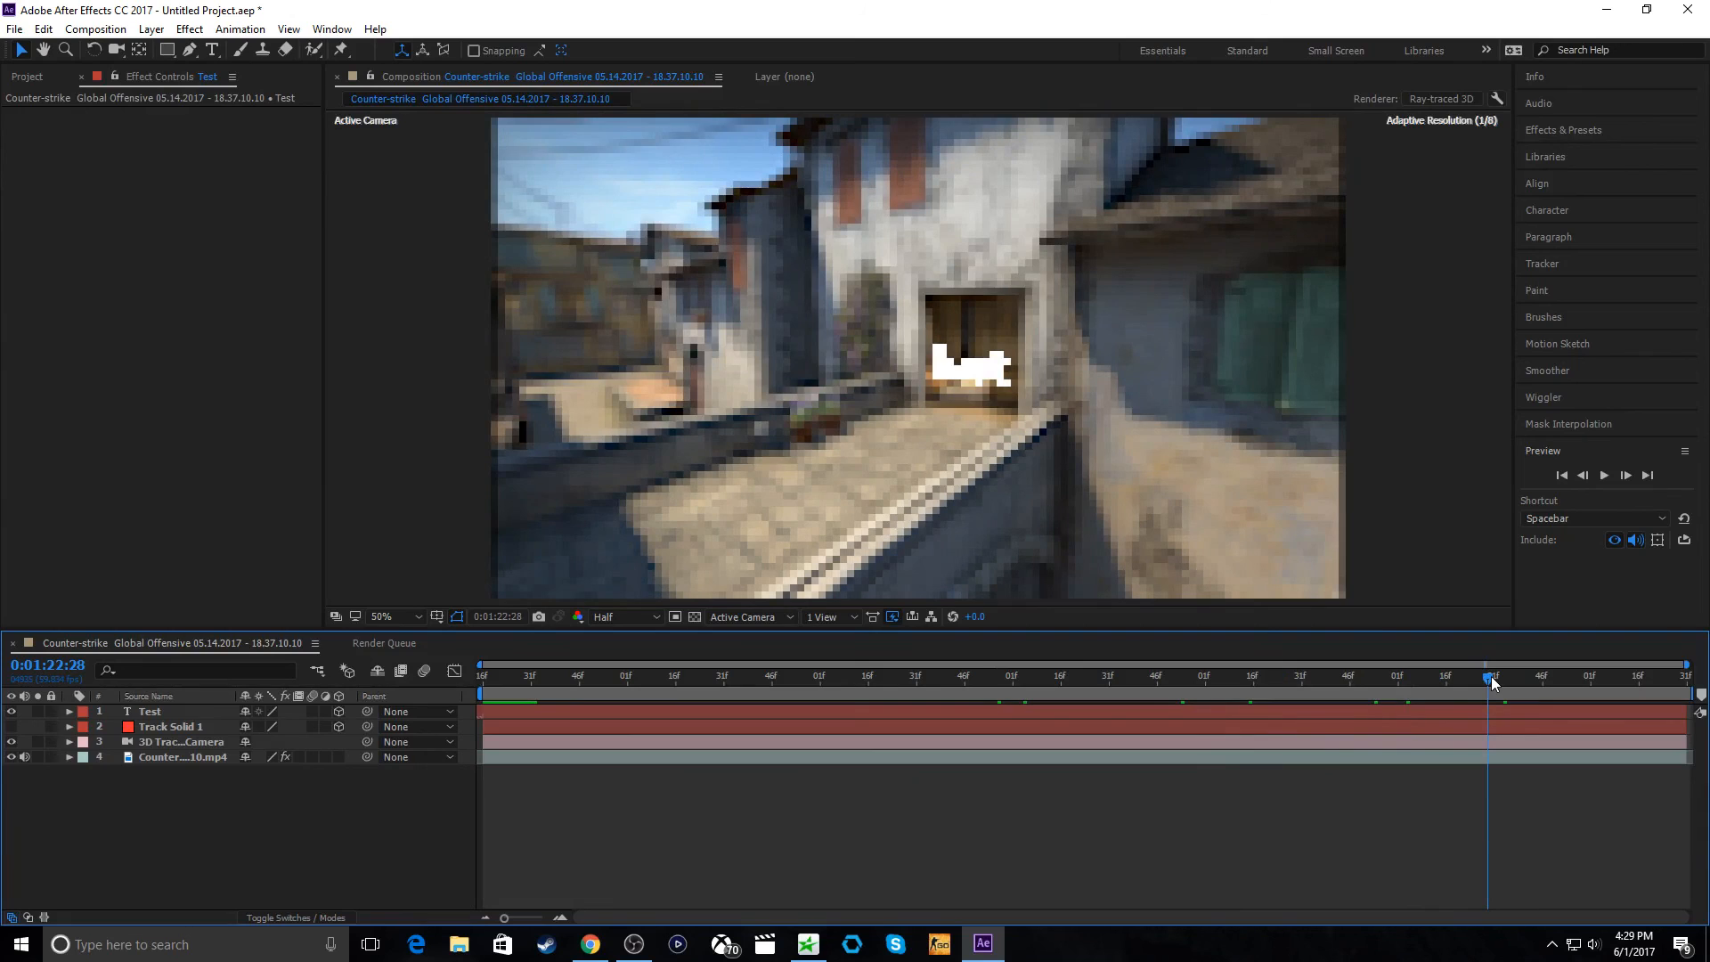
left_click(29, 28)
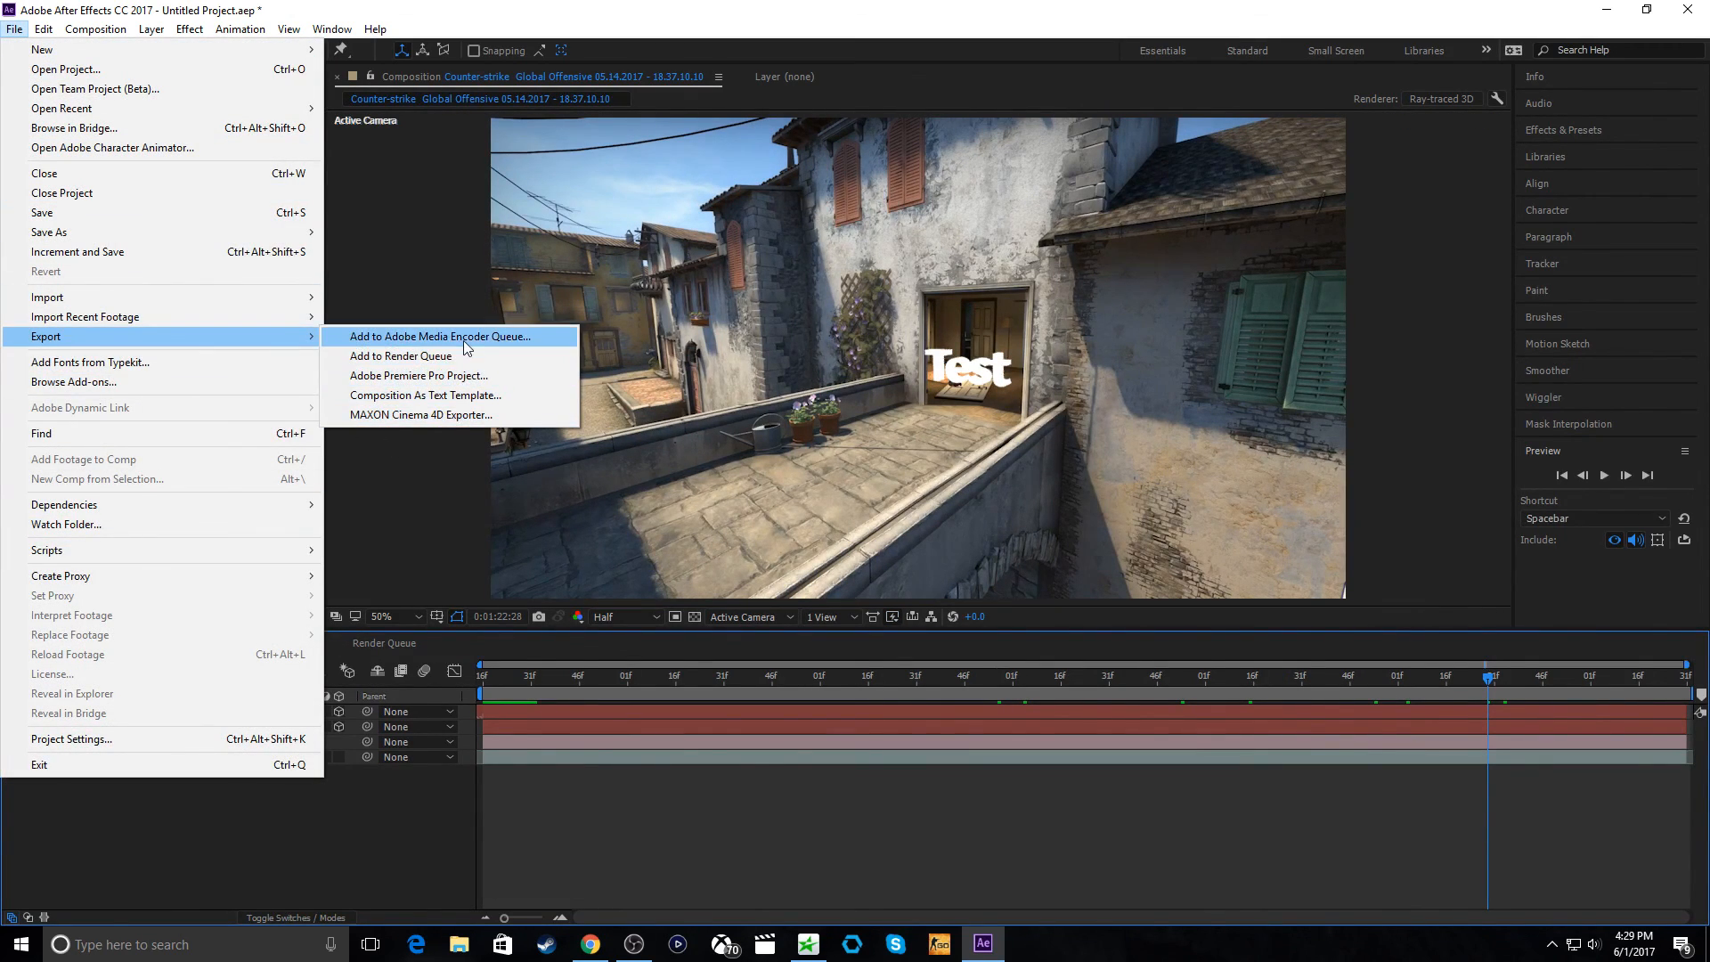
- Add the composition to the Render Queue and accept the Lossless AVI output module unchanged
left_click(400, 355)
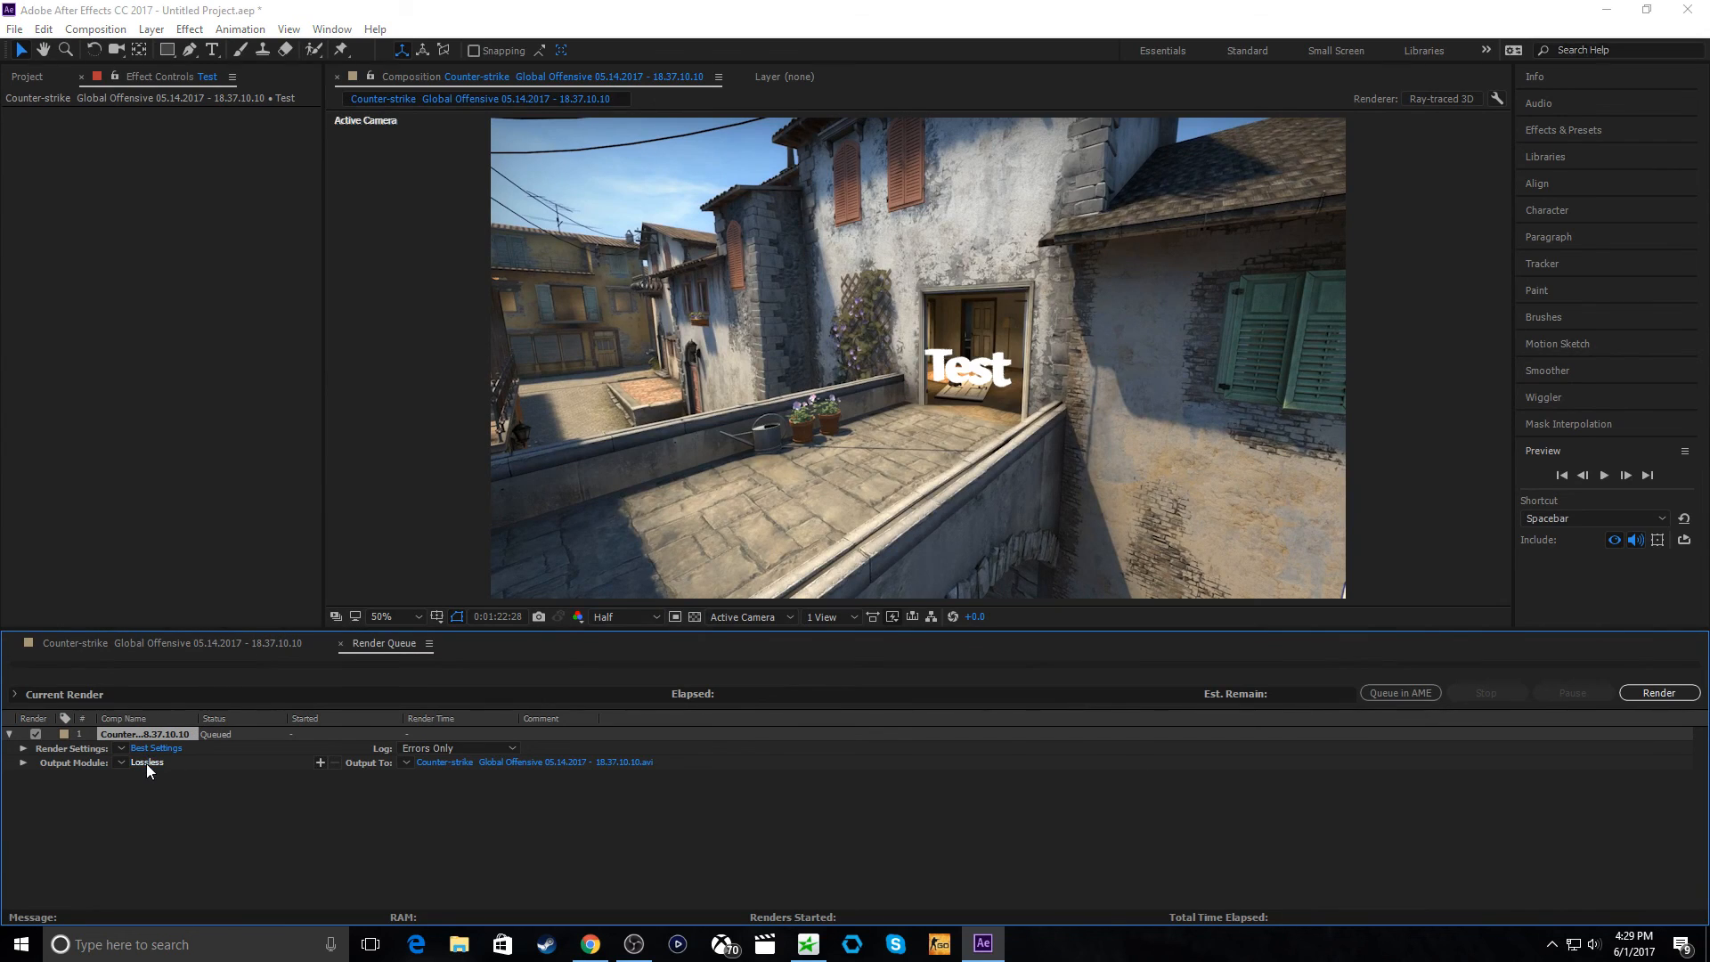
left_click(145, 762)
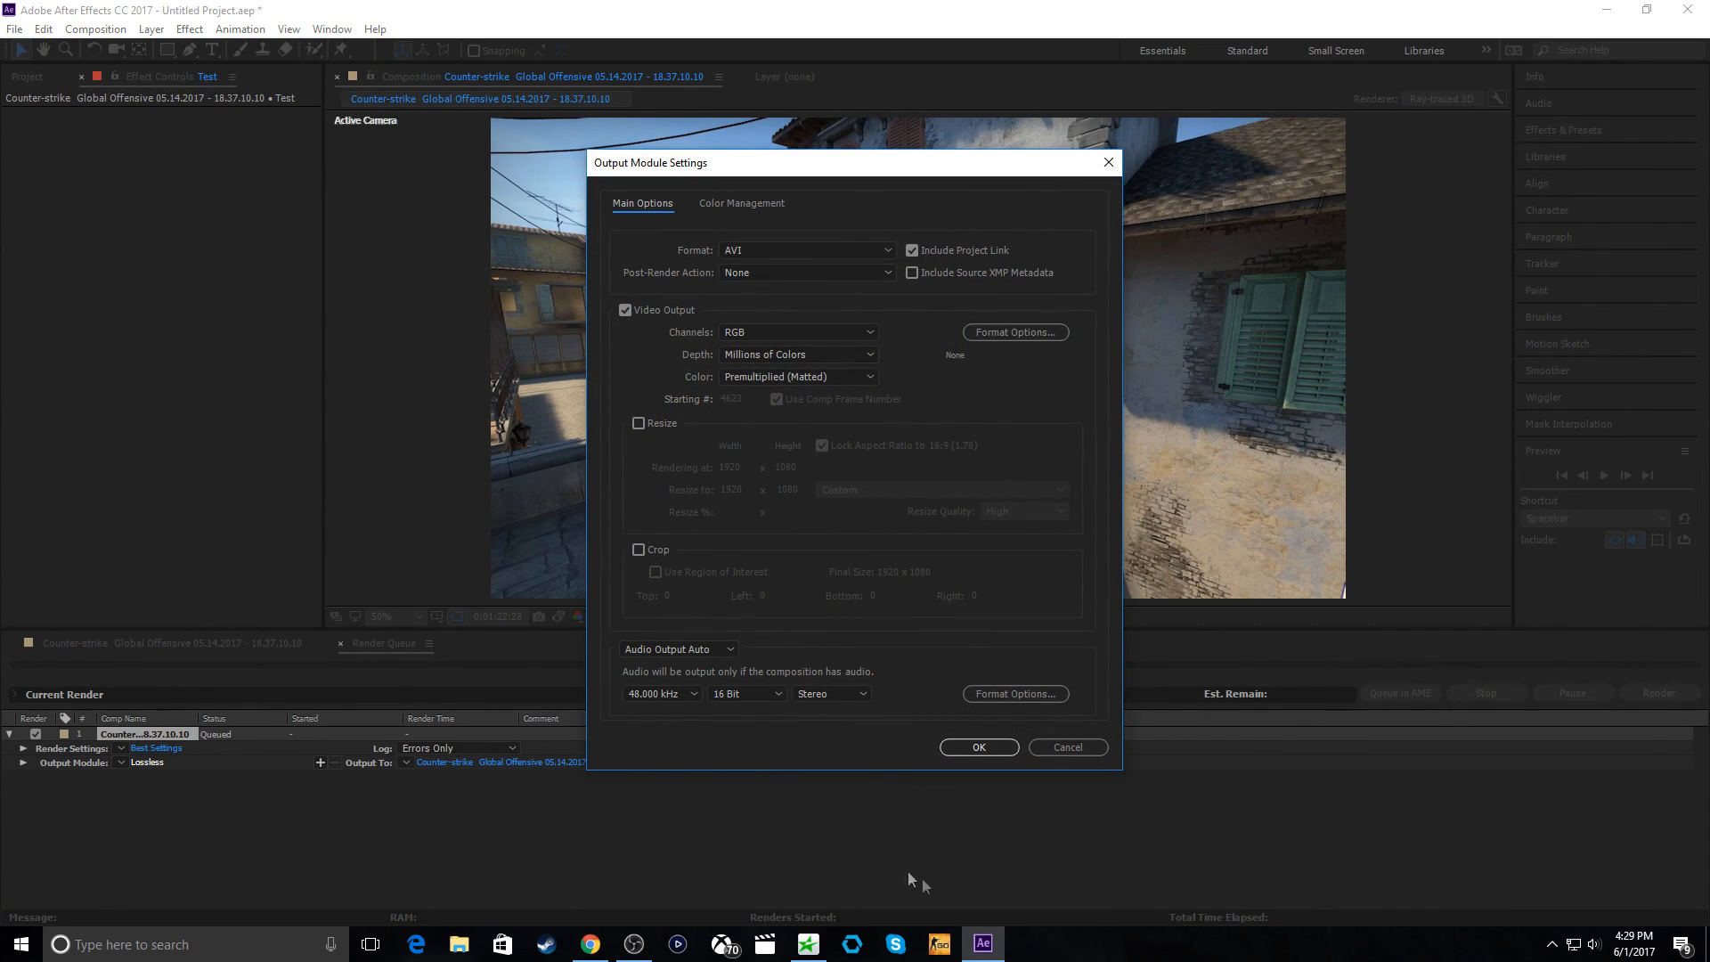
left_click(979, 747)
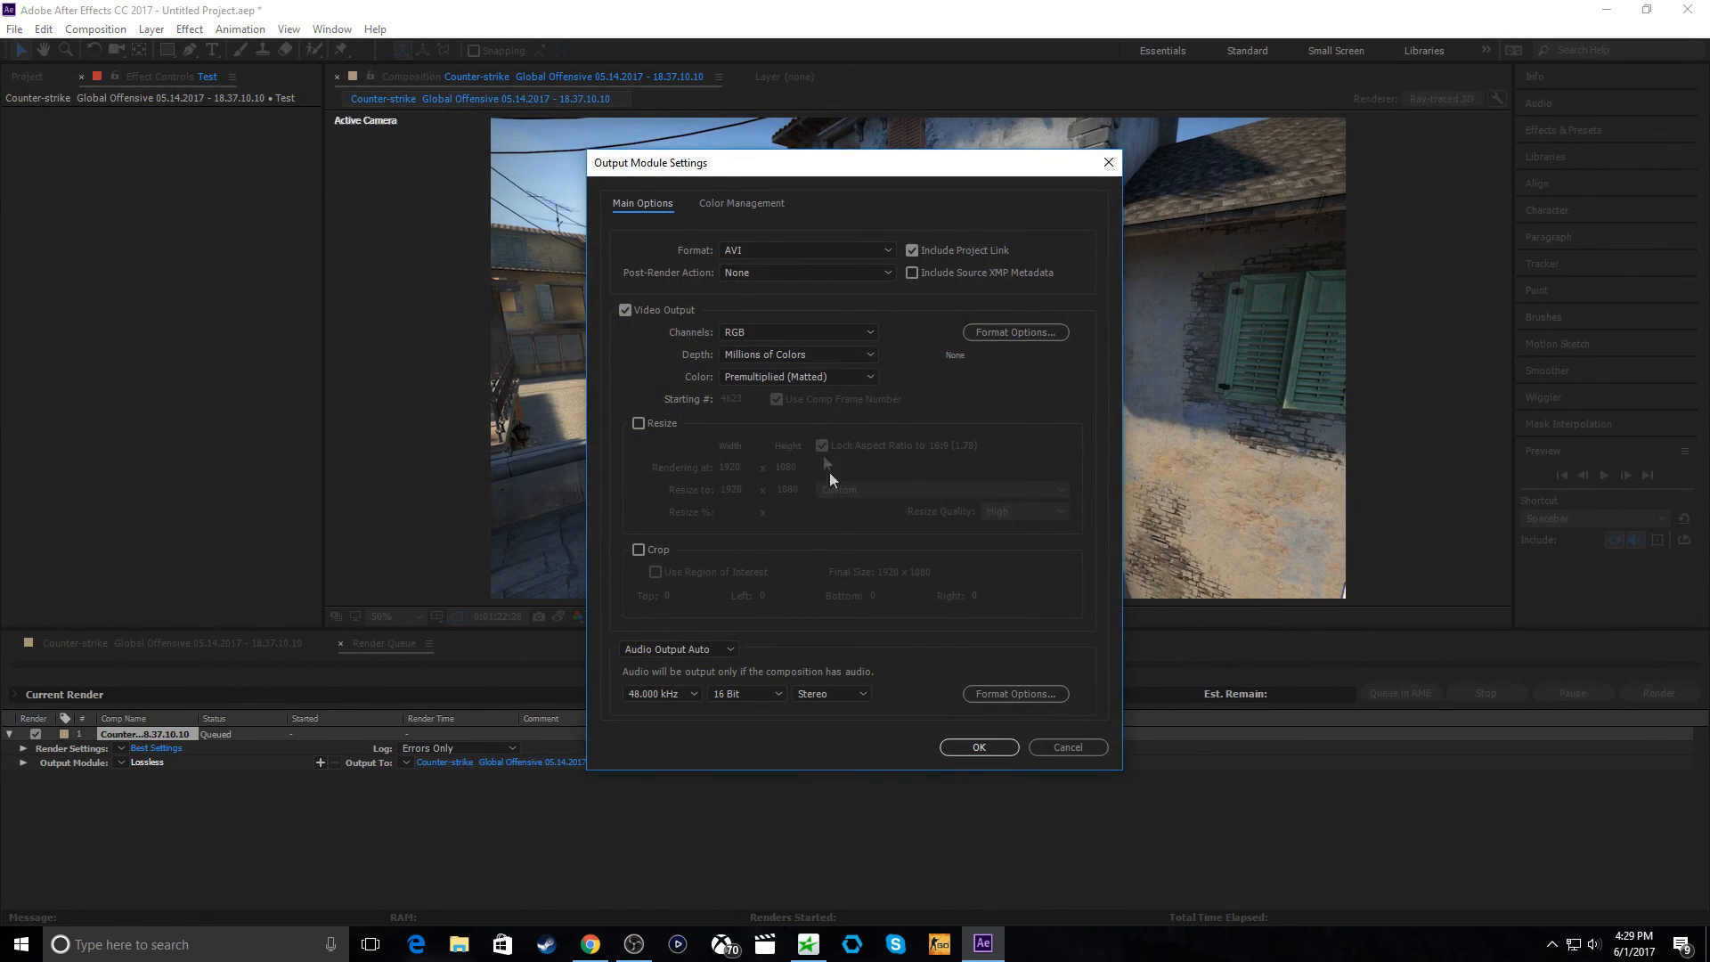
left_click(979, 747)
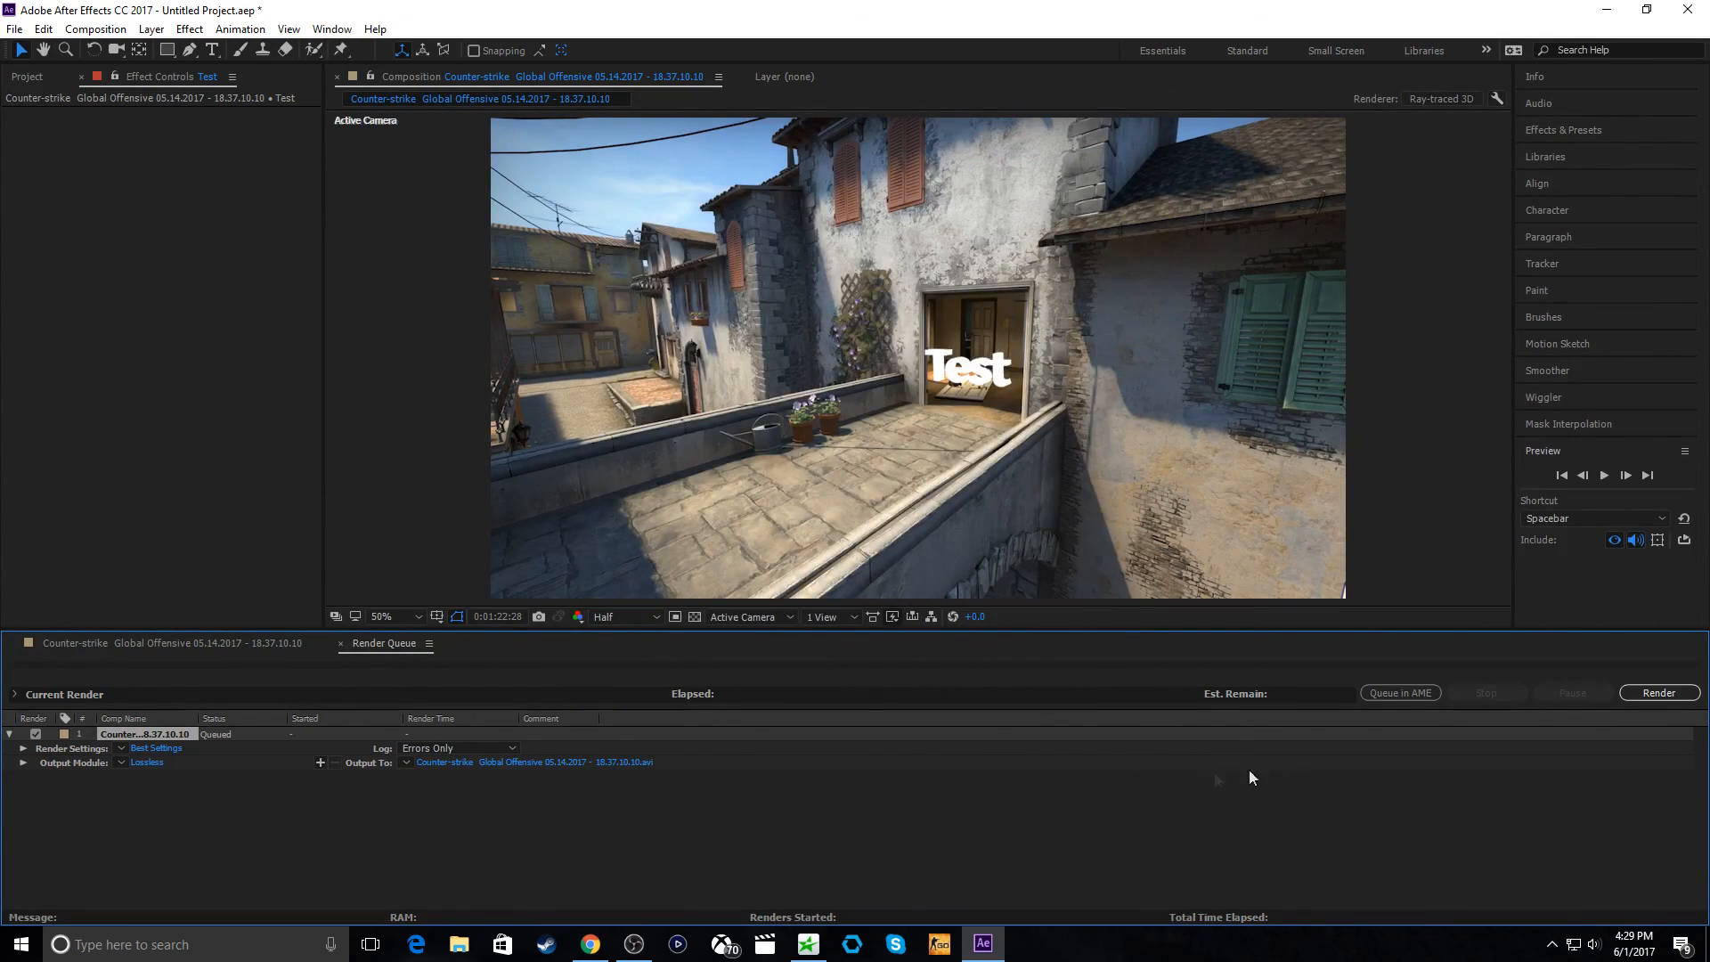
mouse_move(361, 691)
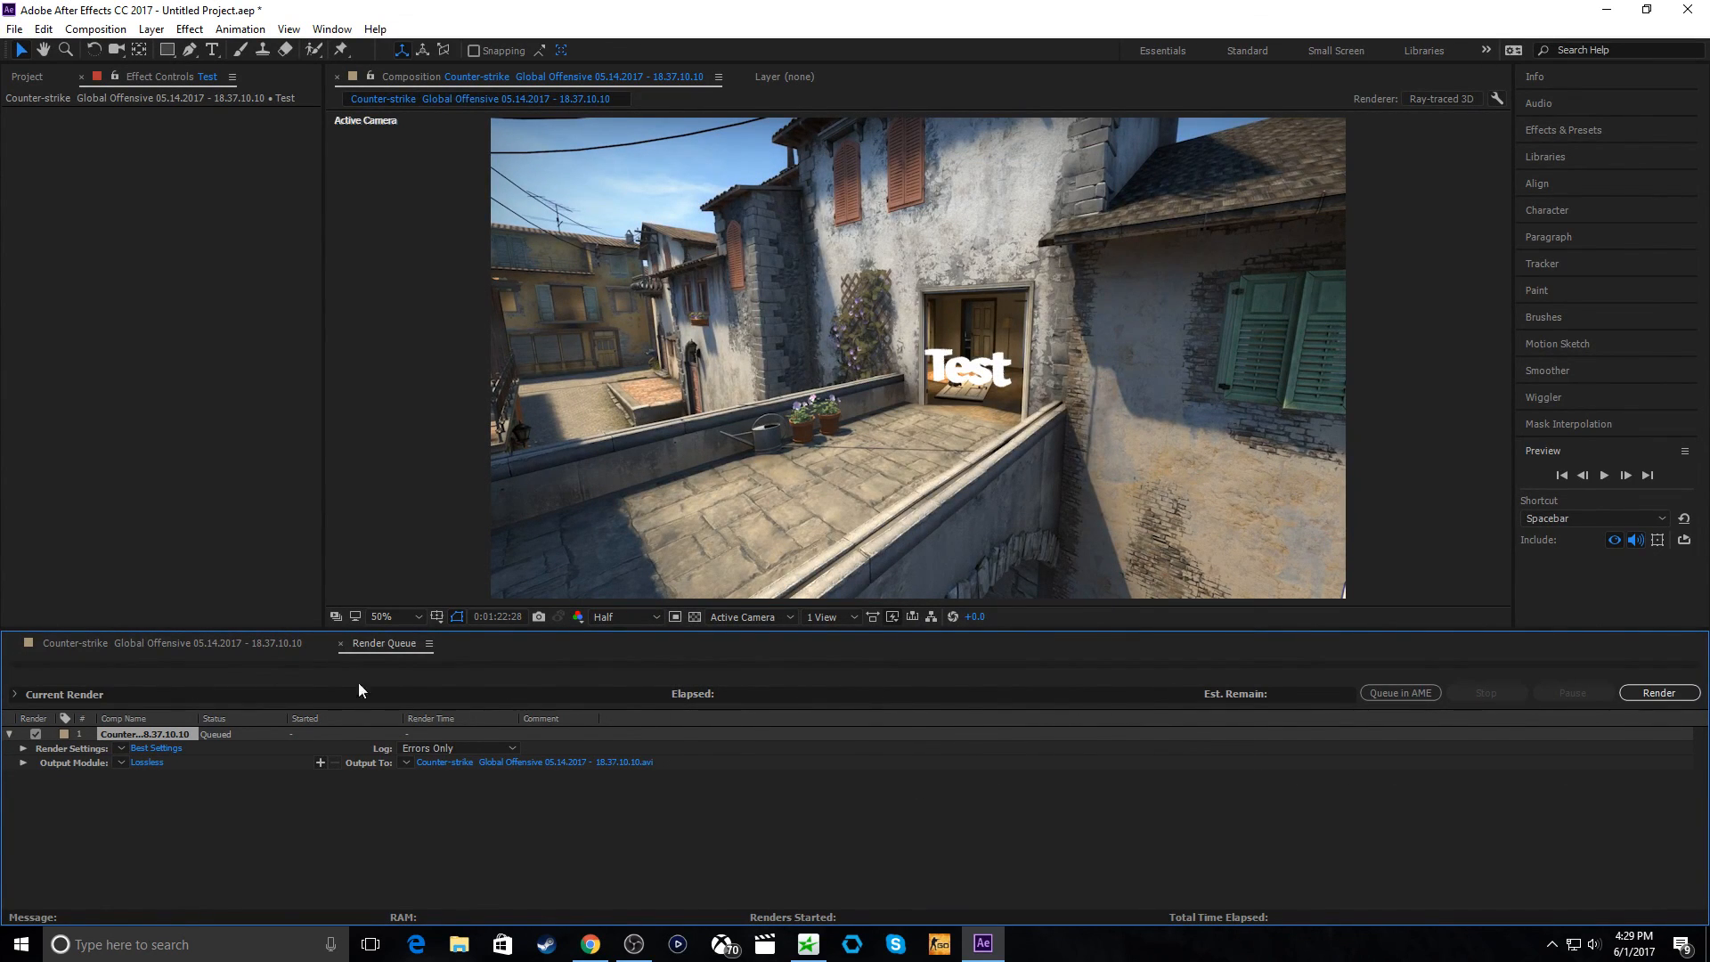
mouse_move(309, 832)
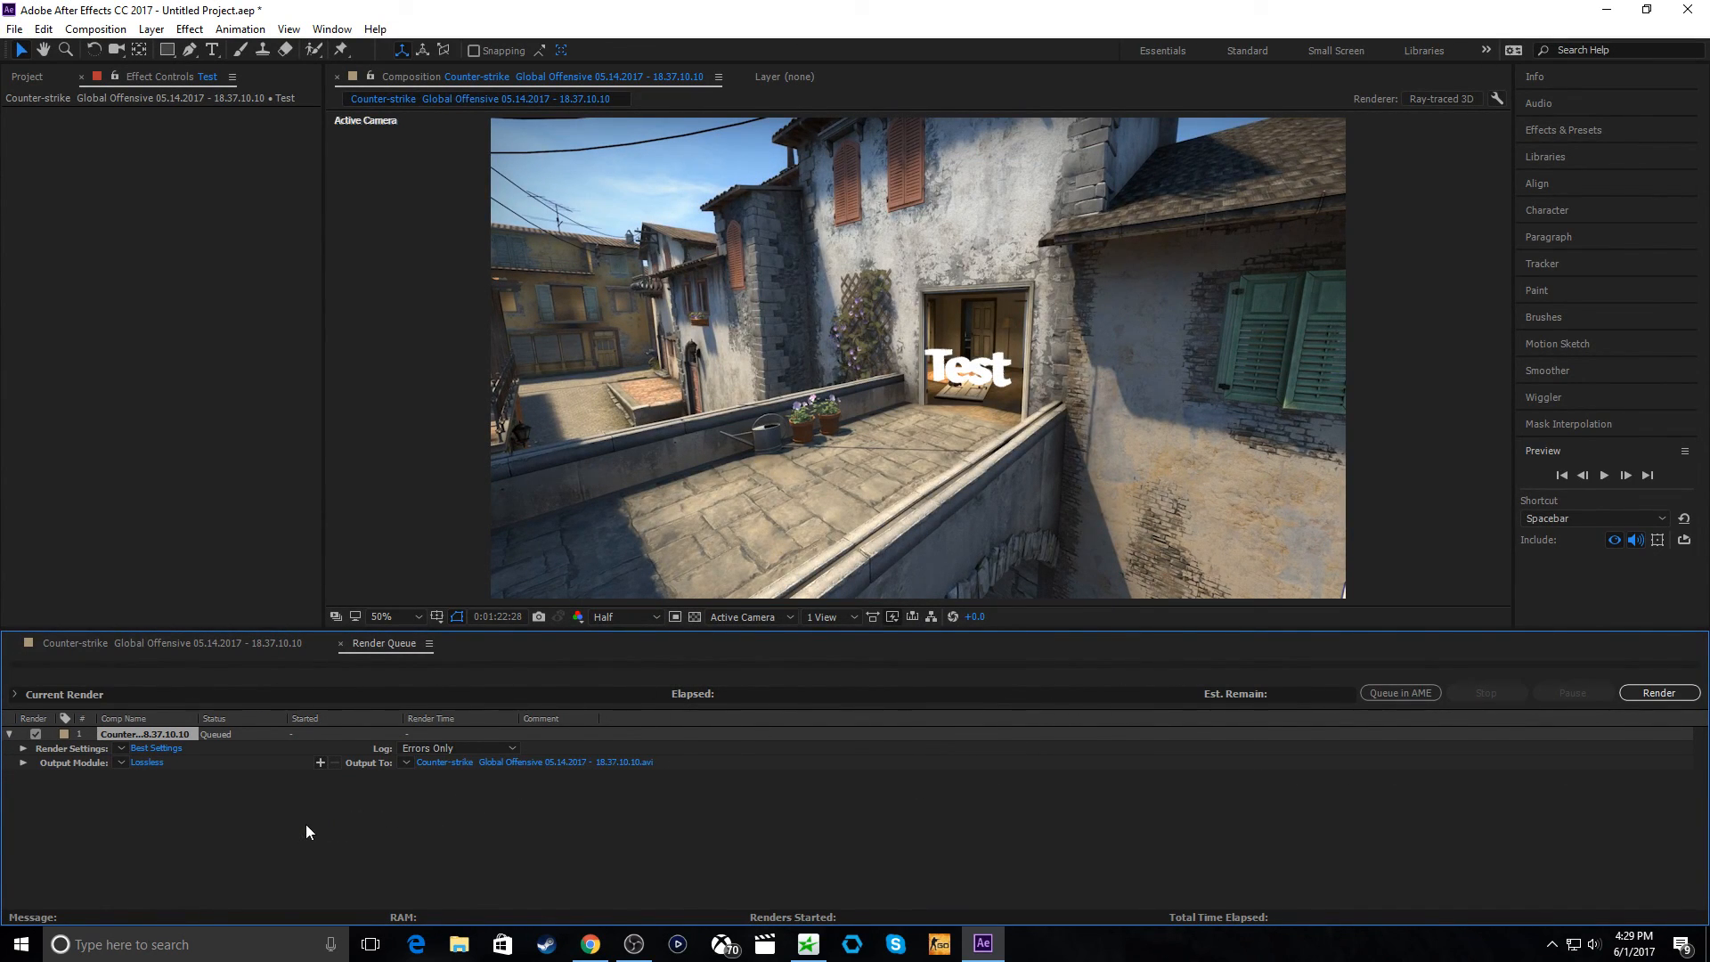
mouse_move(301, 808)
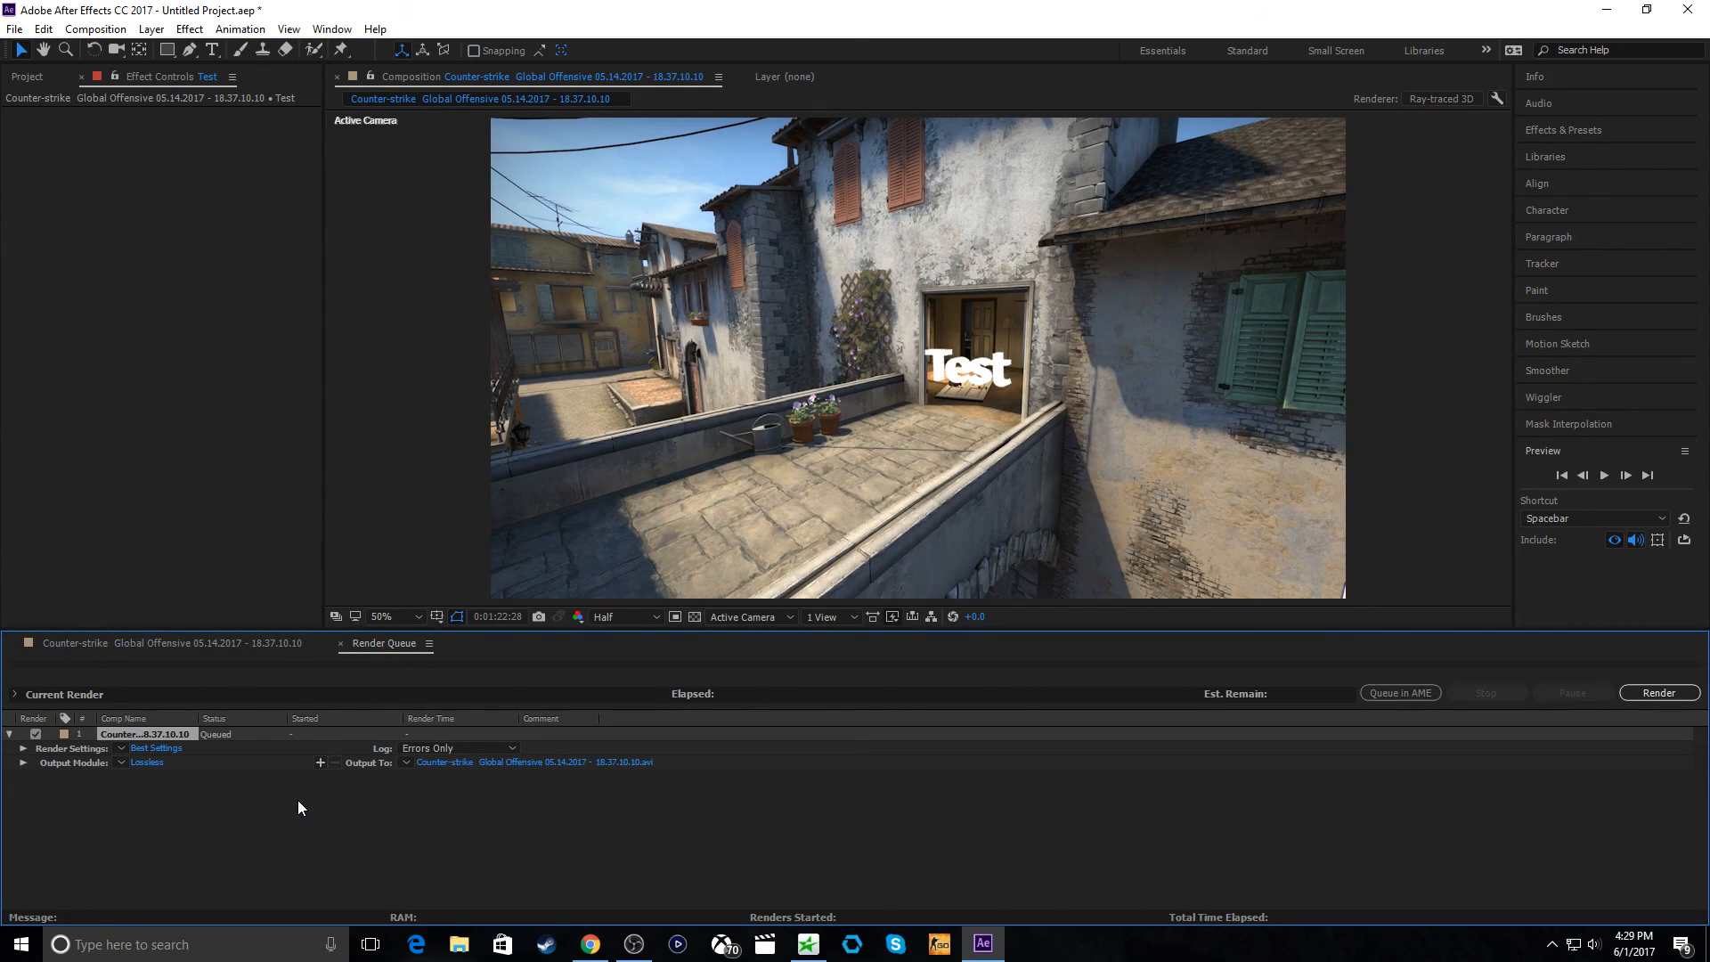
mouse_move(299, 824)
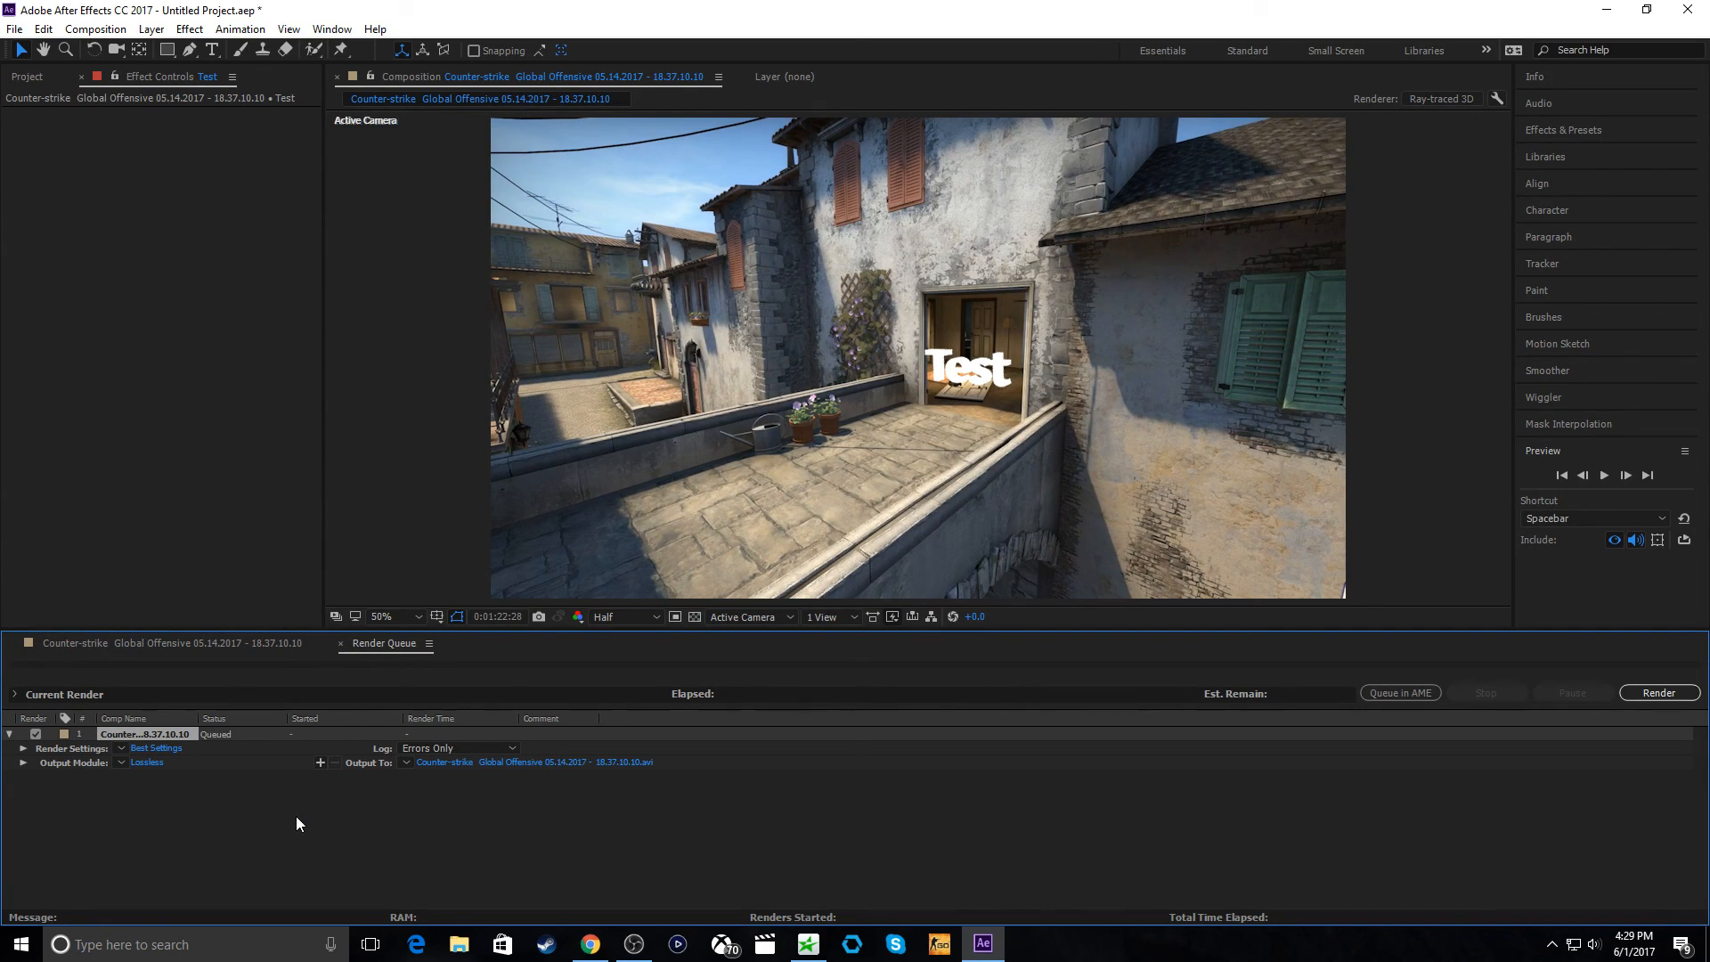
mouse_move(474, 747)
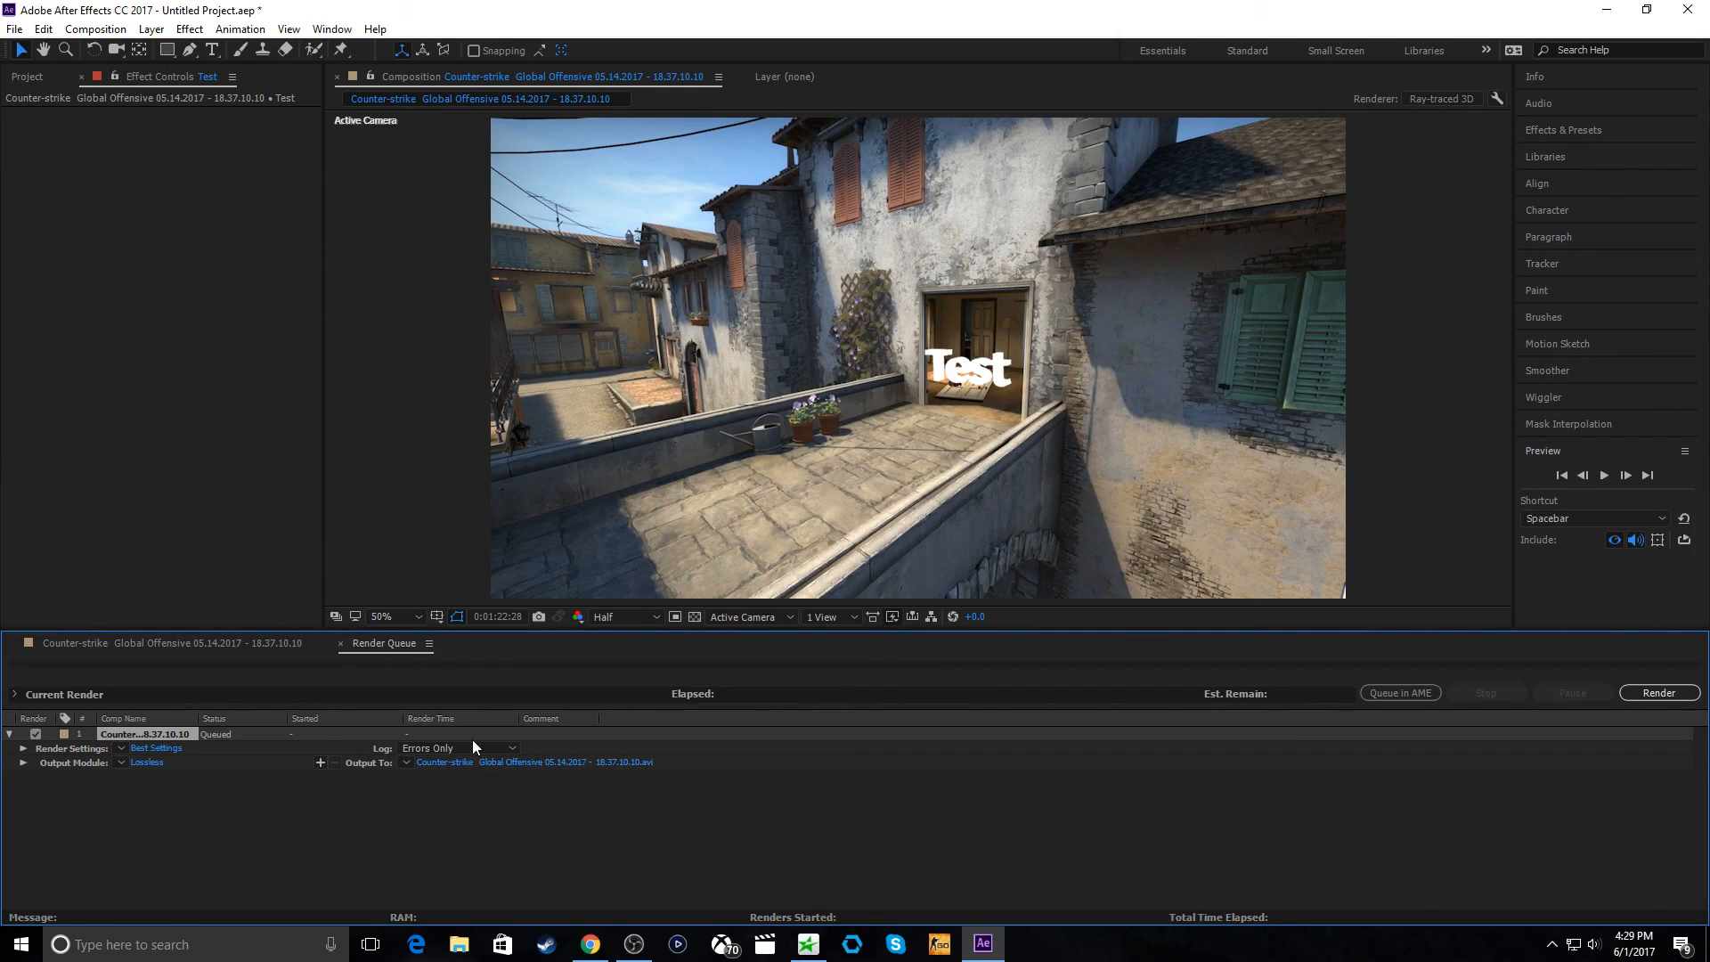
mouse_move(603, 736)
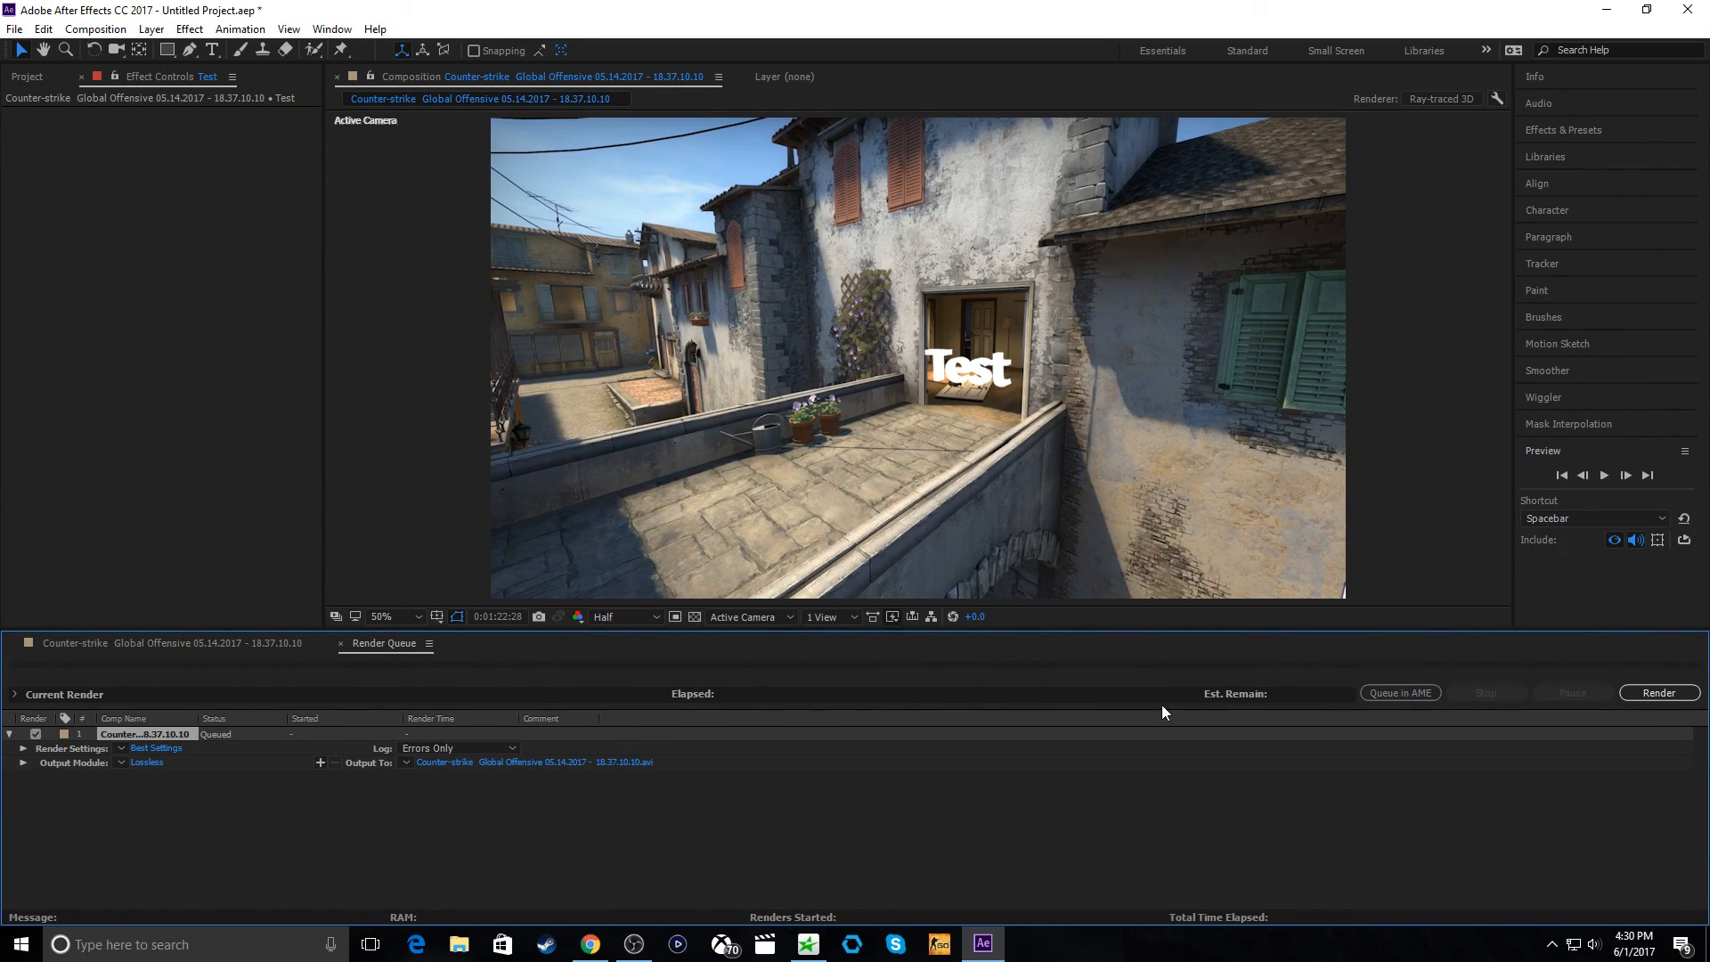
mouse_move(784, 533)
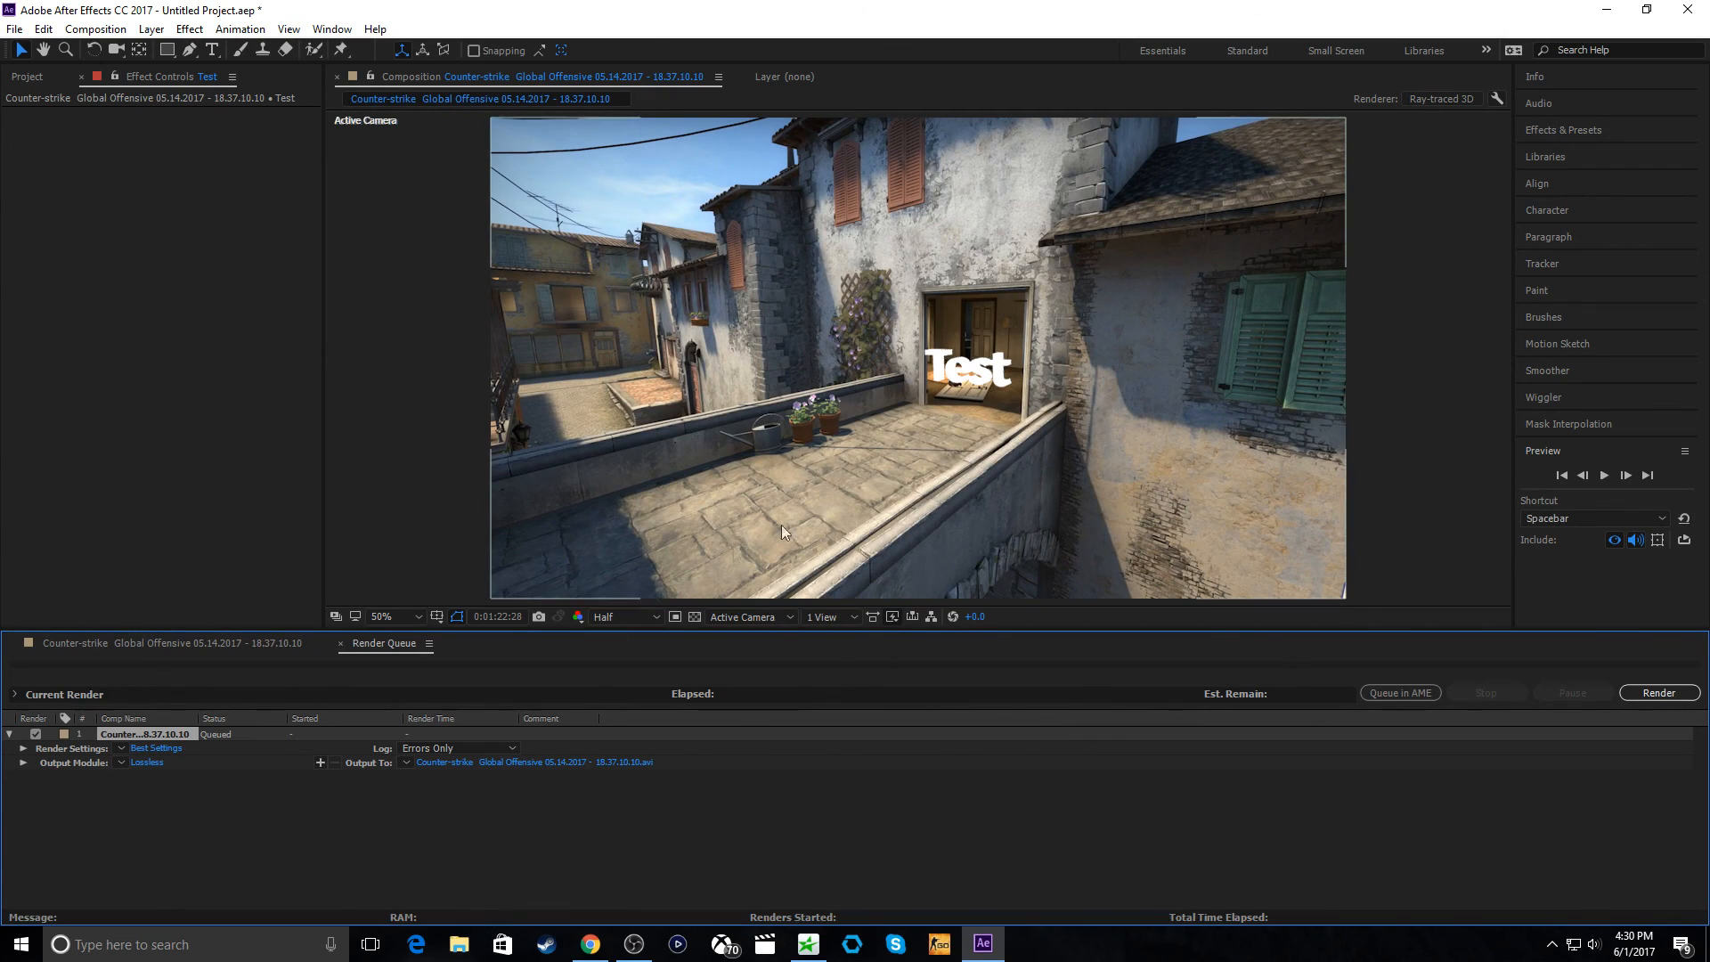
mouse_move(1189, 491)
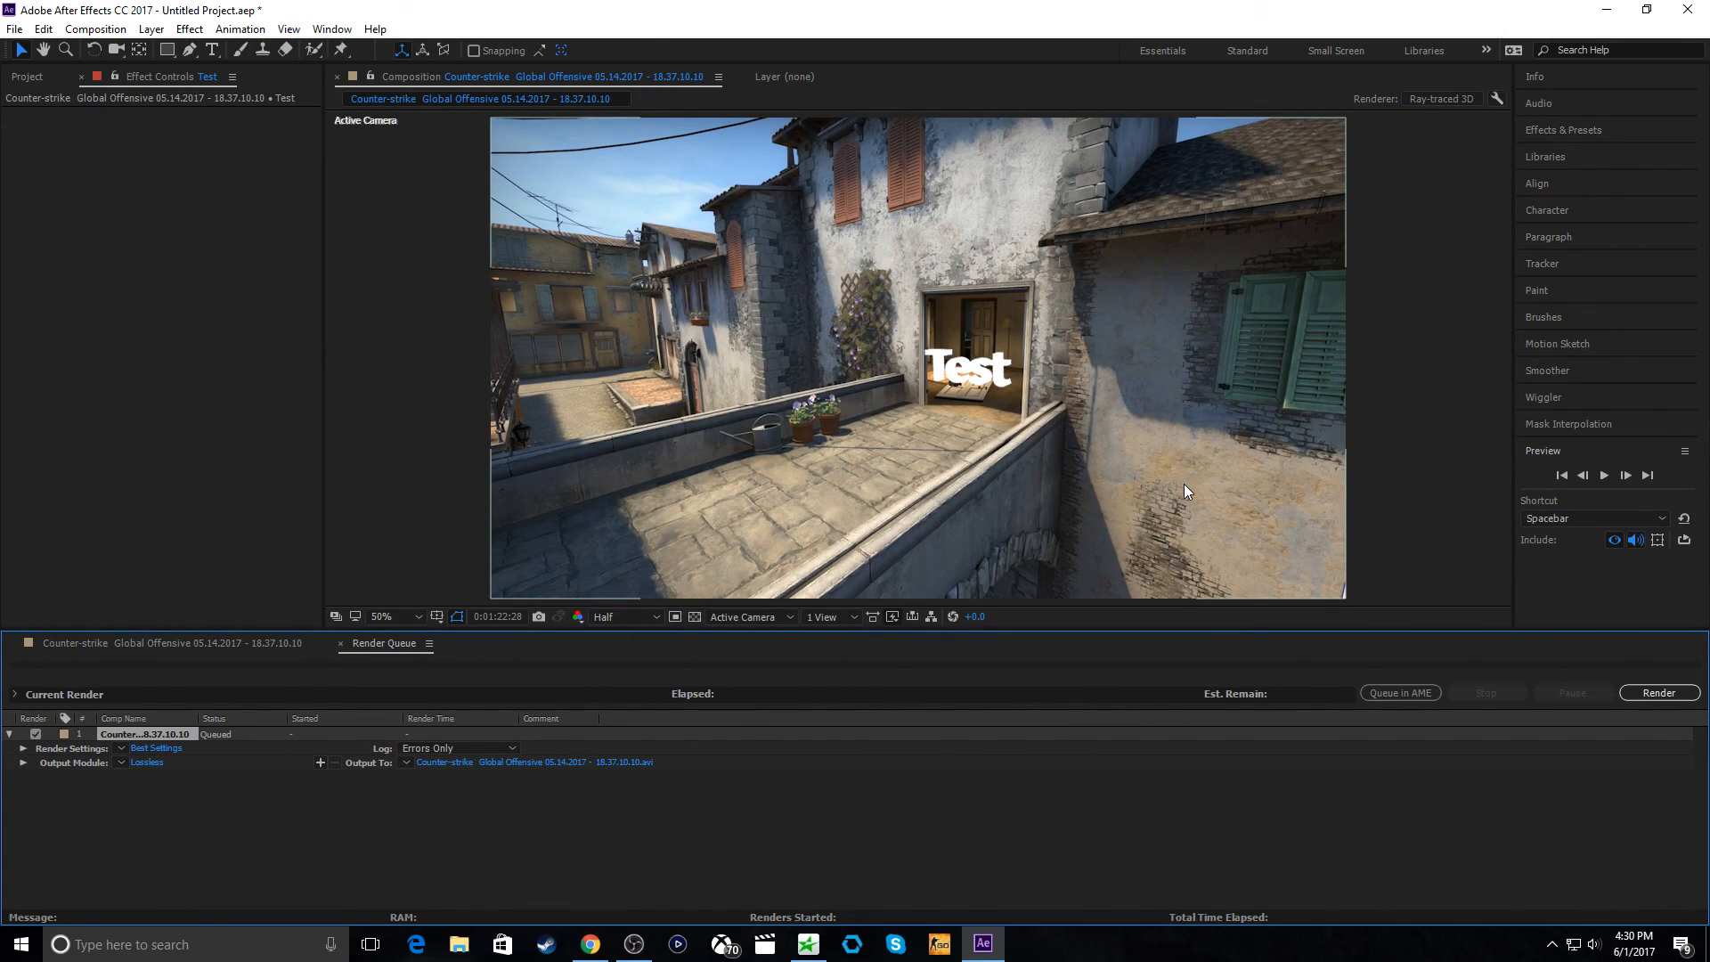